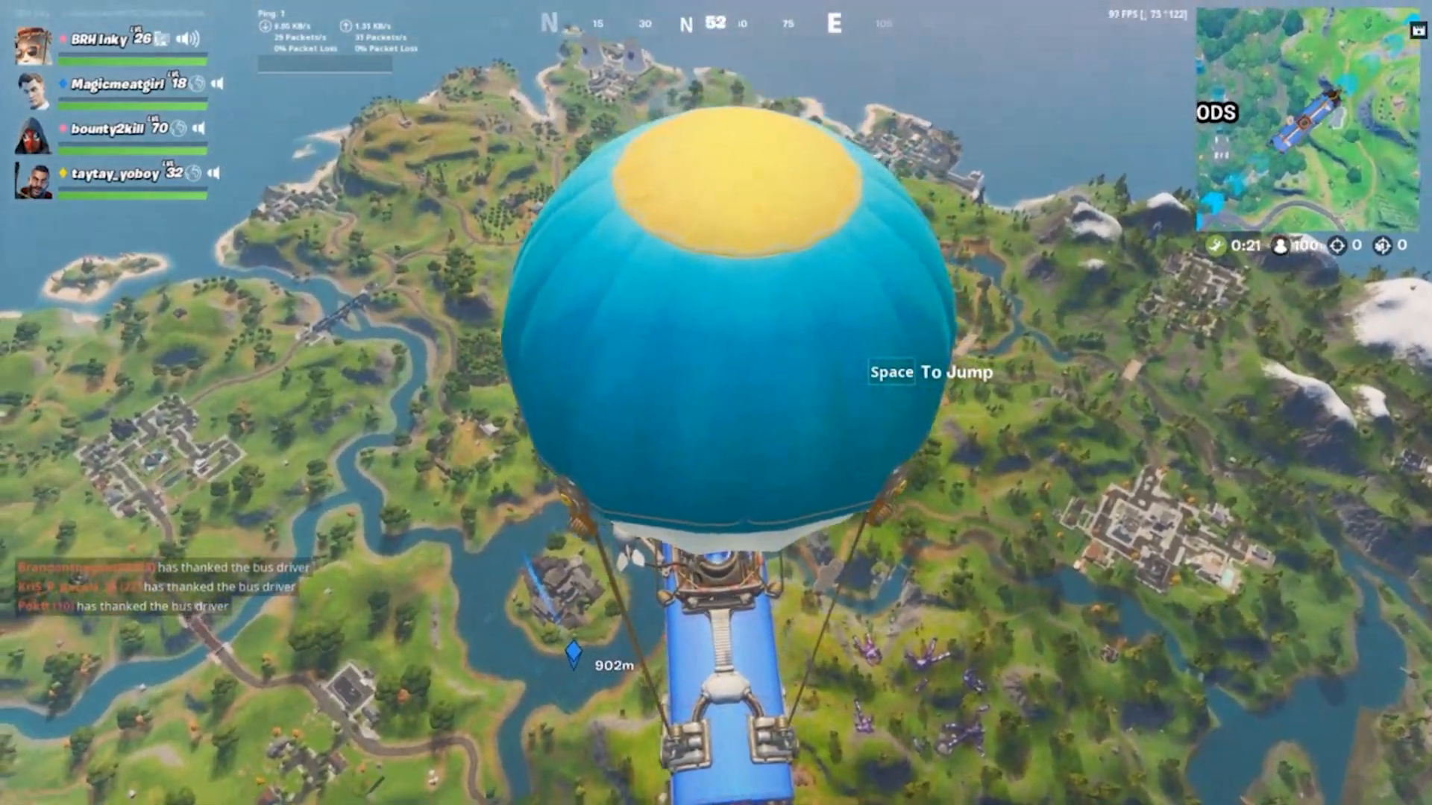
# Step: Jump from the Fortnite battle bus with Space
pyautogui.press('space')
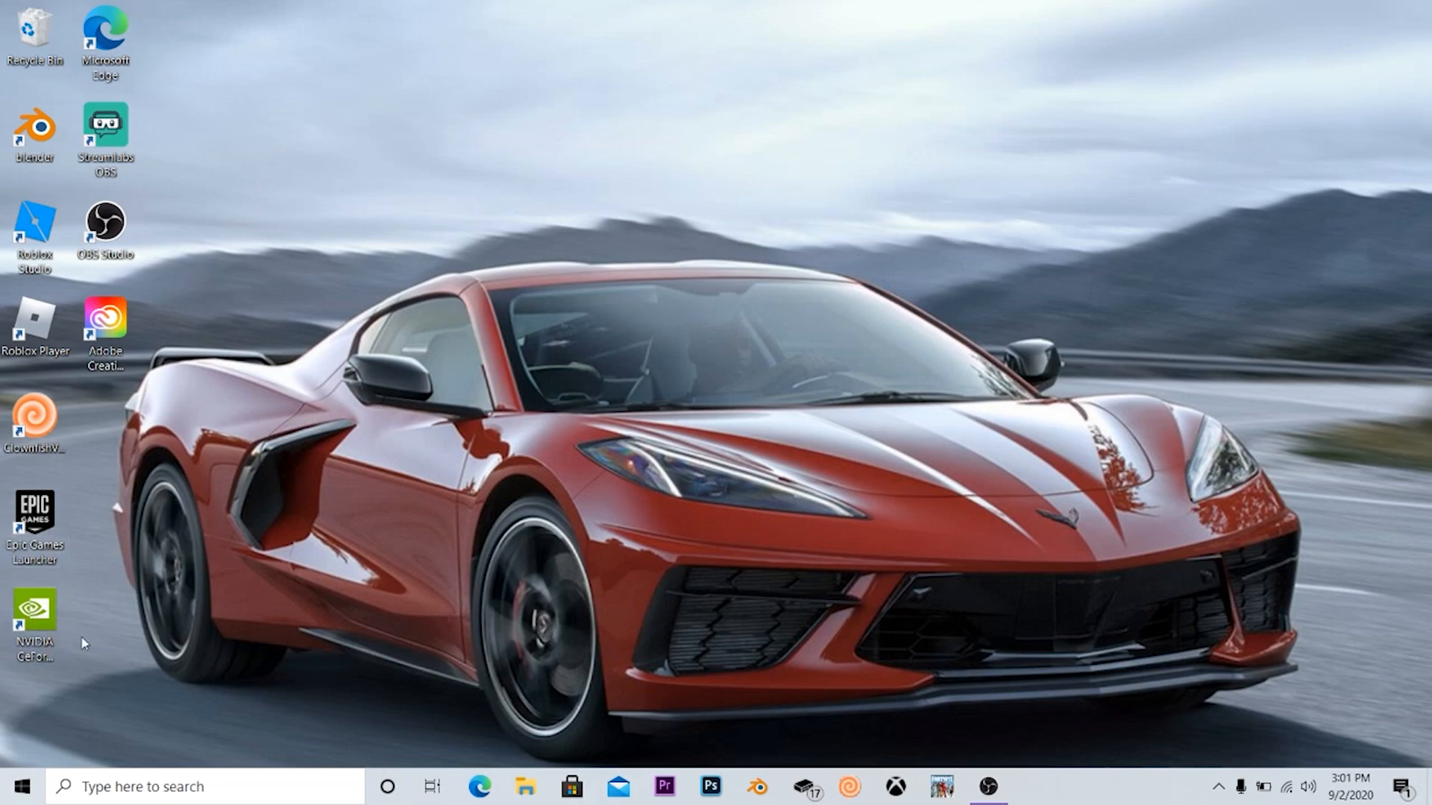
pyautogui.moveTo(298, 776)
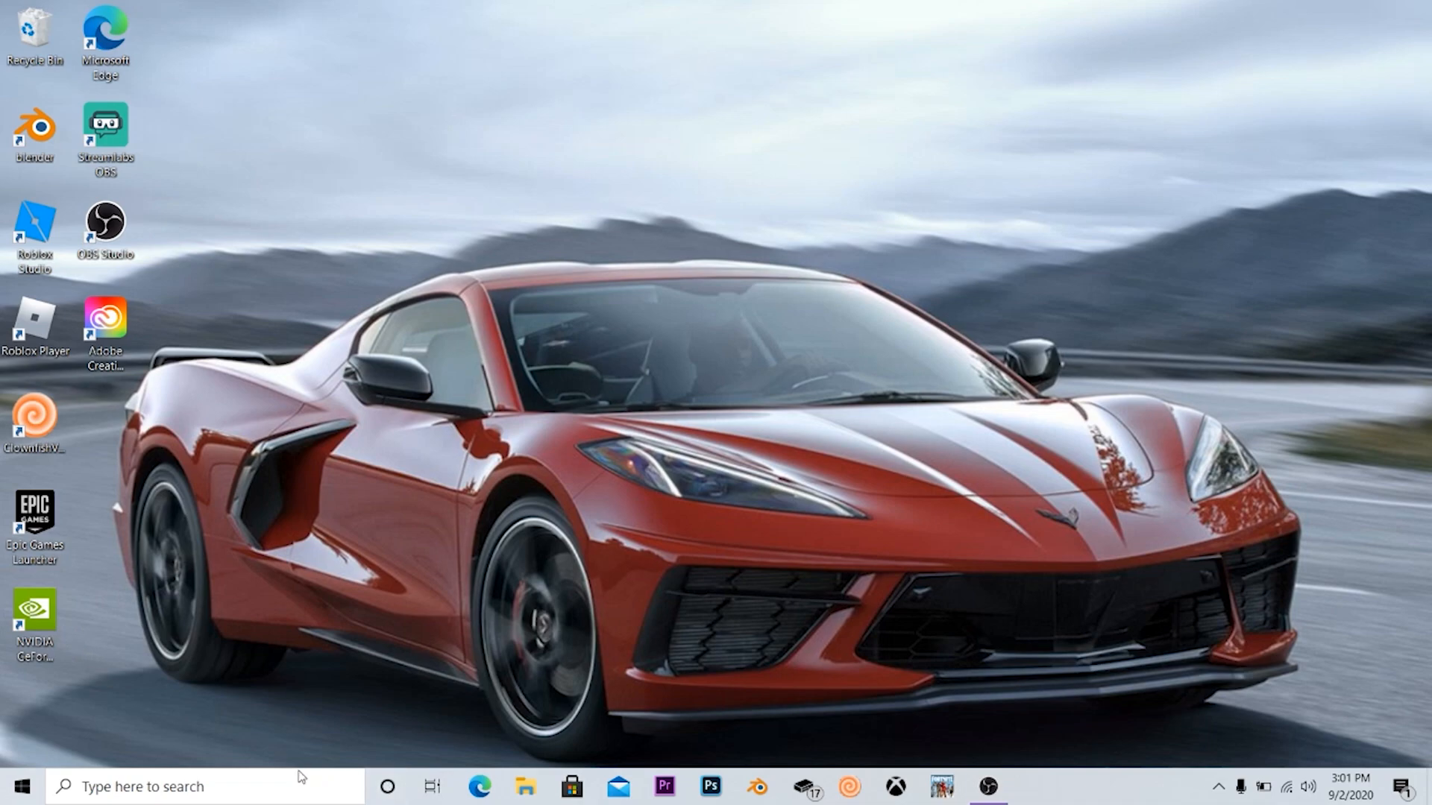
# Step: Enter 'nvidia' in the Edge address bar to bring up GeForce NOW suggestions
pyautogui.write('nvidia')
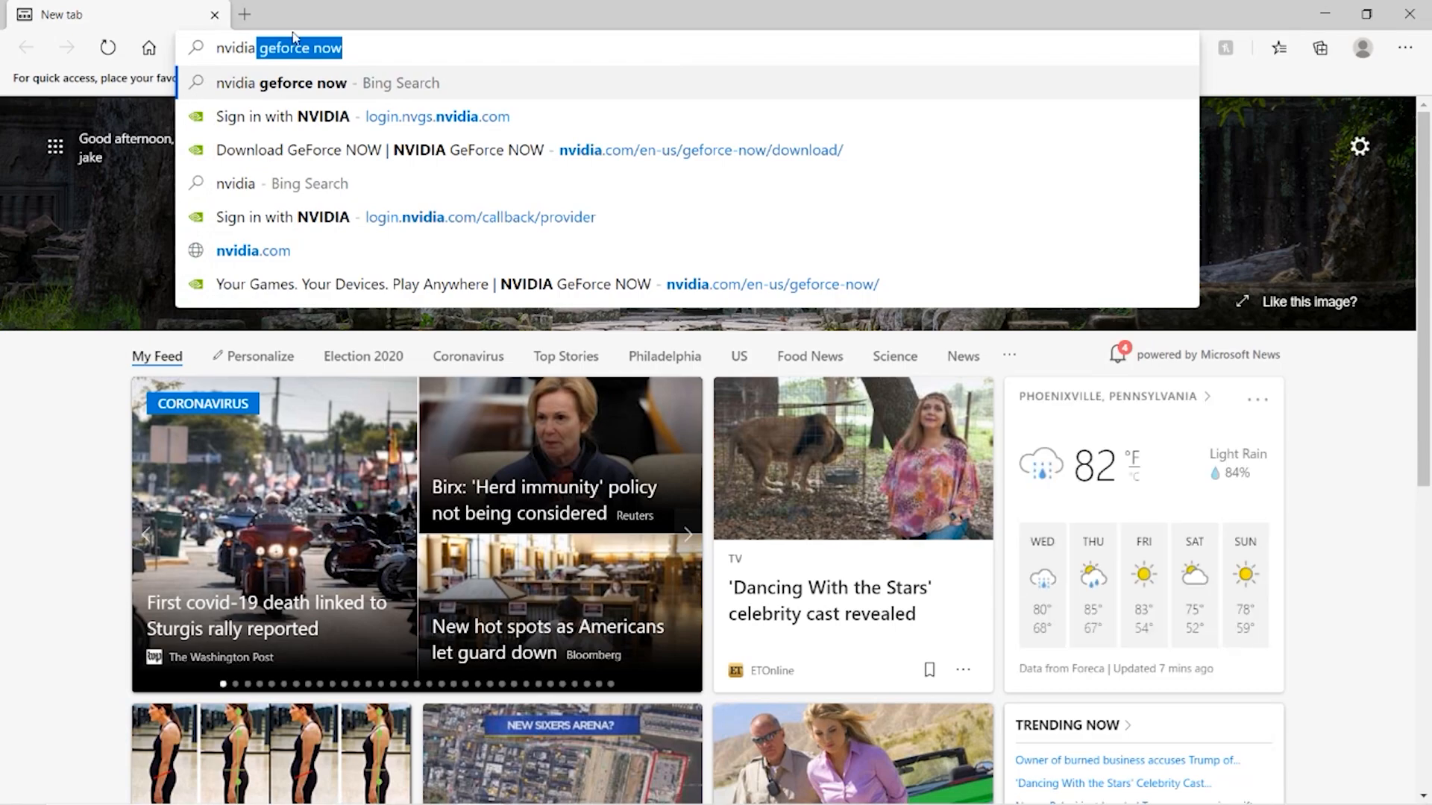
pyautogui.moveTo(333, 152)
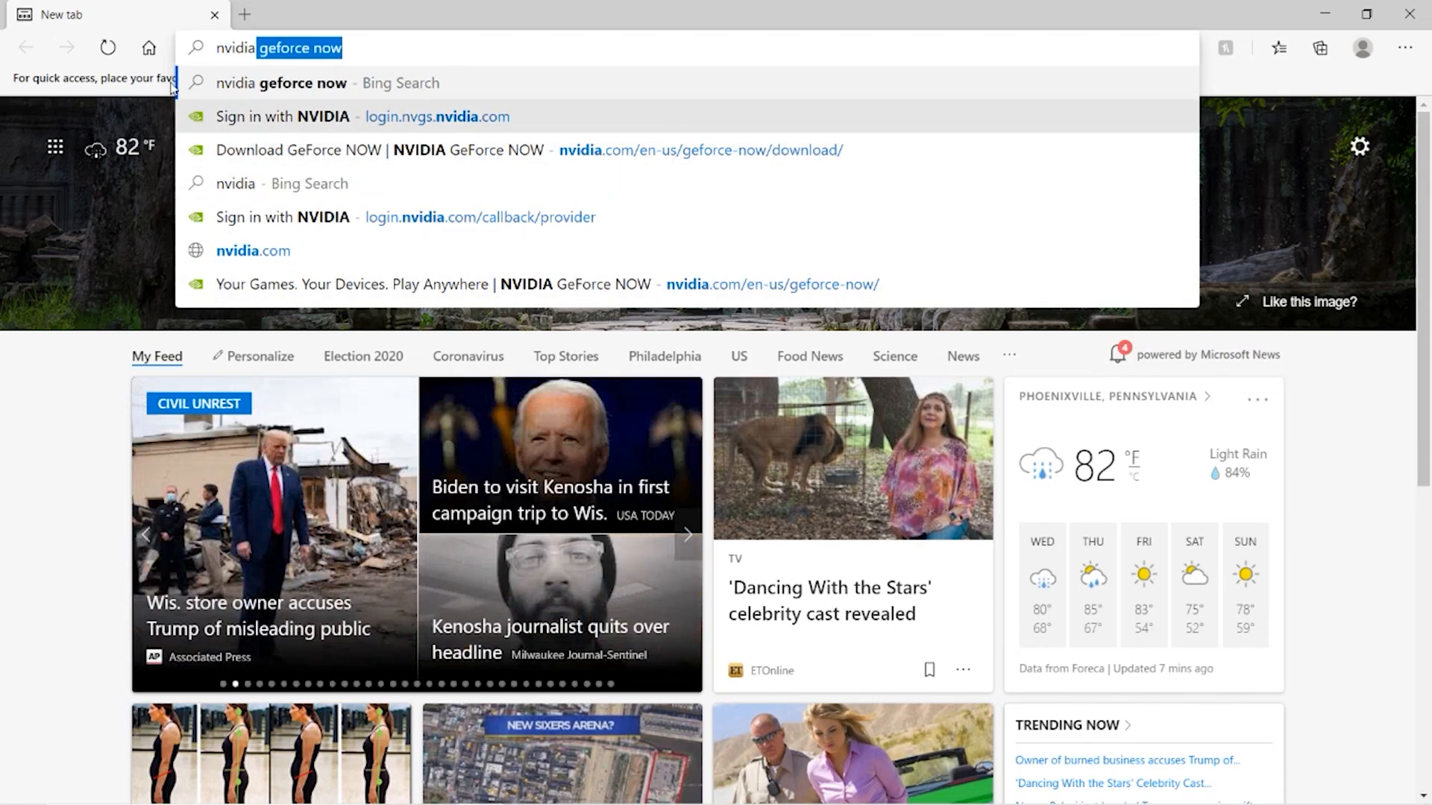
pyautogui.moveTo(474, 107)
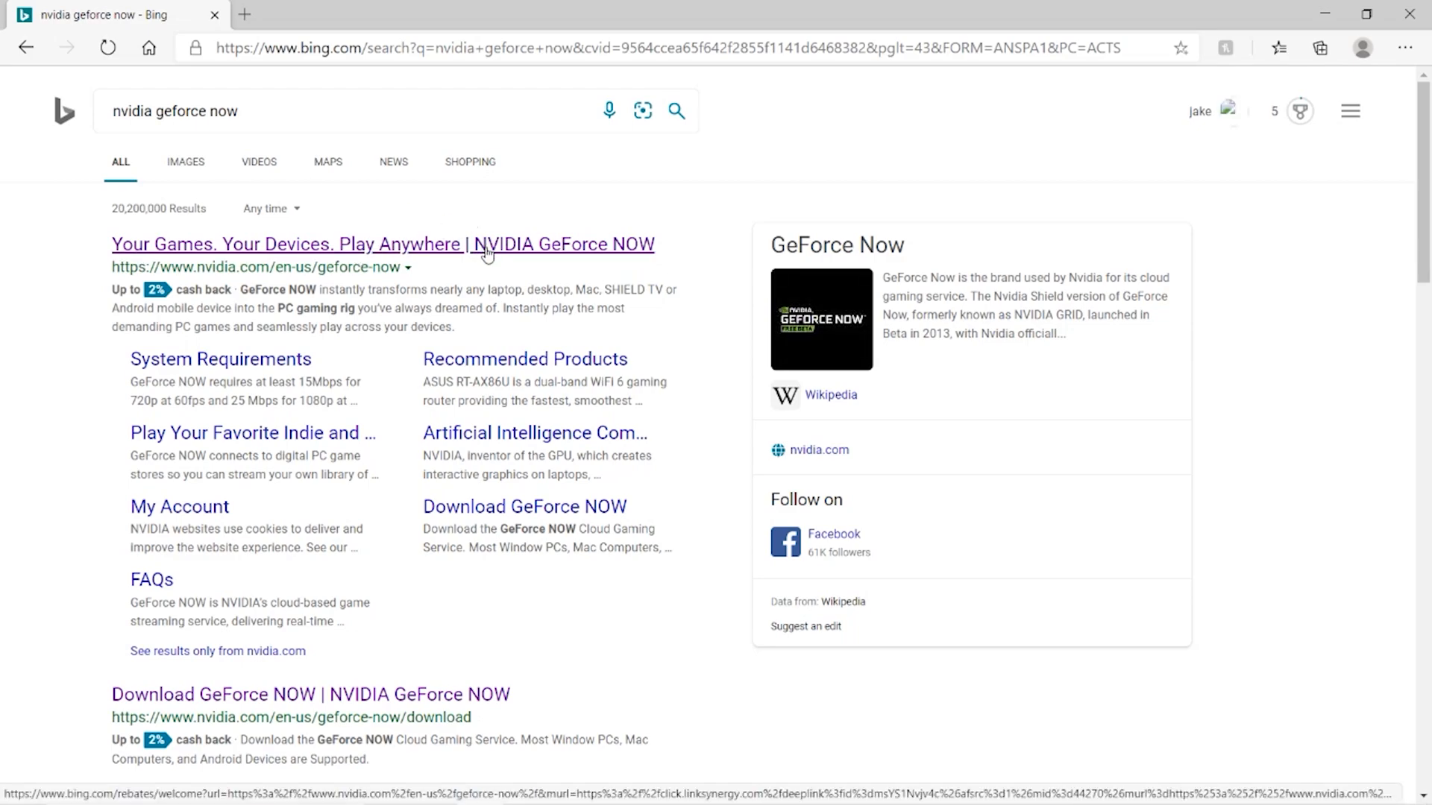
# Step: Reach the GeForce NOW membership plans from the official site via JOIN TODAY
pyautogui.click(384, 244)
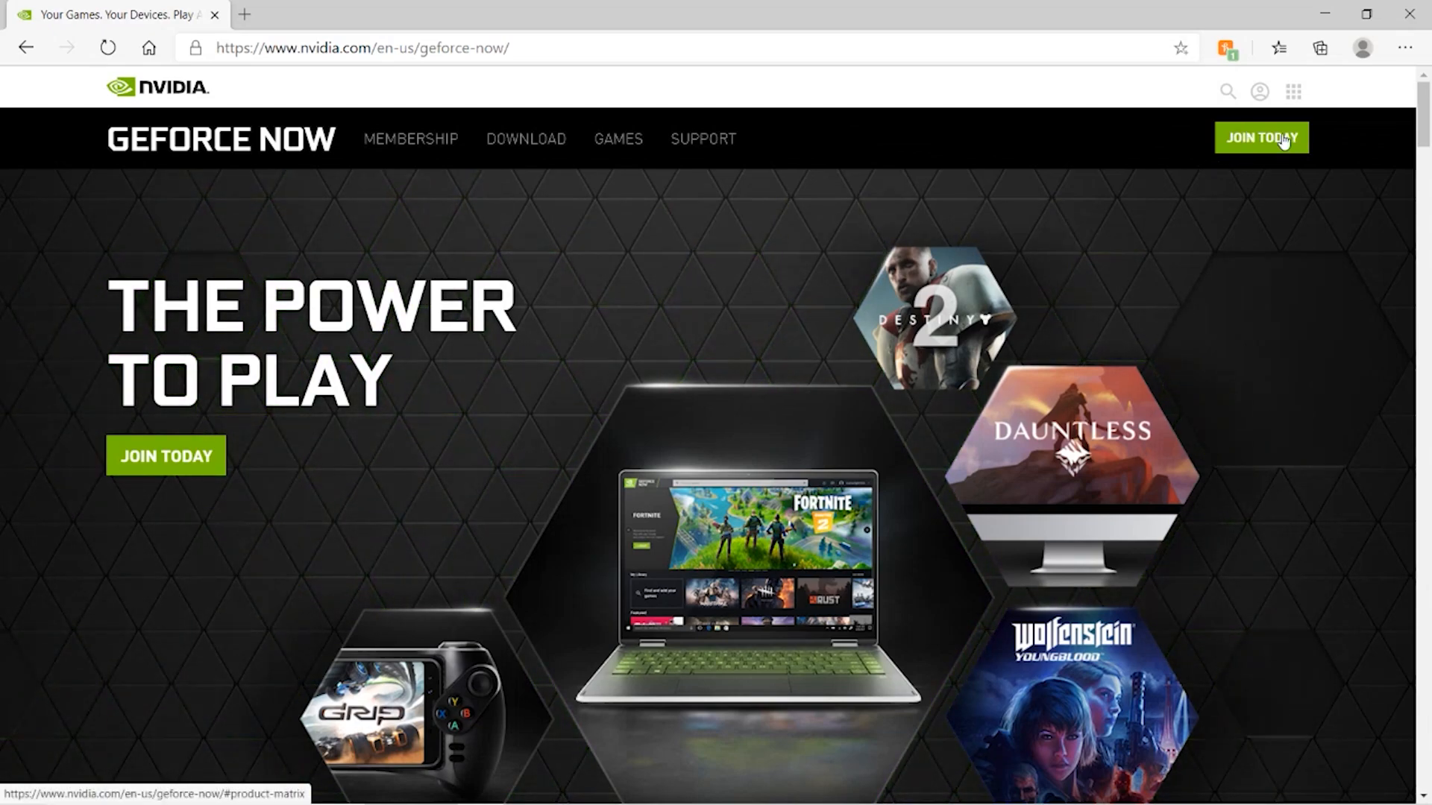
pyautogui.click(1260, 138)
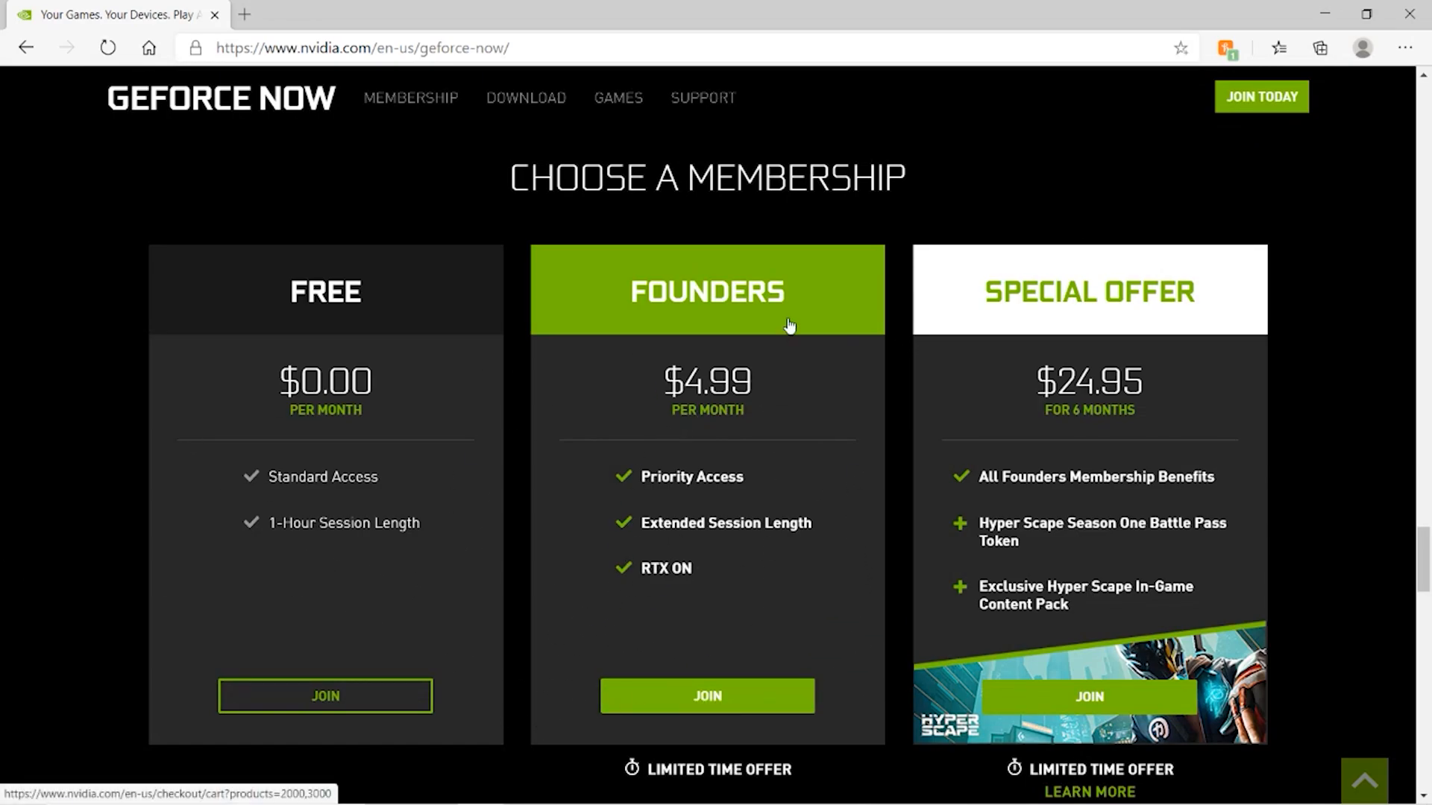
pyautogui.moveTo(821, 453)
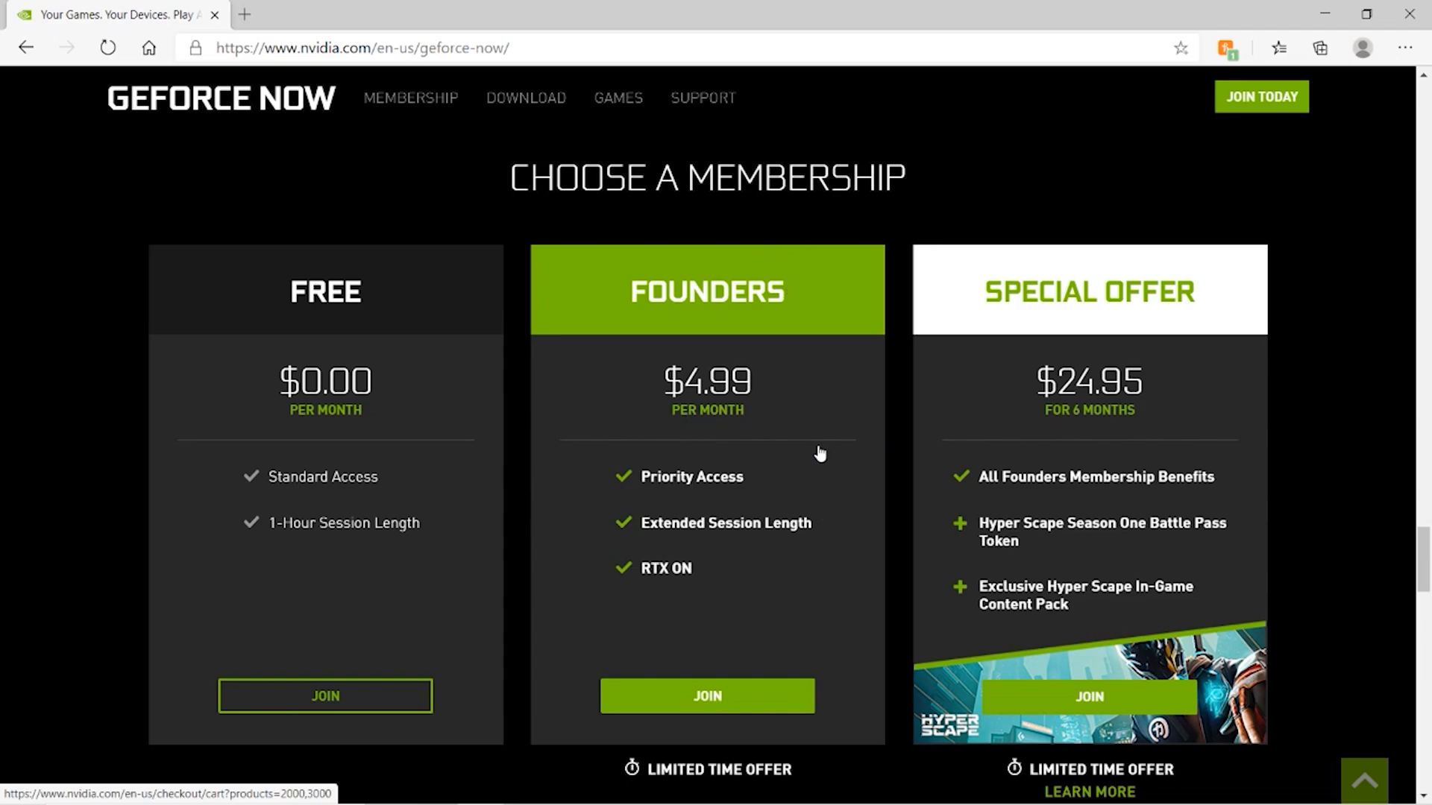
pyautogui.moveTo(1087, 470)
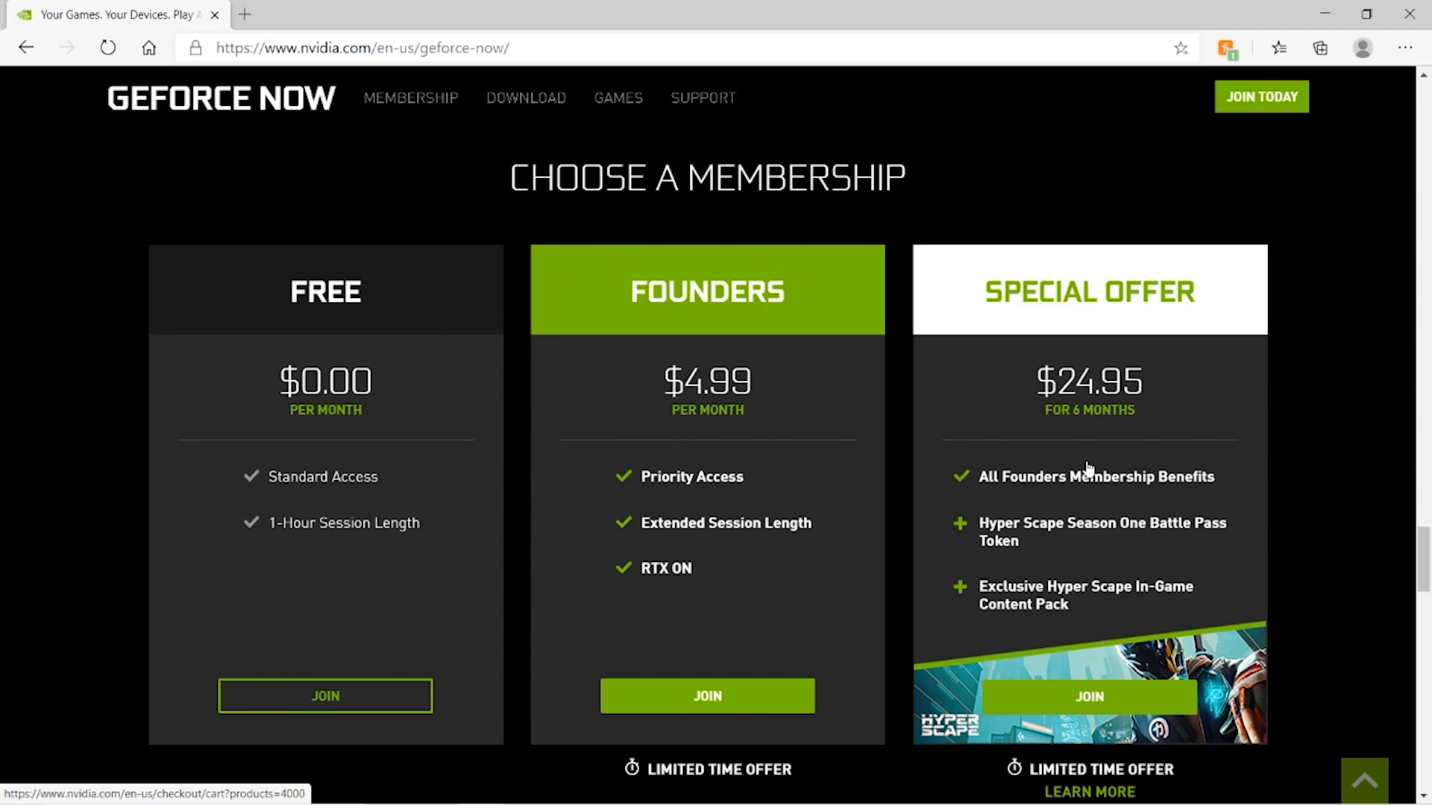
pyautogui.moveTo(1130, 443)
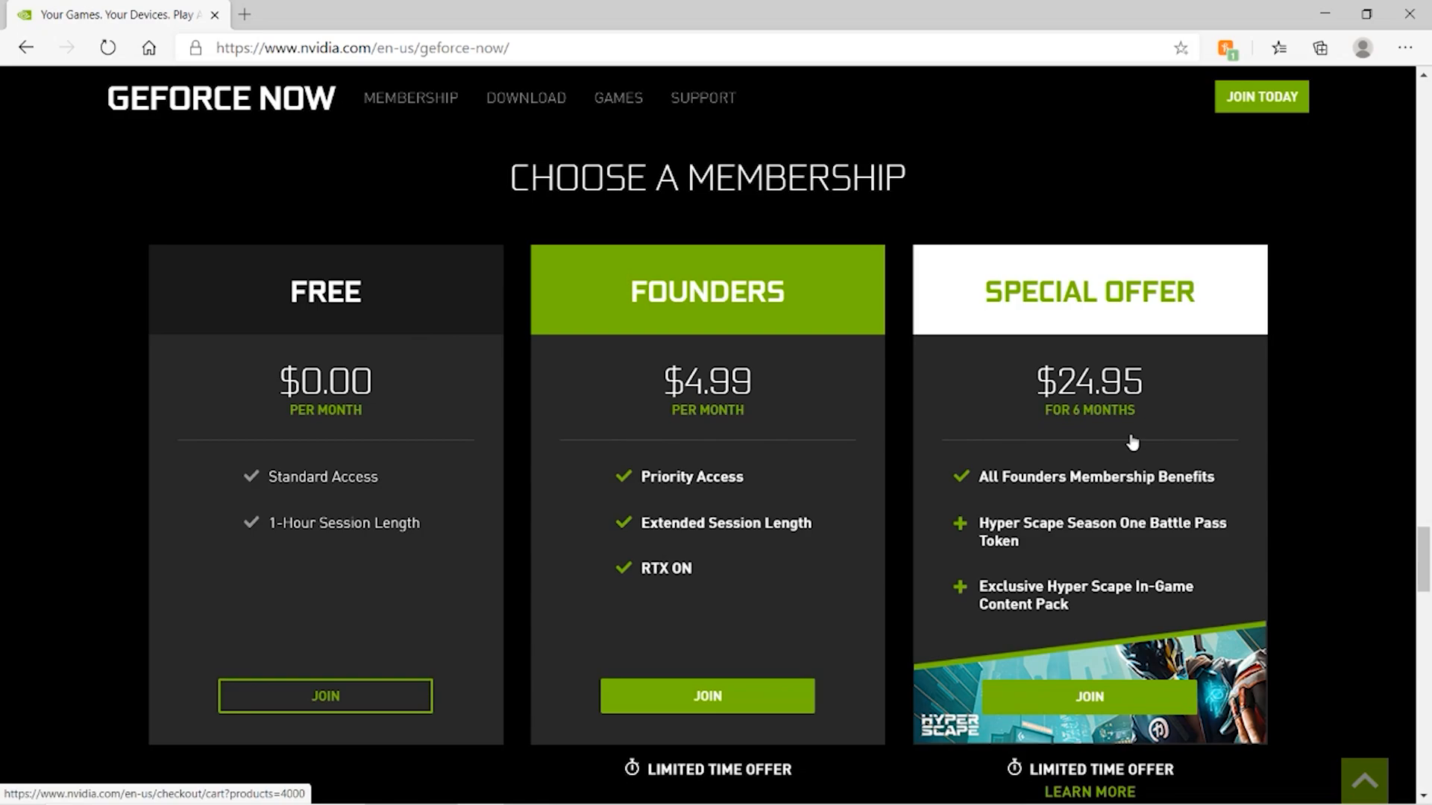
pyautogui.moveTo(882, 418)
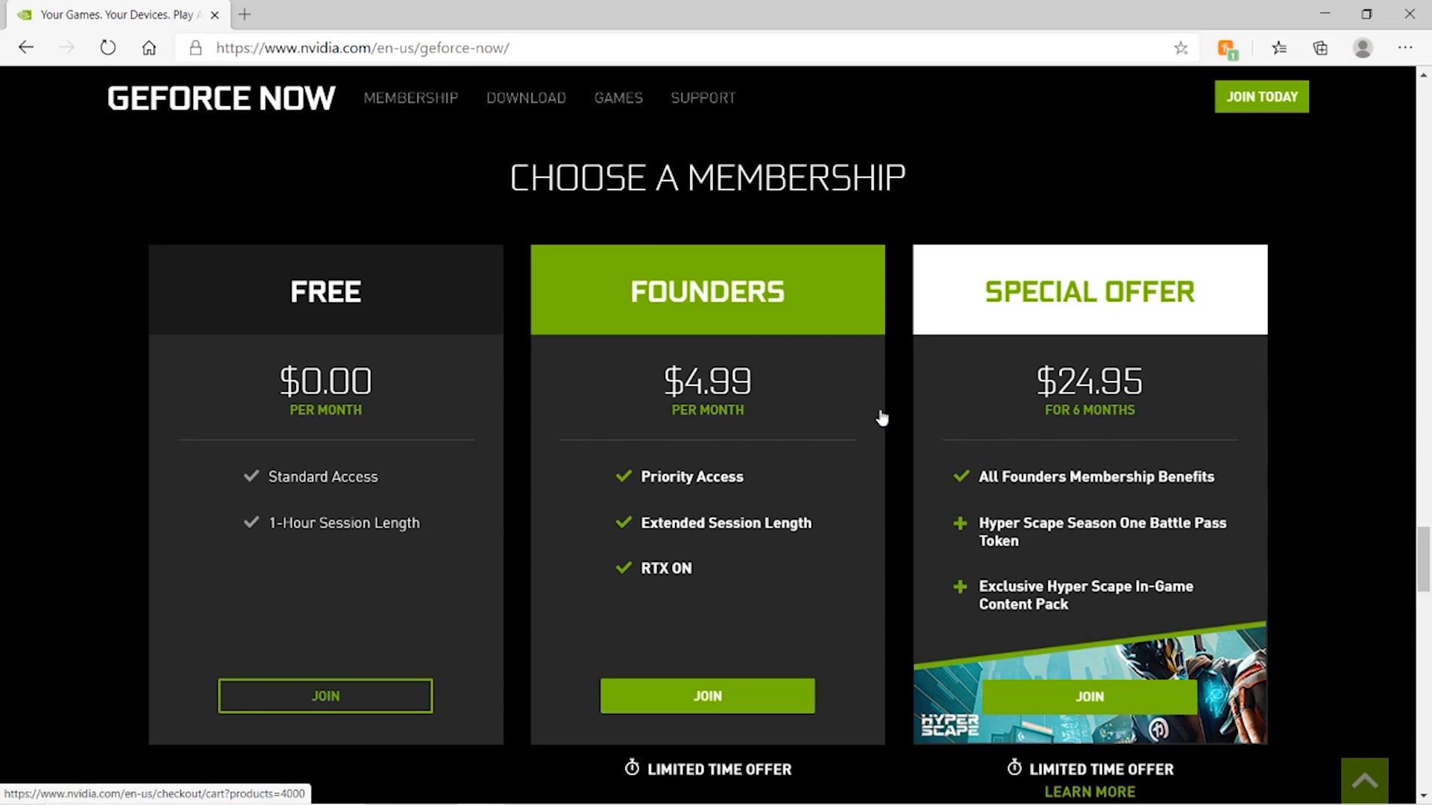
pyautogui.moveTo(324, 697)
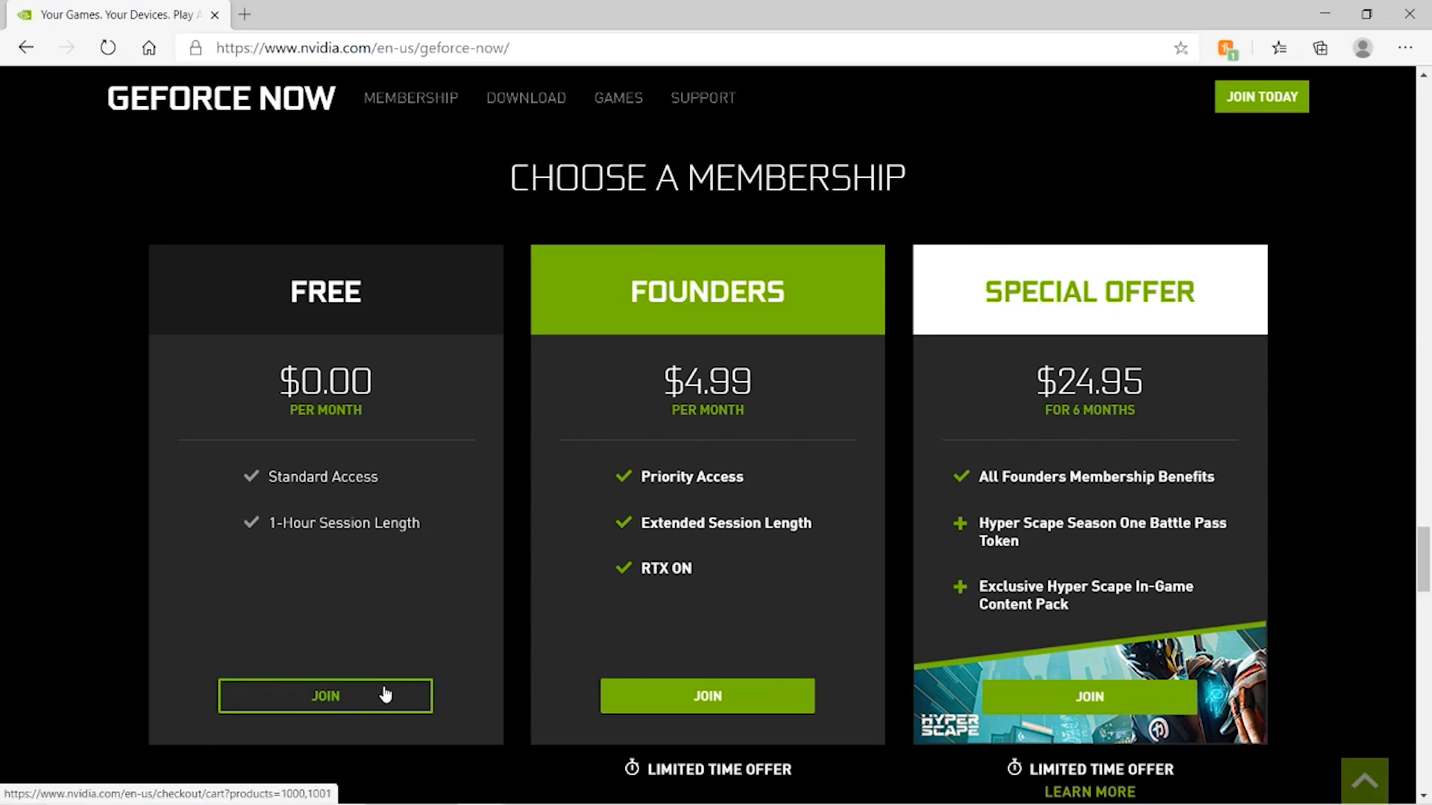
# Step: Join under the Free plan and sign in with the first listed NVIDIA account
pyautogui.click(324, 697)
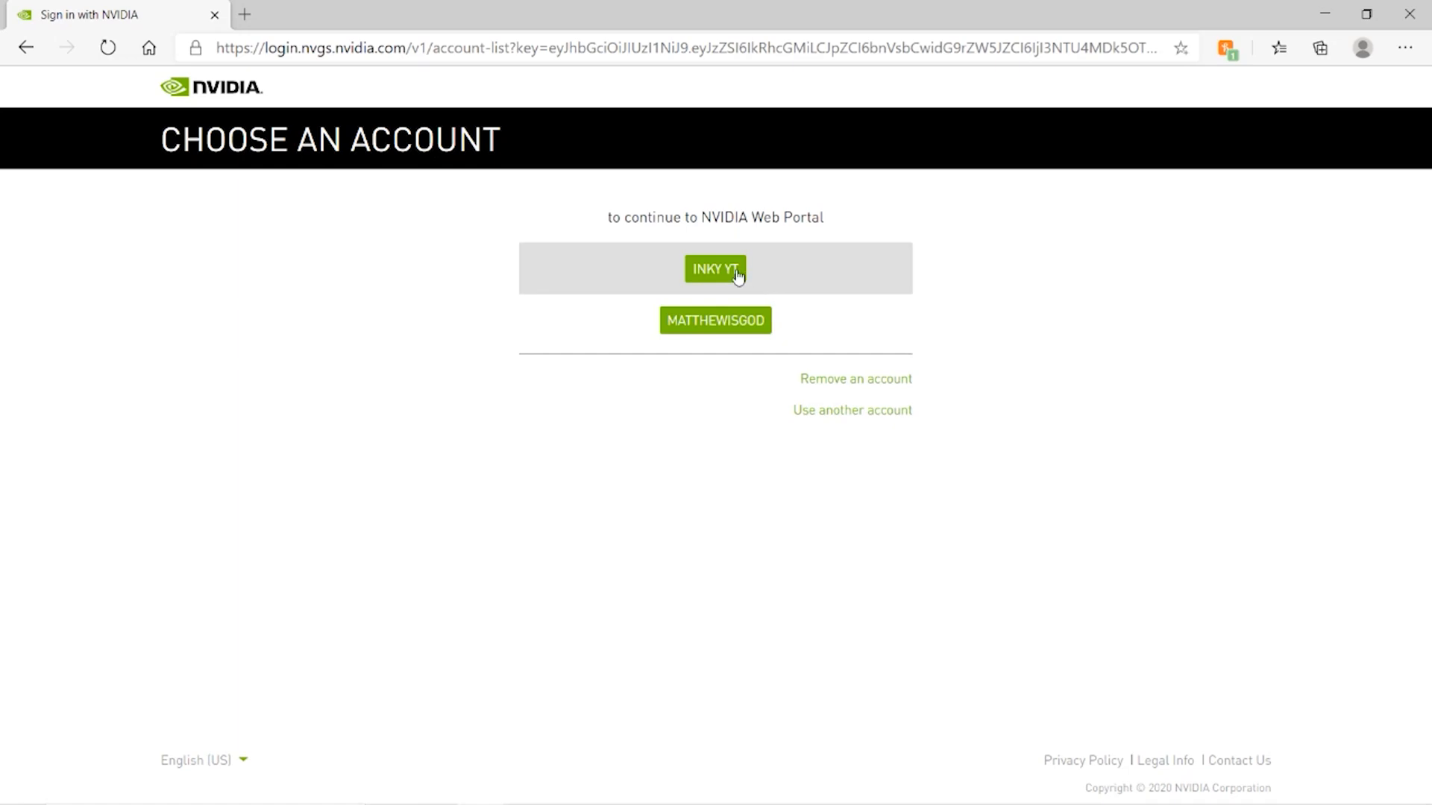
pyautogui.moveTo(722, 200)
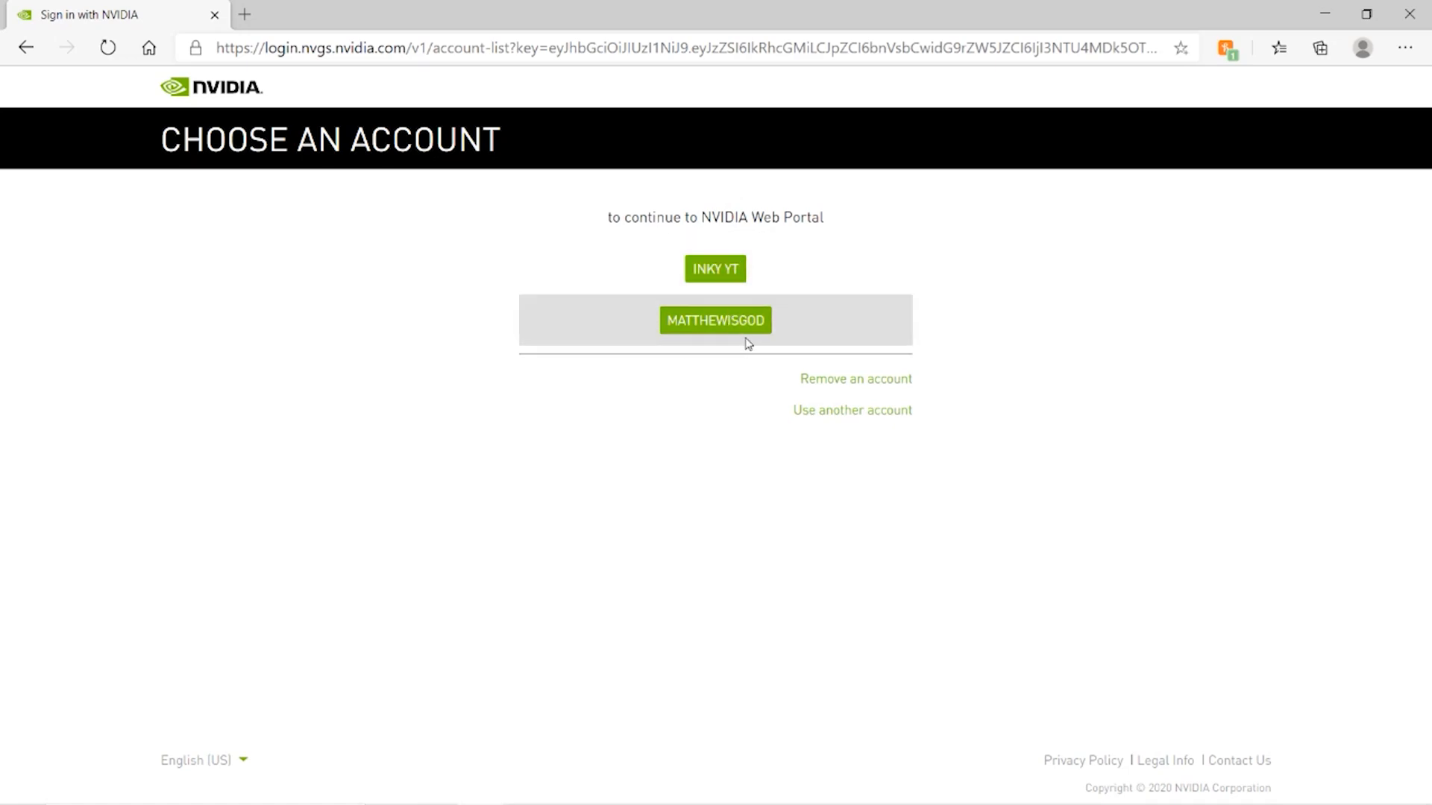
pyautogui.moveTo(714, 269)
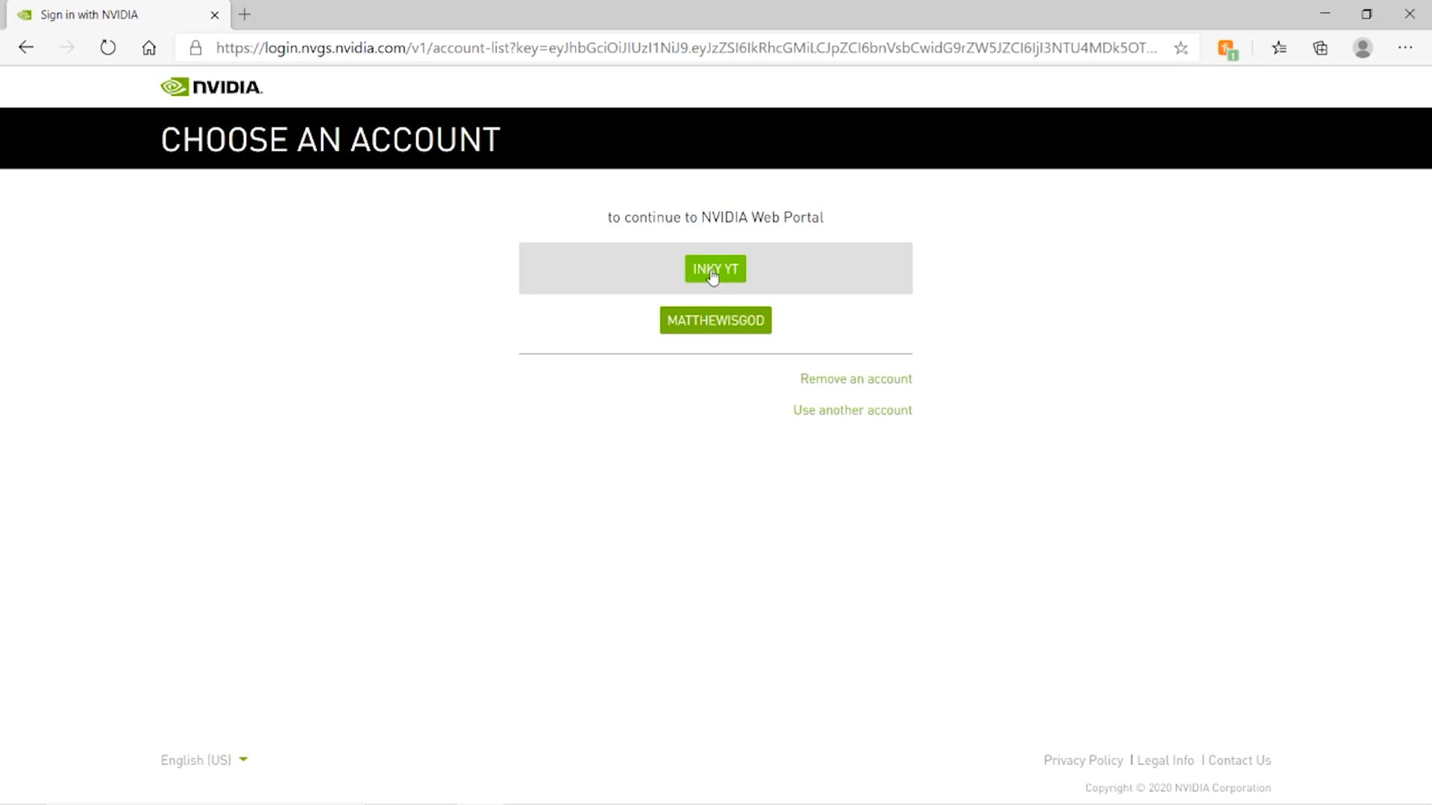
pyautogui.click(715, 269)
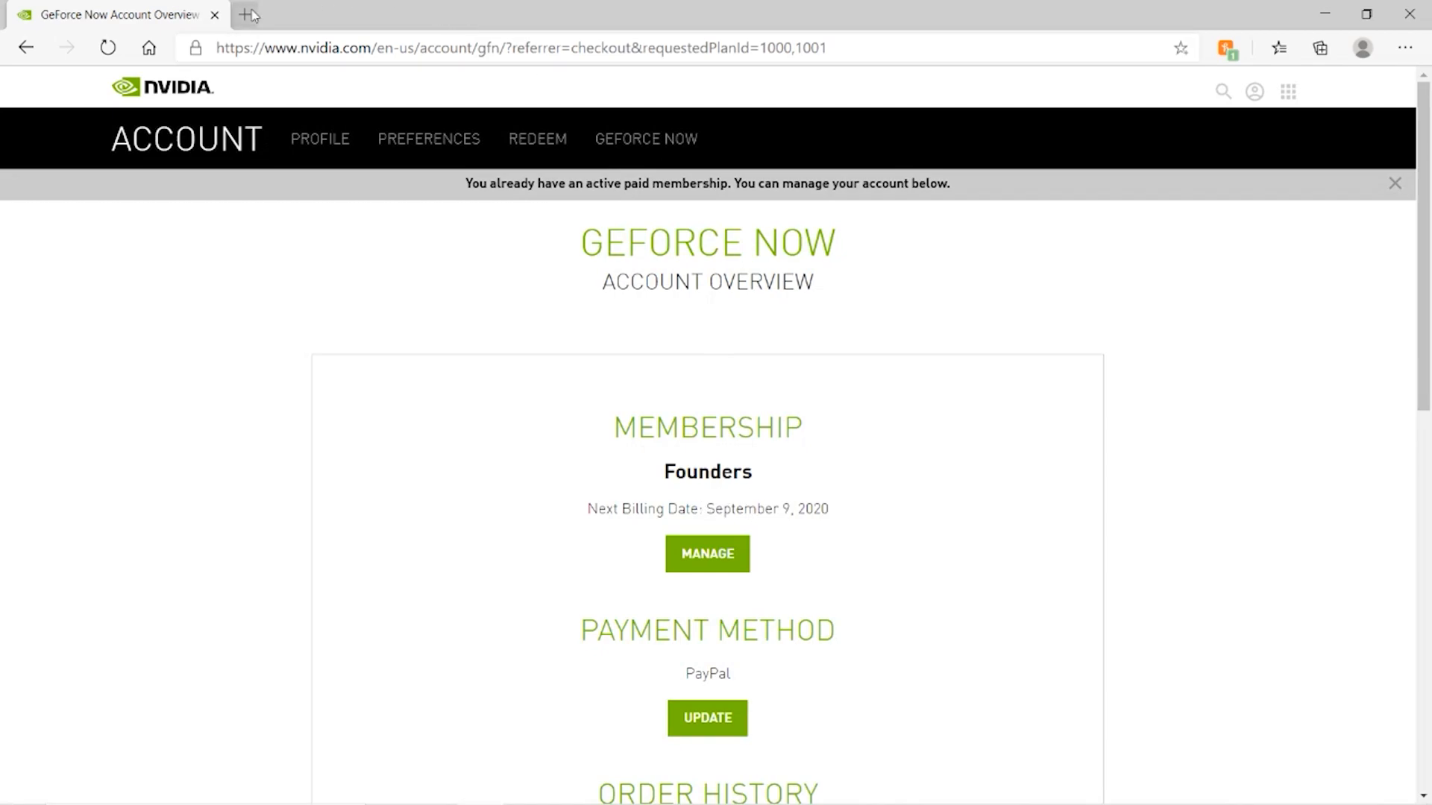
# Step: Reopen the GeForce NOW site in a fresh tab, close the account tab and show the download page
pyautogui.click(249, 15)
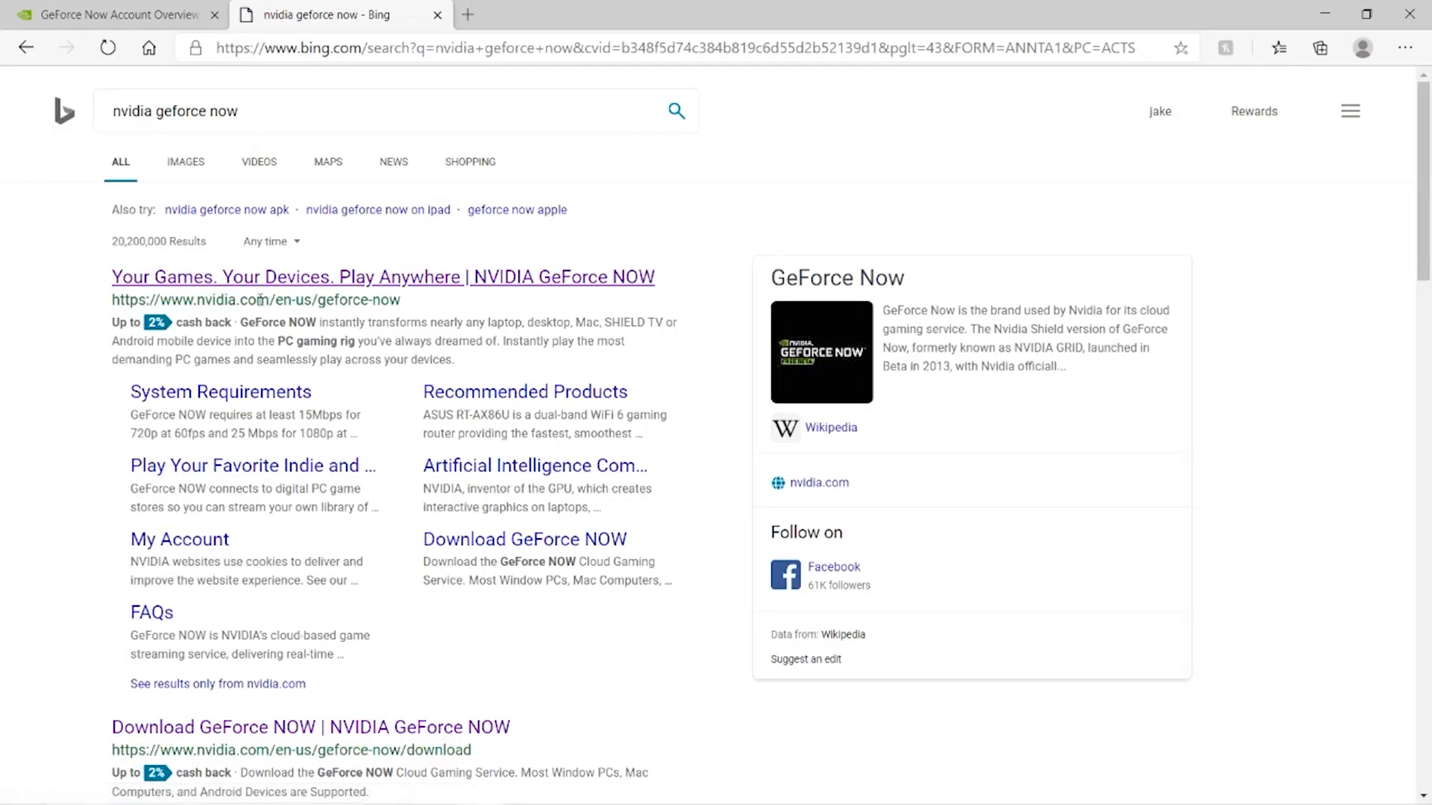
pyautogui.click(382, 277)
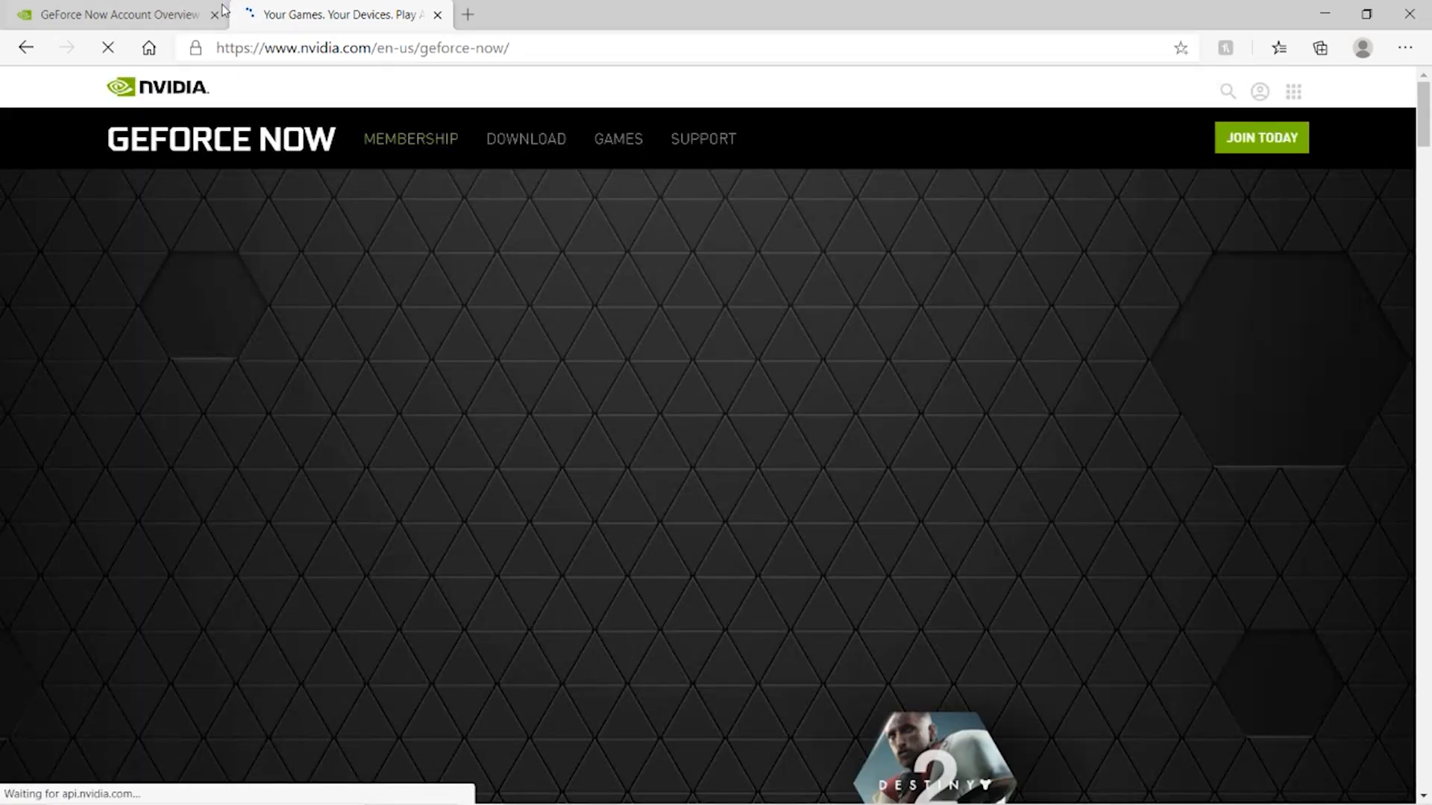
pyautogui.click(109, 15)
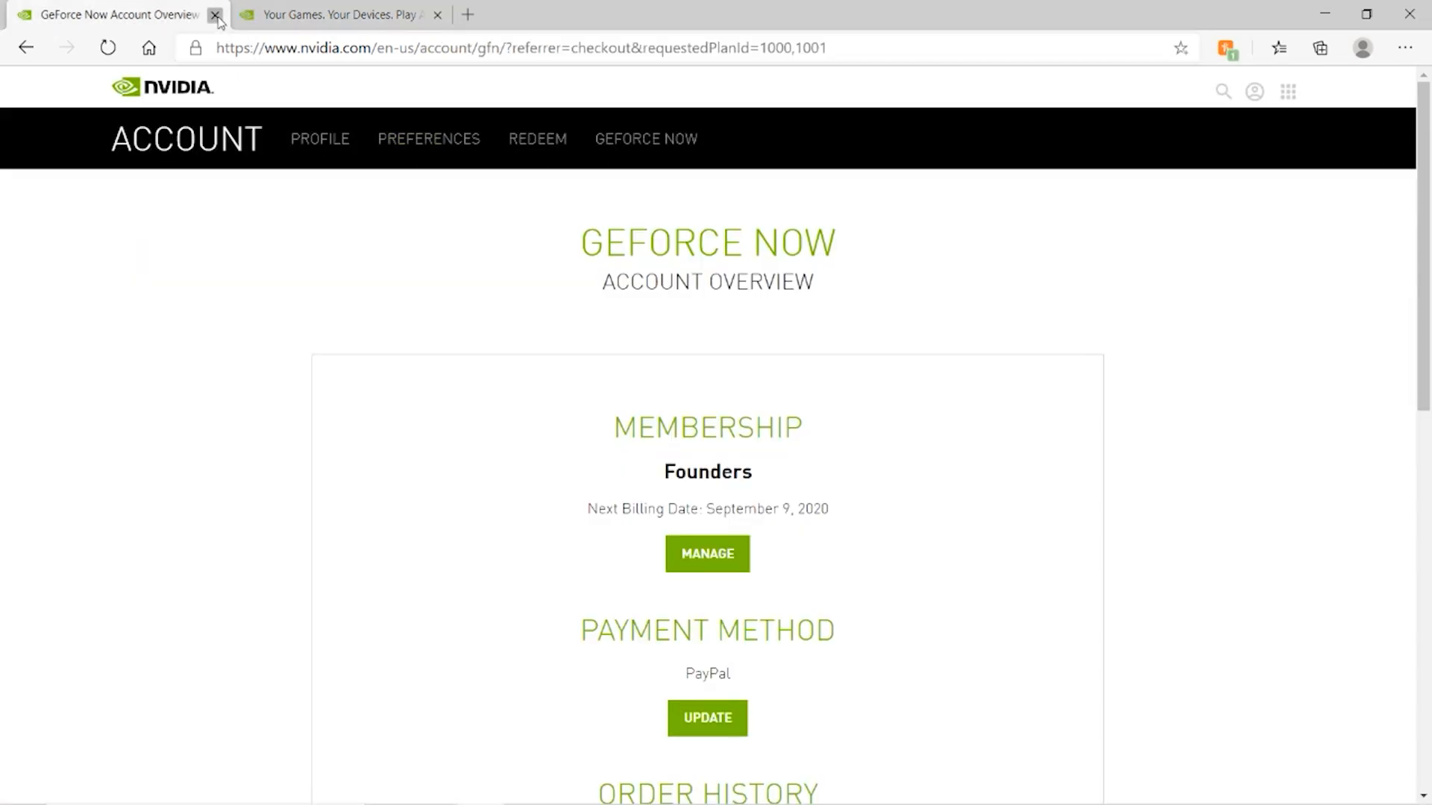
pyautogui.click(215, 15)
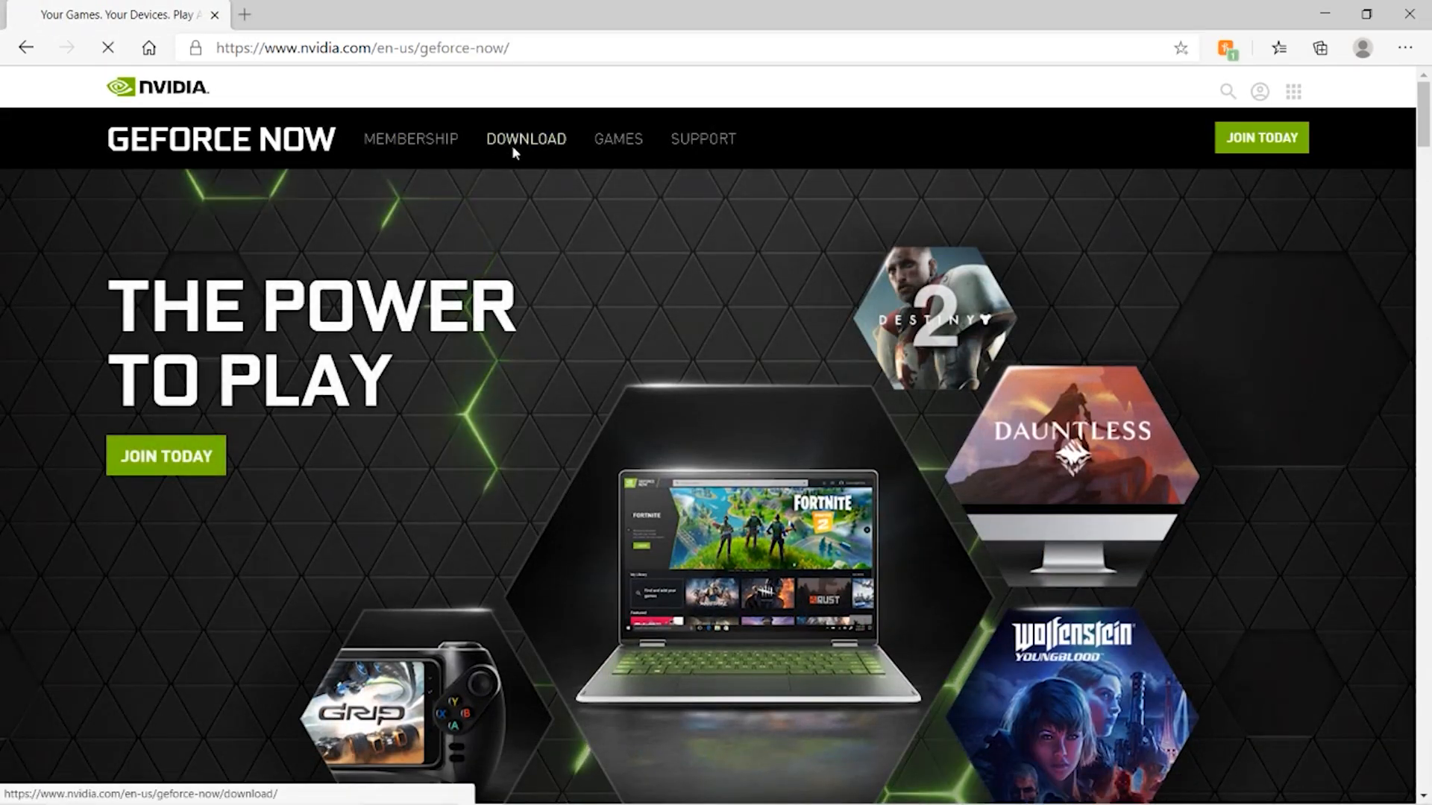
pyautogui.click(525, 138)
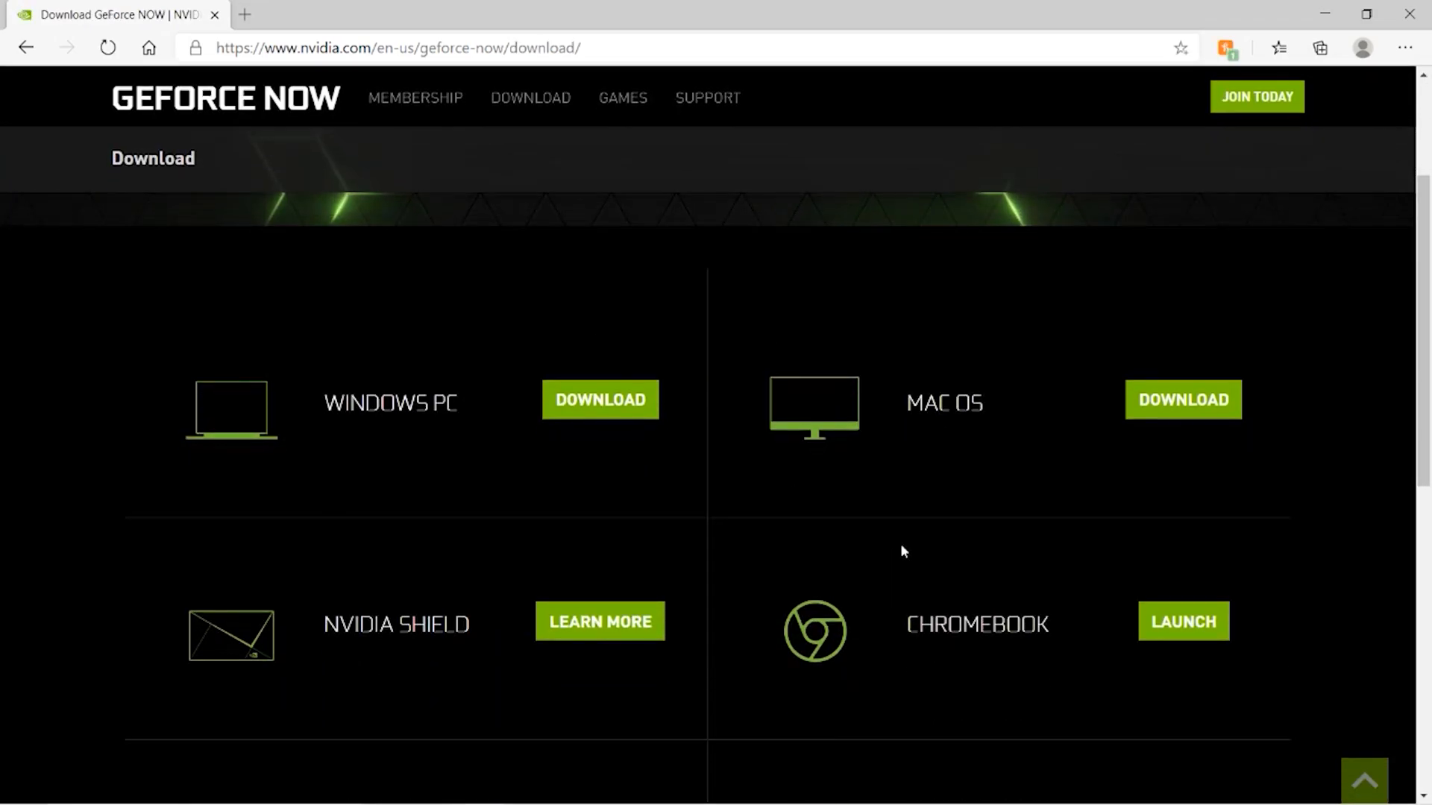
pyautogui.scroll(-3)
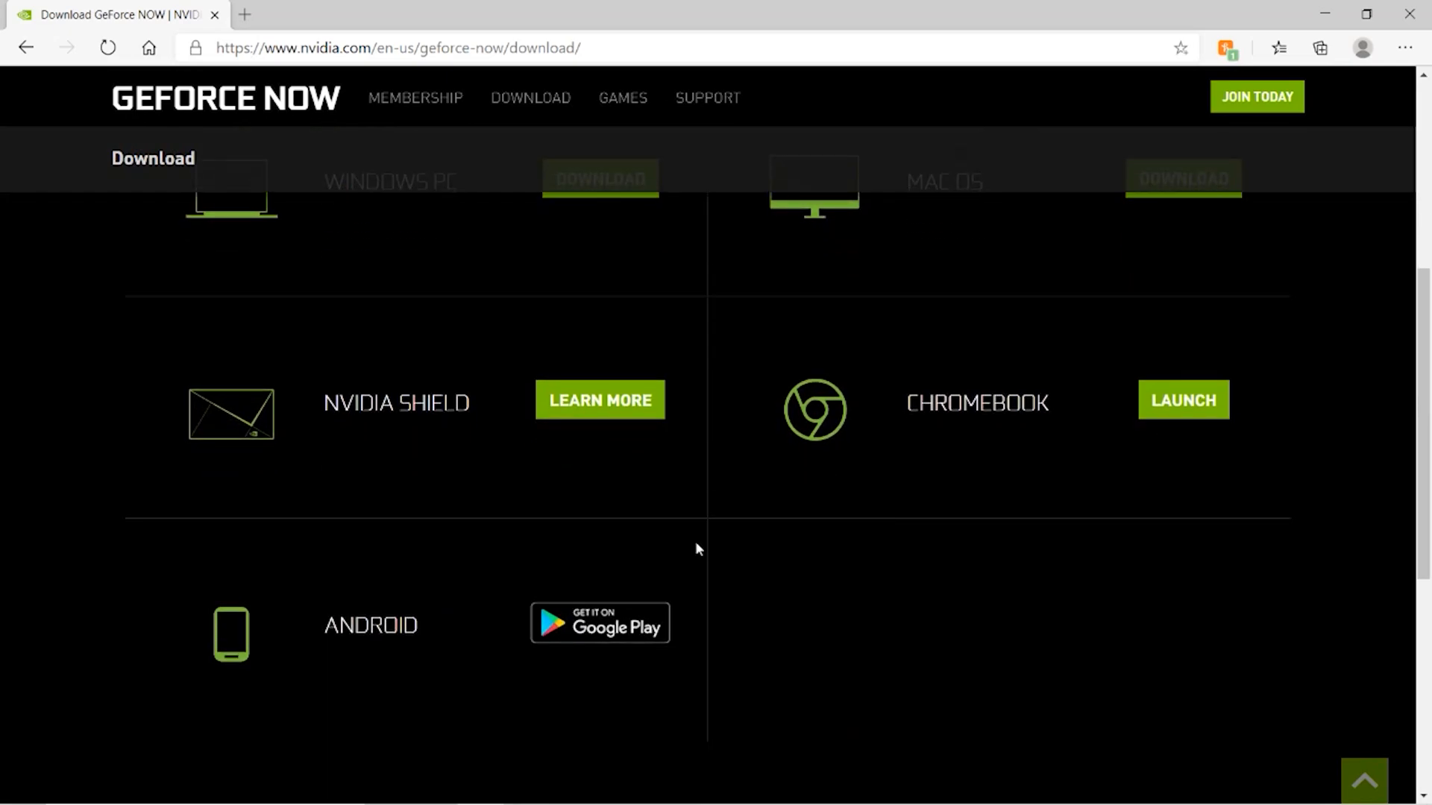
pyautogui.scroll(3)
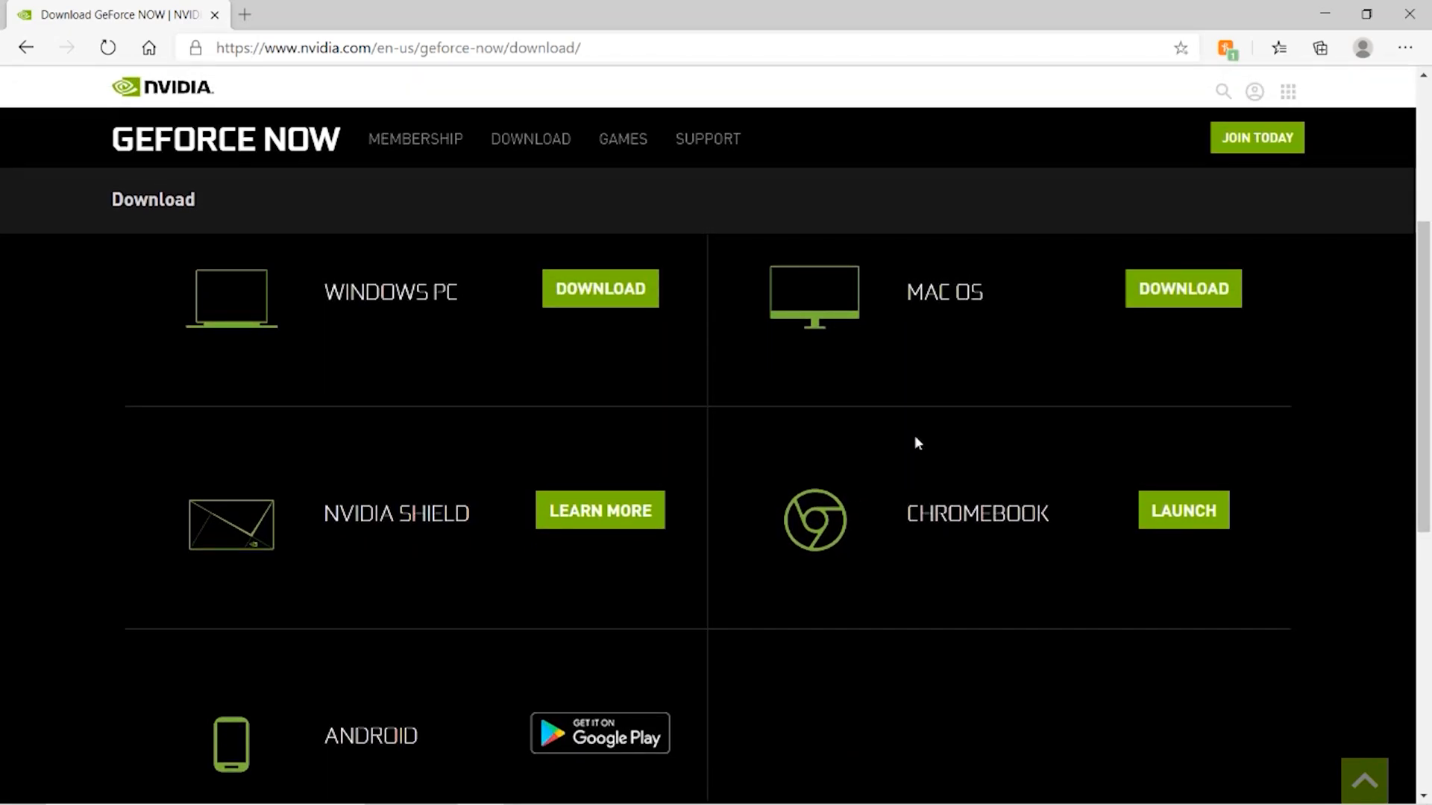
pyautogui.moveTo(600, 510)
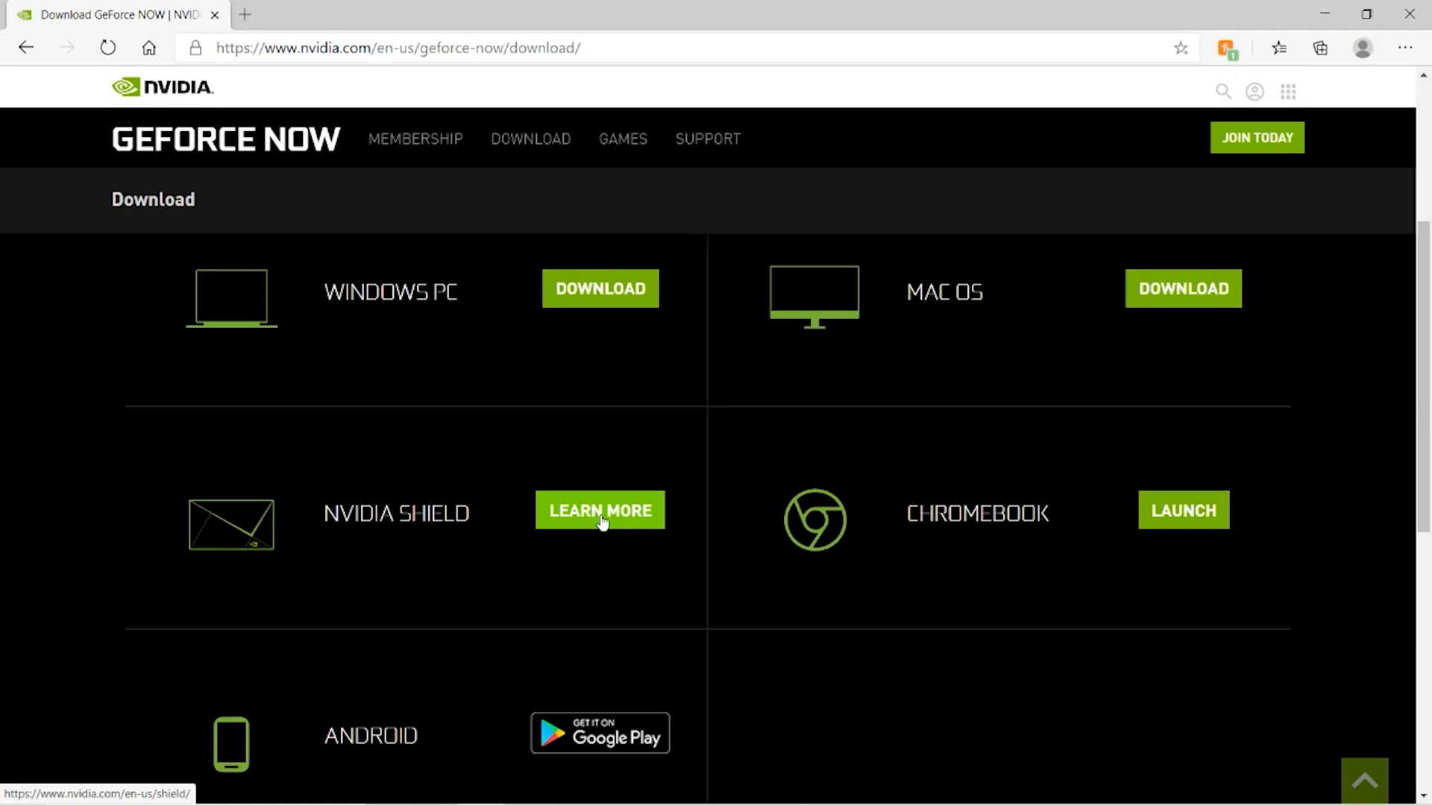
pyautogui.moveTo(690, 473)
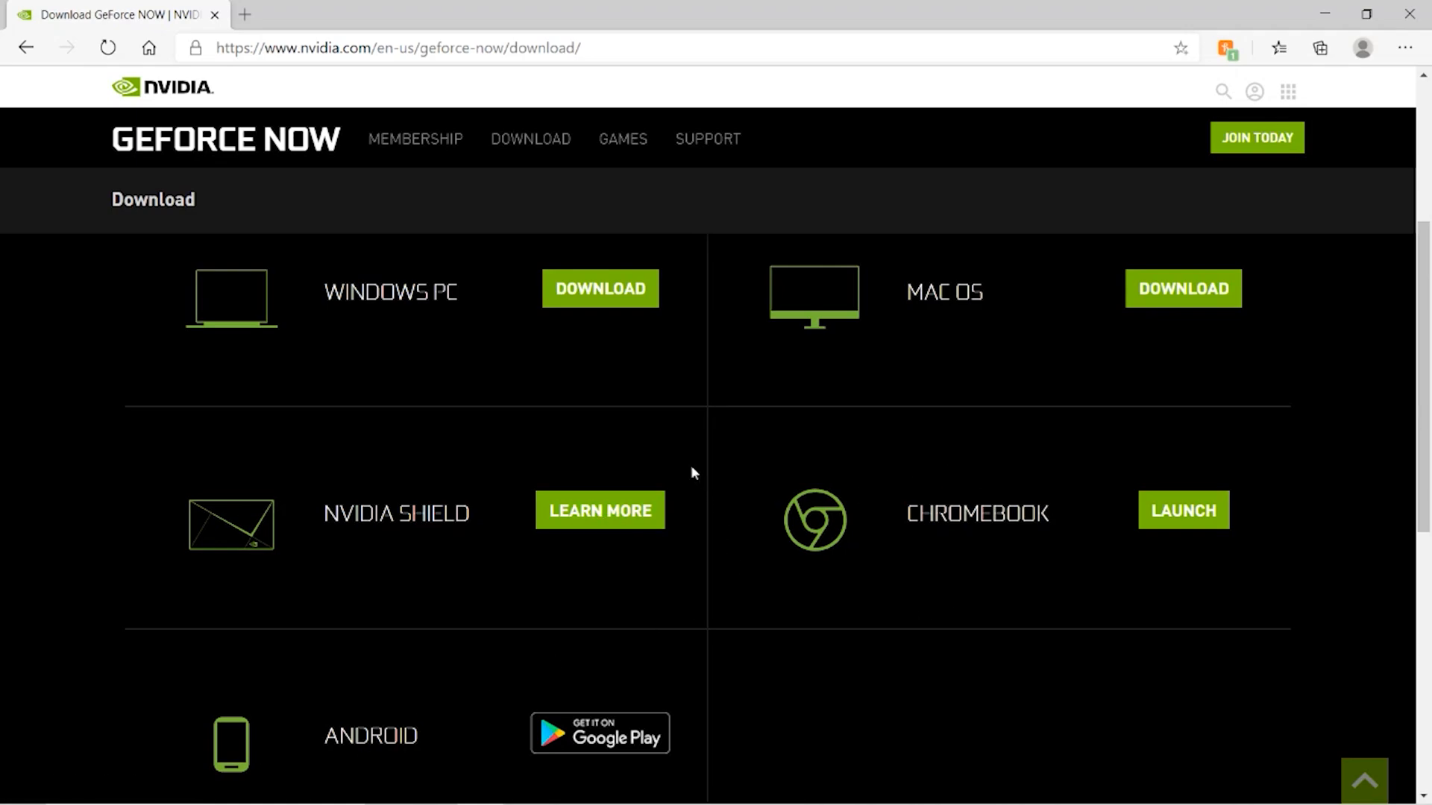
pyautogui.moveTo(599, 297)
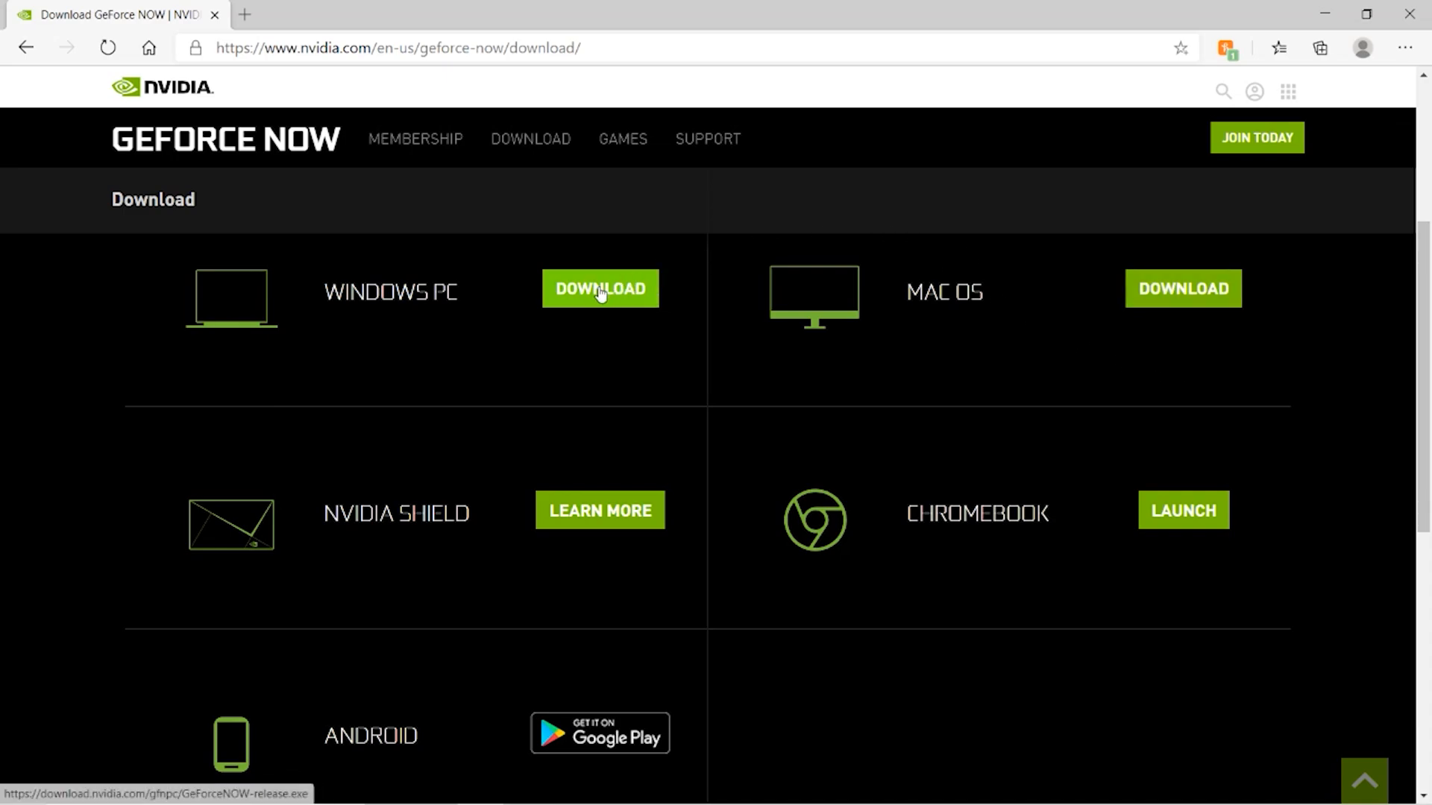
pyautogui.moveTo(613, 293)
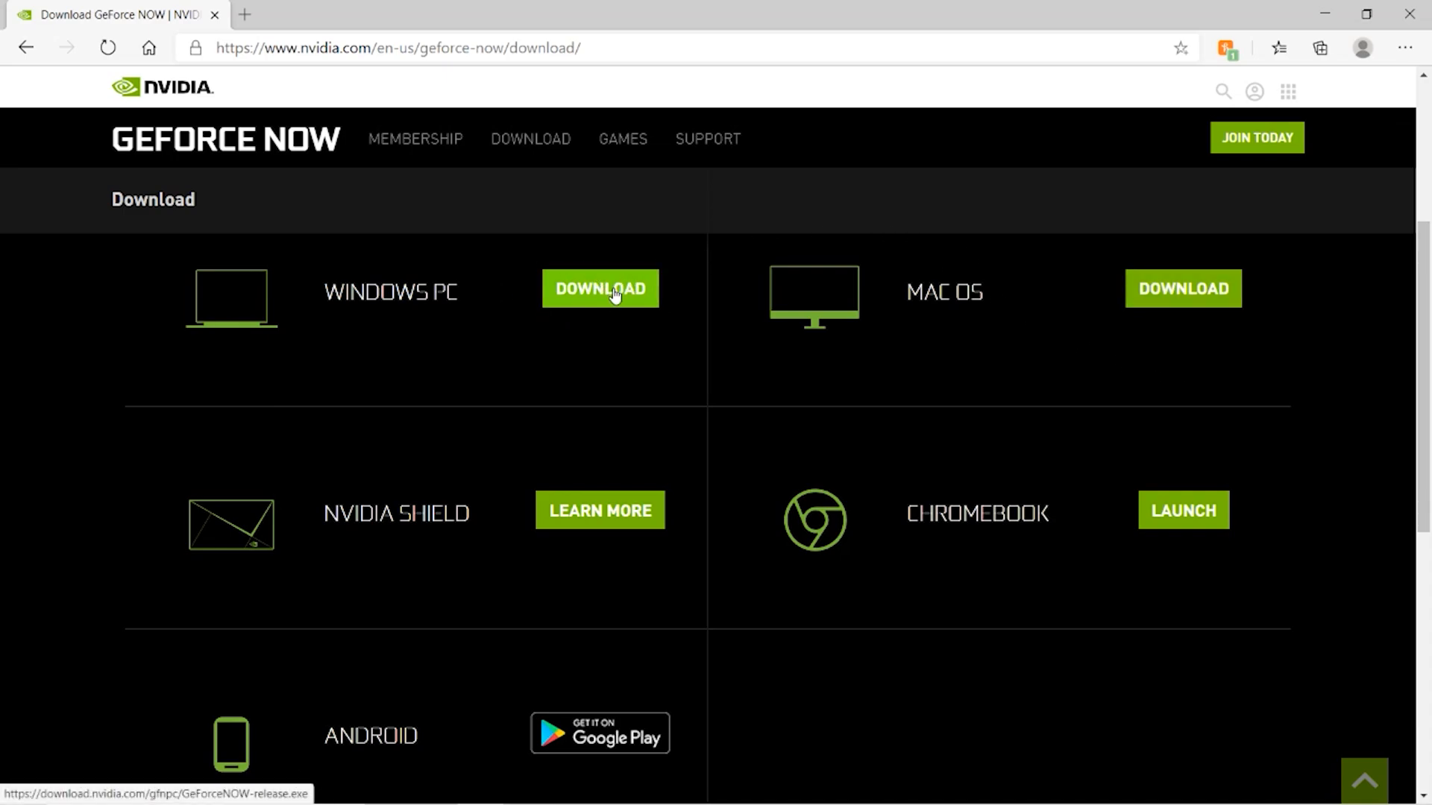
# Step: Download the GeForce NOW installer for Windows PC
pyautogui.click(599, 288)
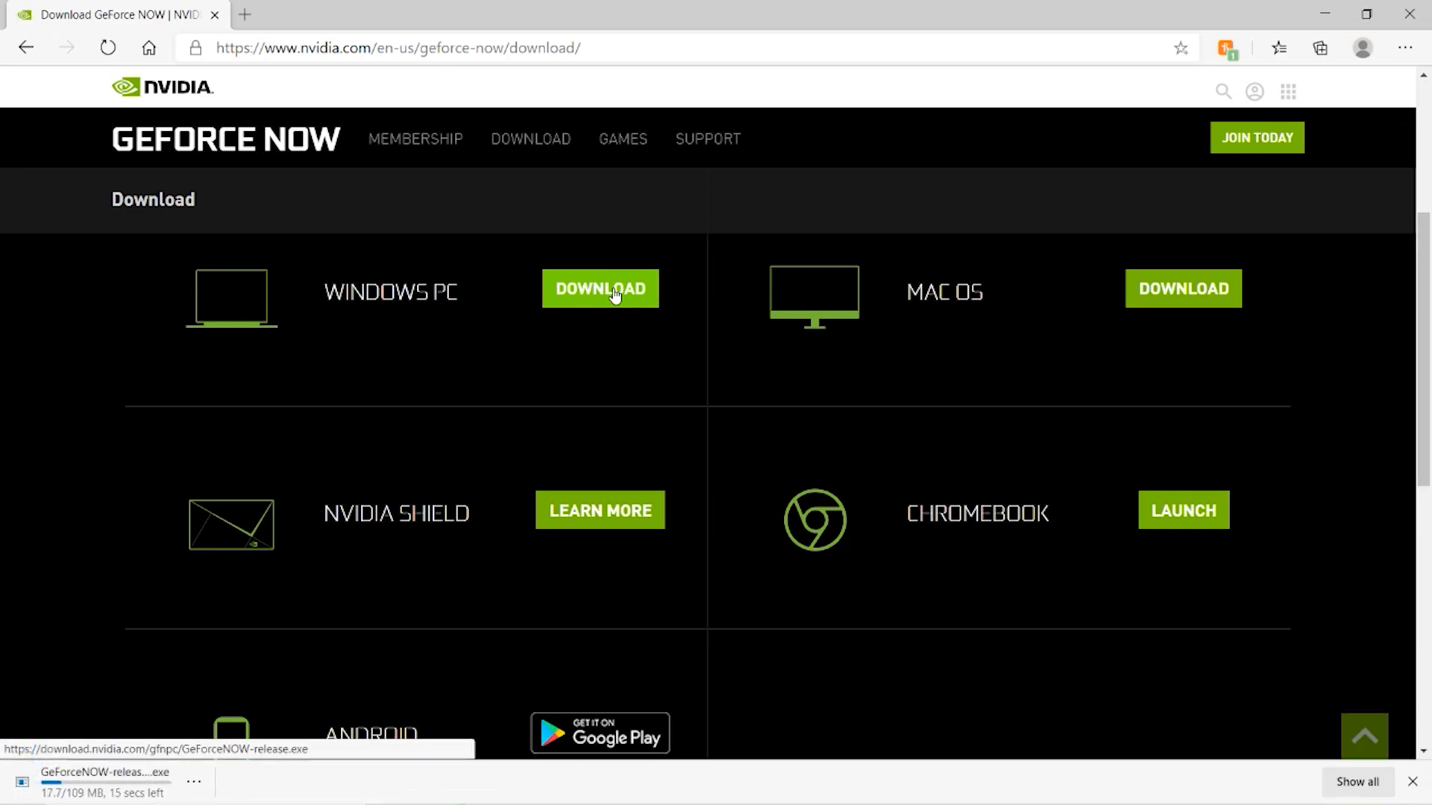
pyautogui.moveTo(195, 713)
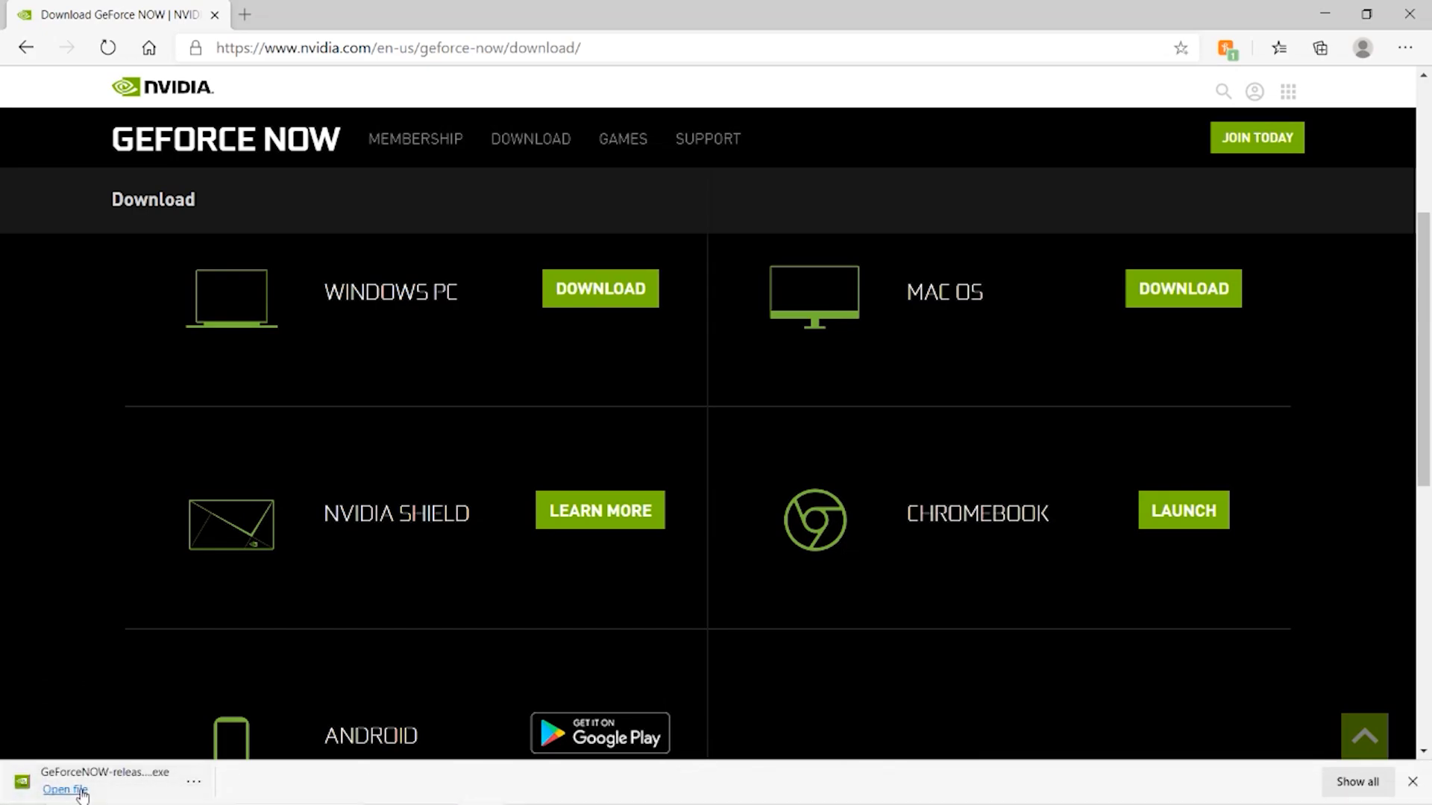
# Step: Run the downloaded GeForce NOW installer and accept the privacy notice and terms
pyautogui.click(64, 790)
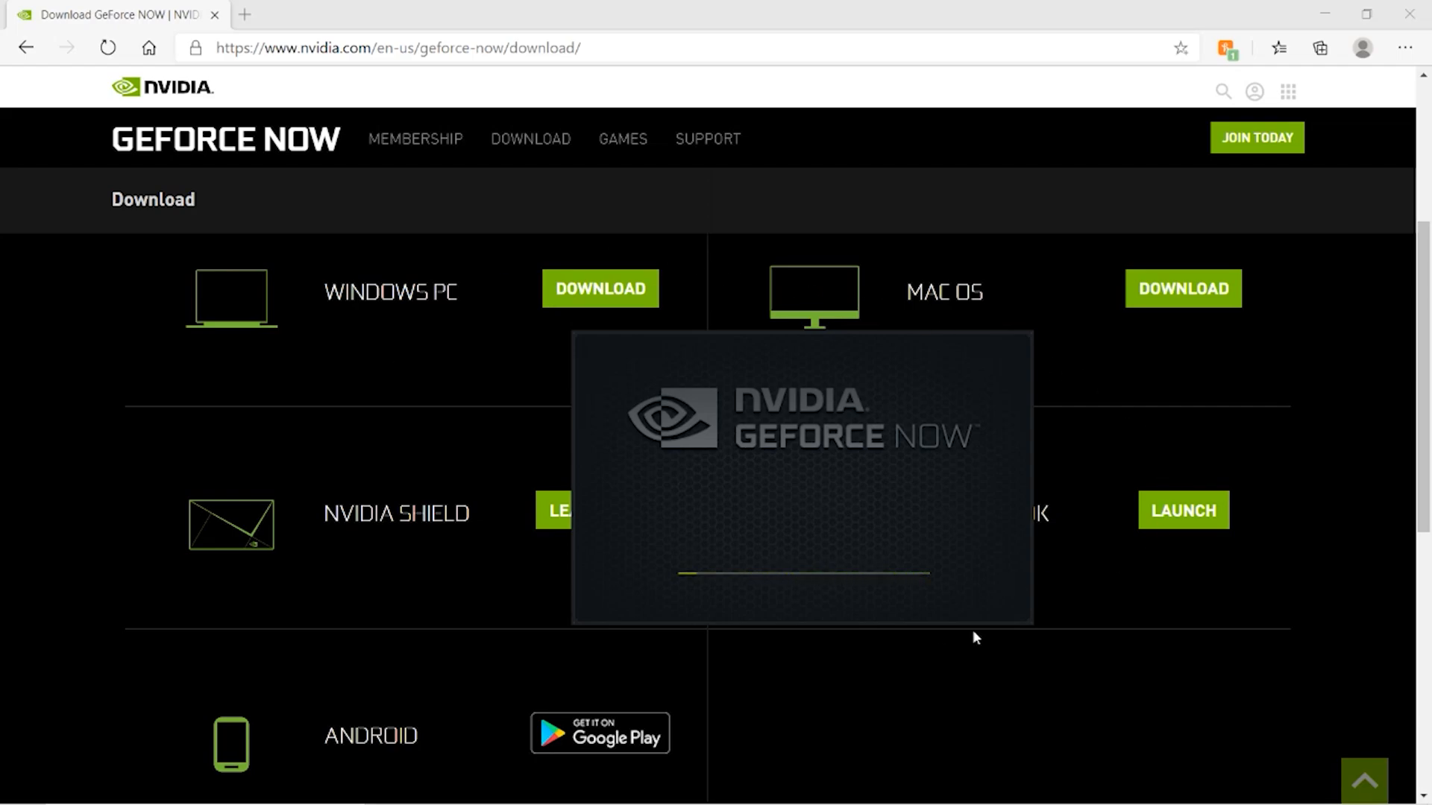
pyautogui.moveTo(758, 647)
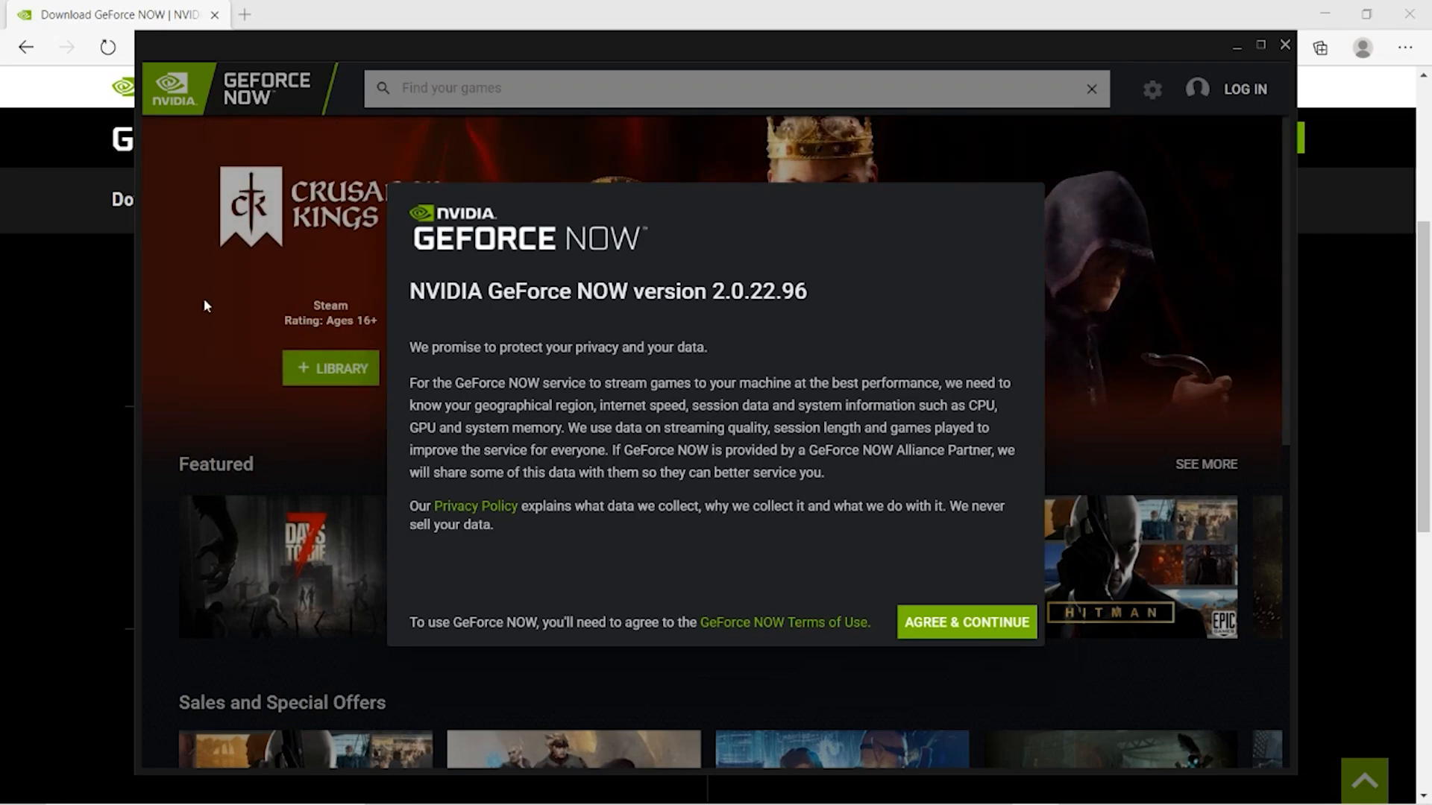
pyautogui.moveTo(640, 210)
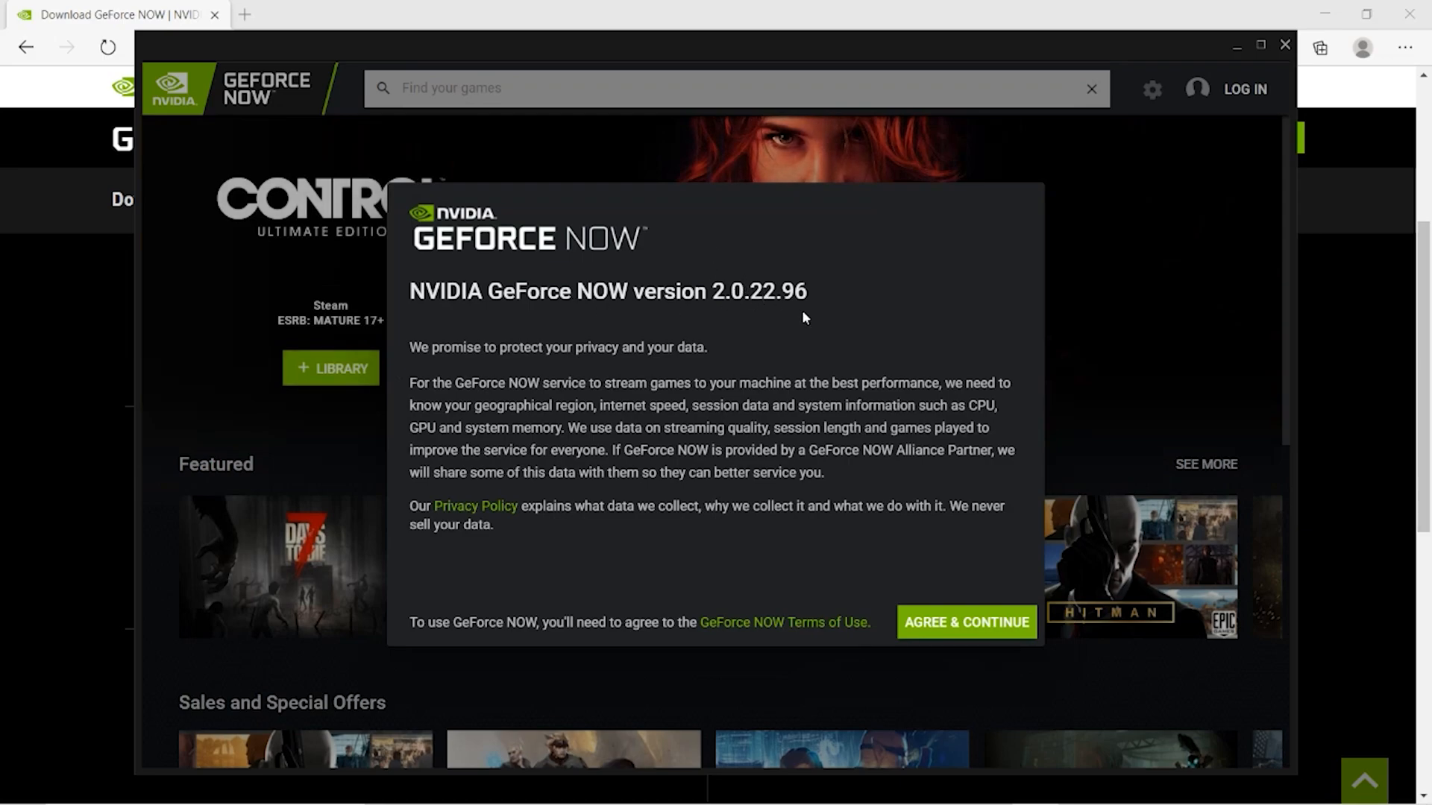
pyautogui.click(964, 621)
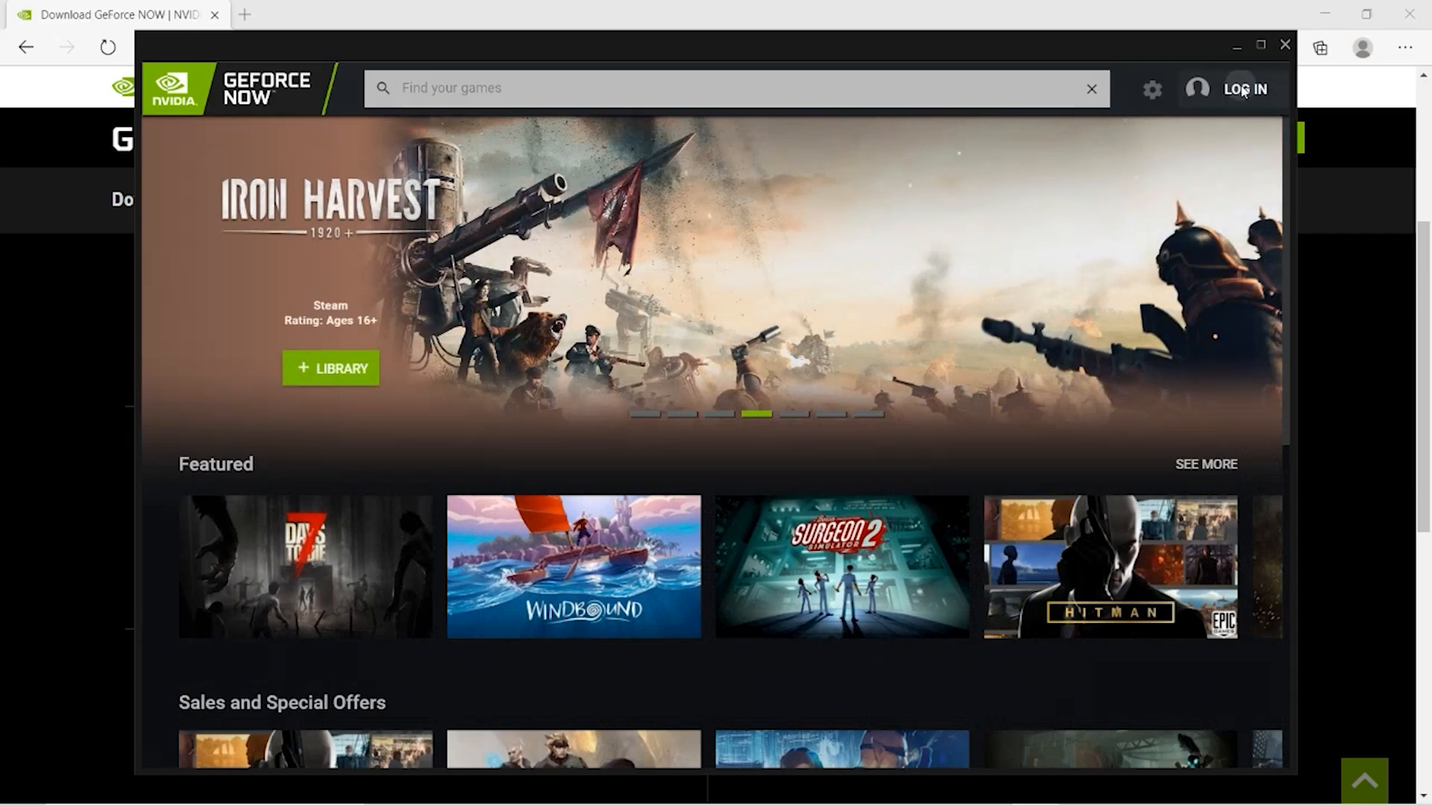
# Step: Log in to GeForce NOW with the NVIDIA account and return to the app's library
pyautogui.click(1244, 88)
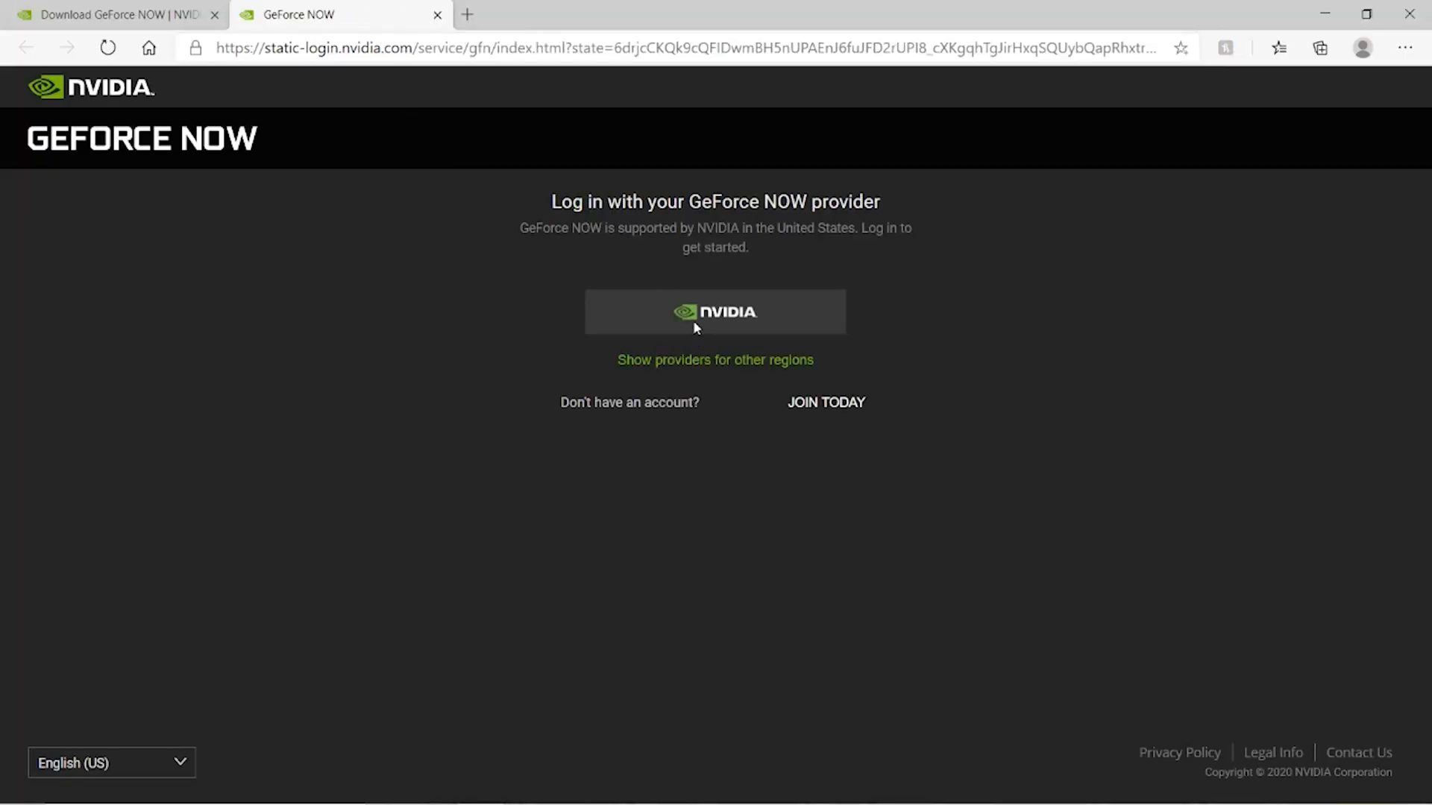
pyautogui.click(714, 311)
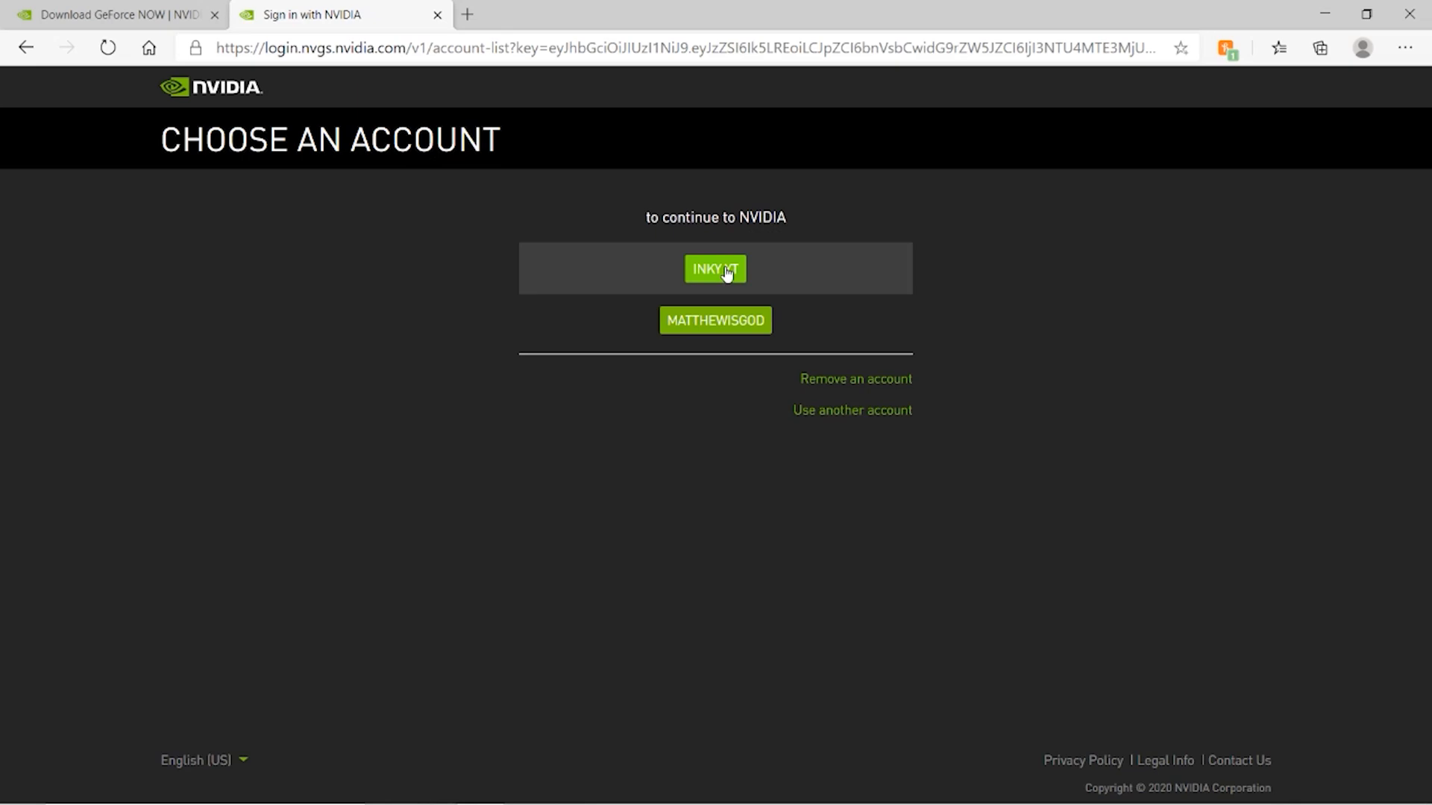
pyautogui.click(714, 269)
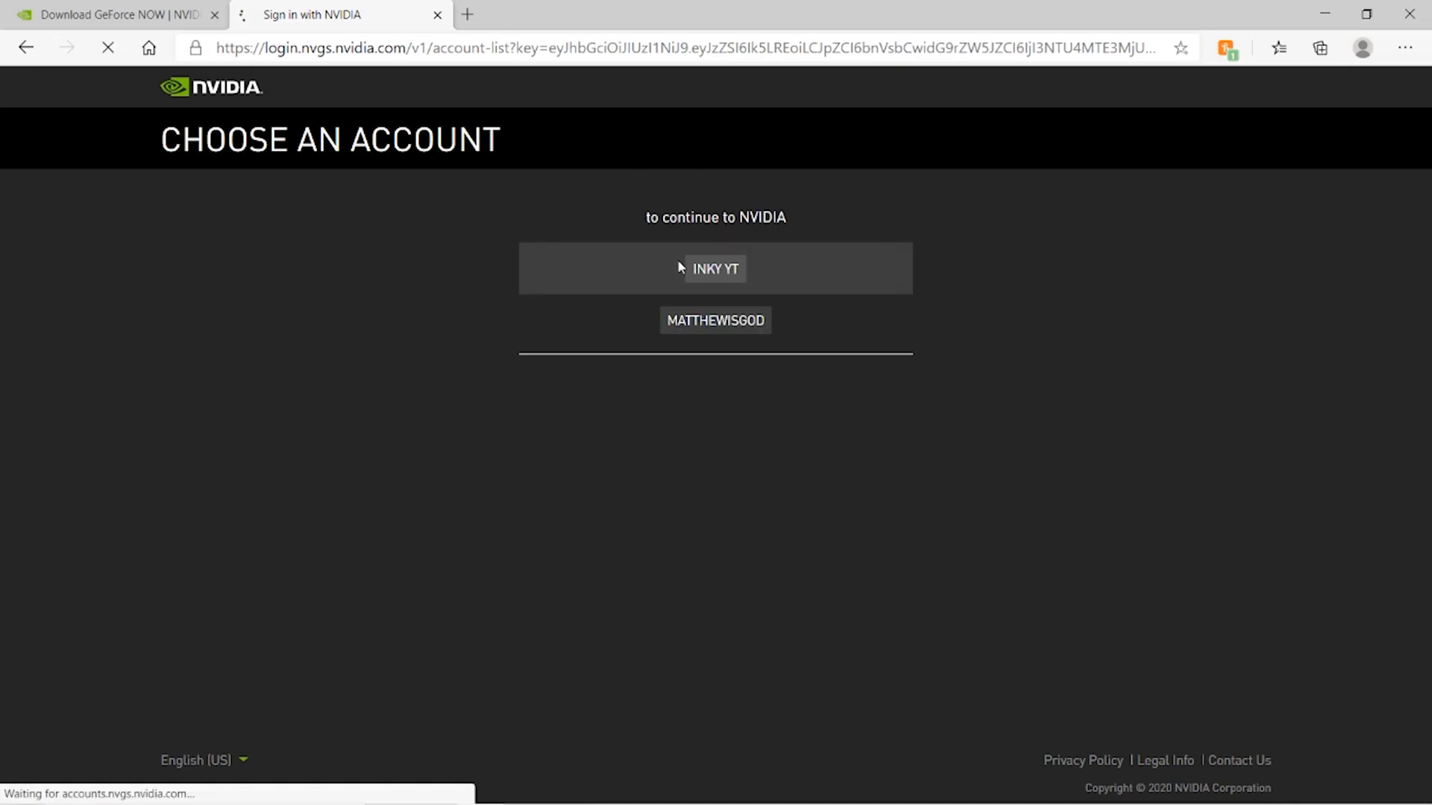
pyautogui.click(714, 268)
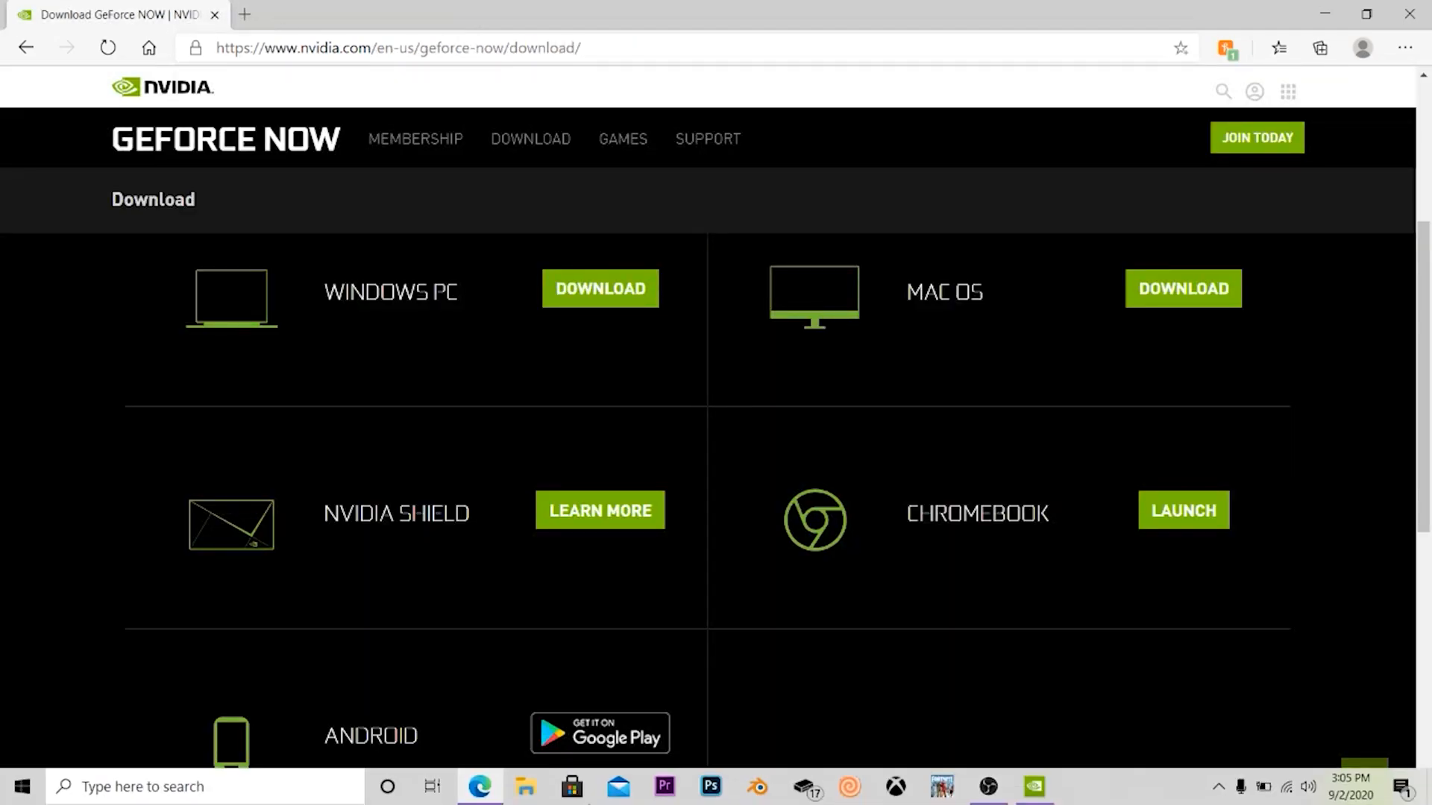
pyautogui.click(1033, 786)
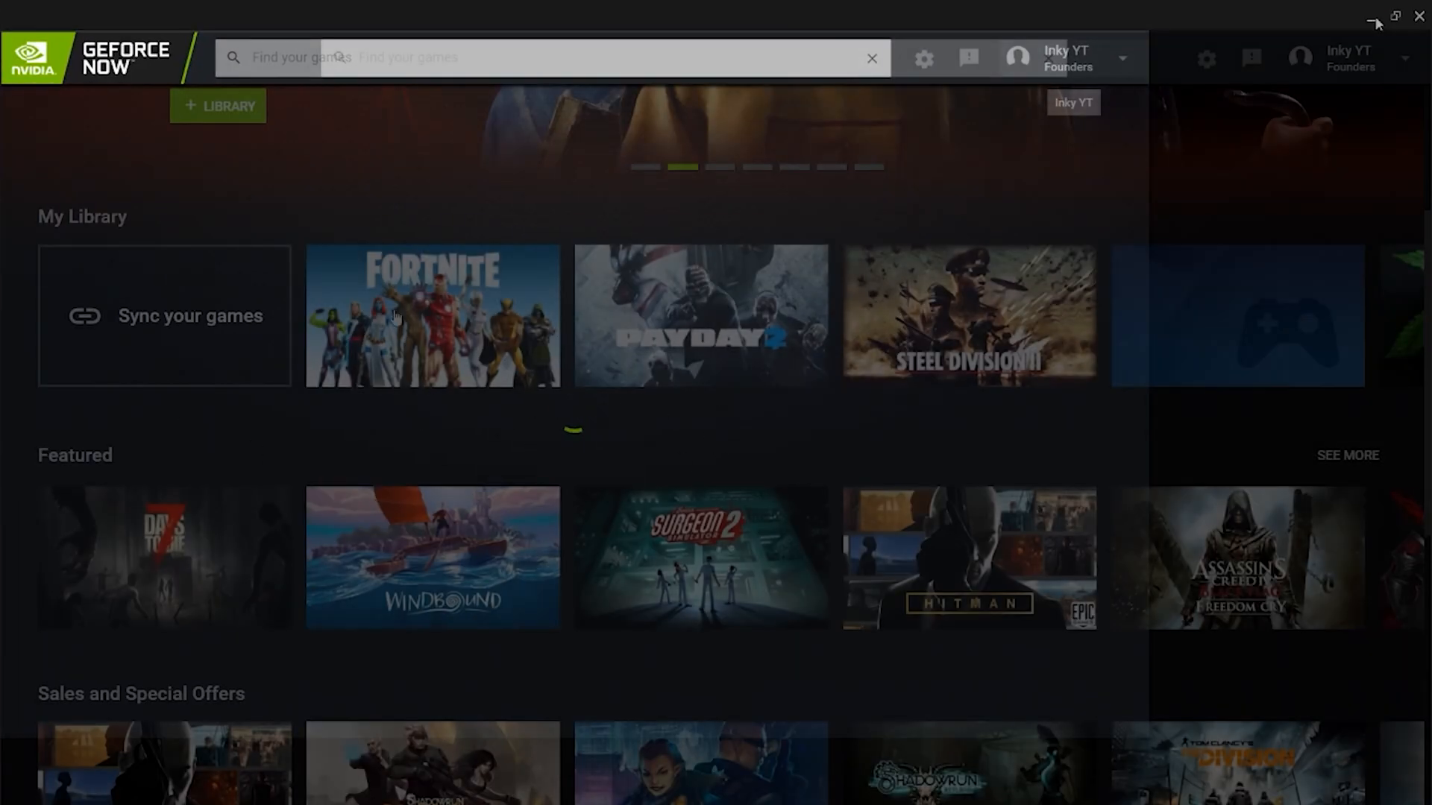
pyautogui.click(547, 58)
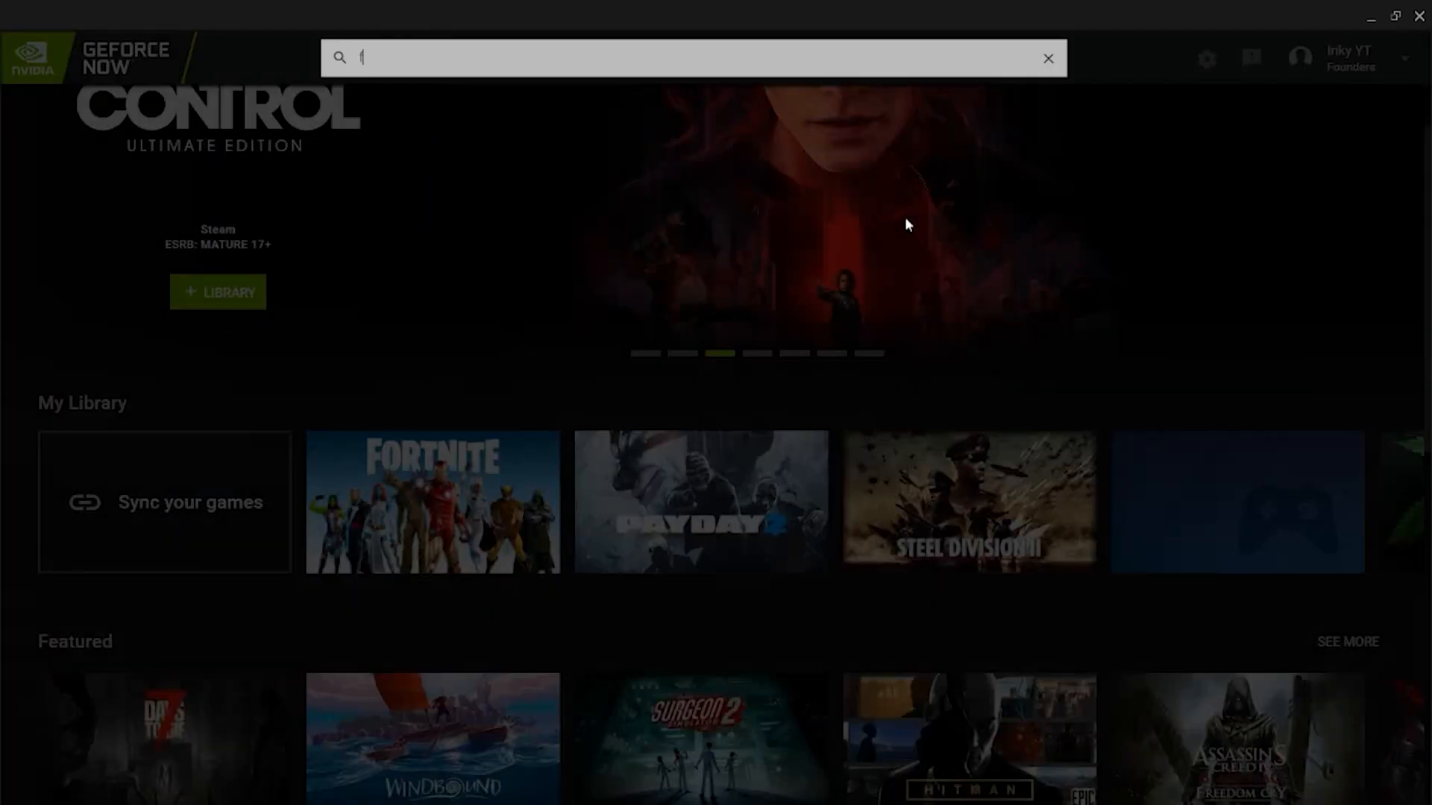
pyautogui.write('o')
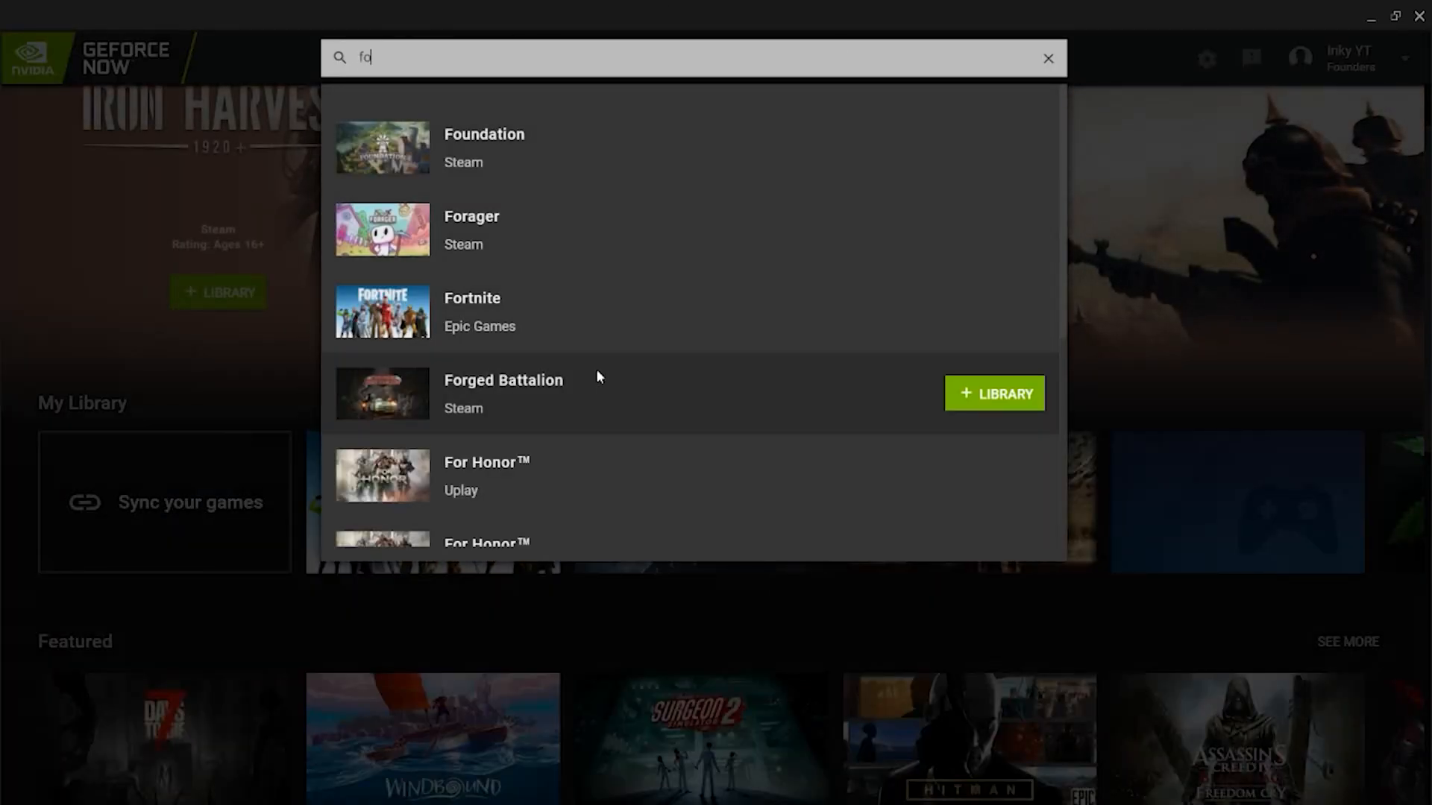
pyautogui.moveTo(1073, 321)
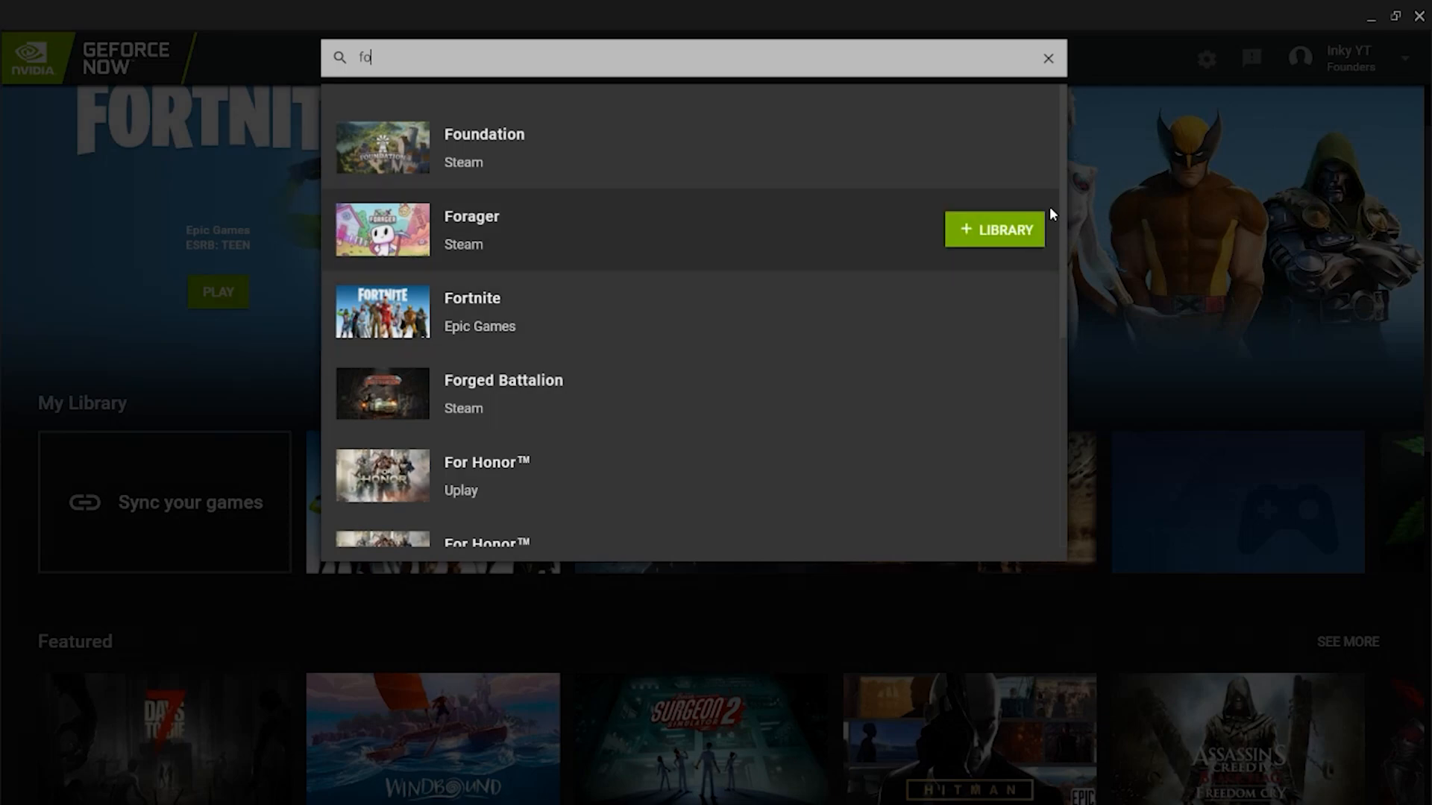
pyautogui.click(1047, 58)
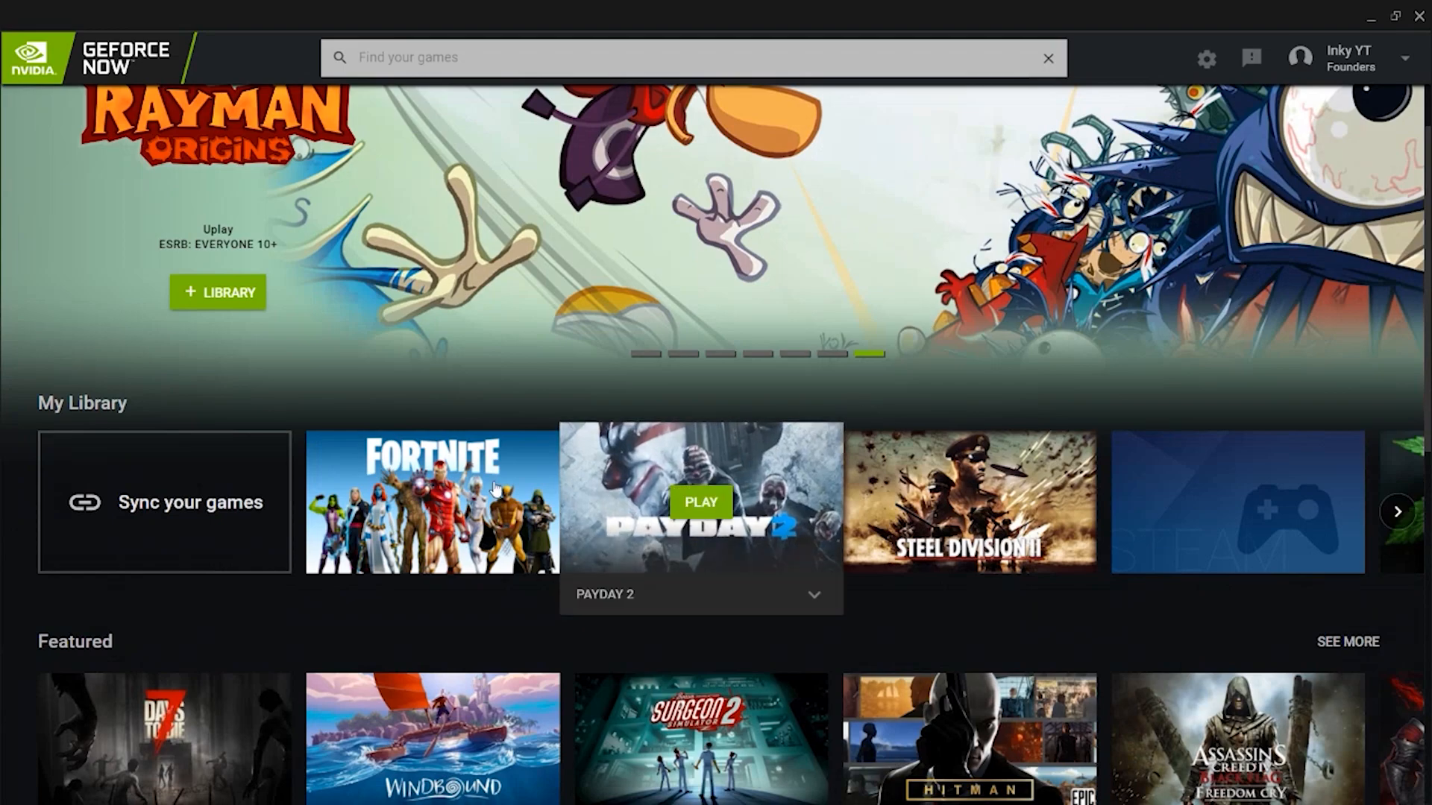
pyautogui.moveTo(1162, 607)
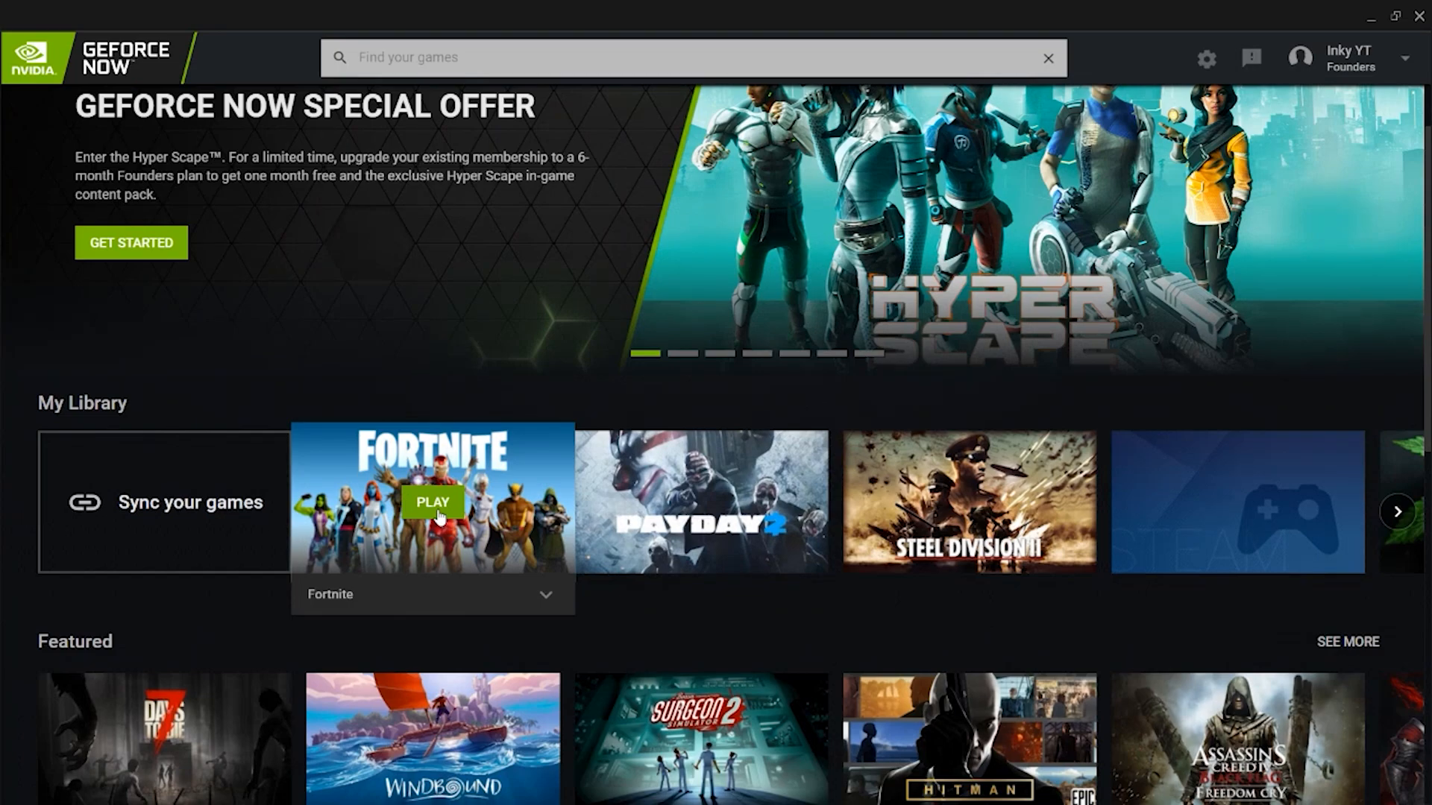
# Step: Bring up the Start menu to search for Command Prompt
pyautogui.click(22, 785)
pyautogui.write('com')
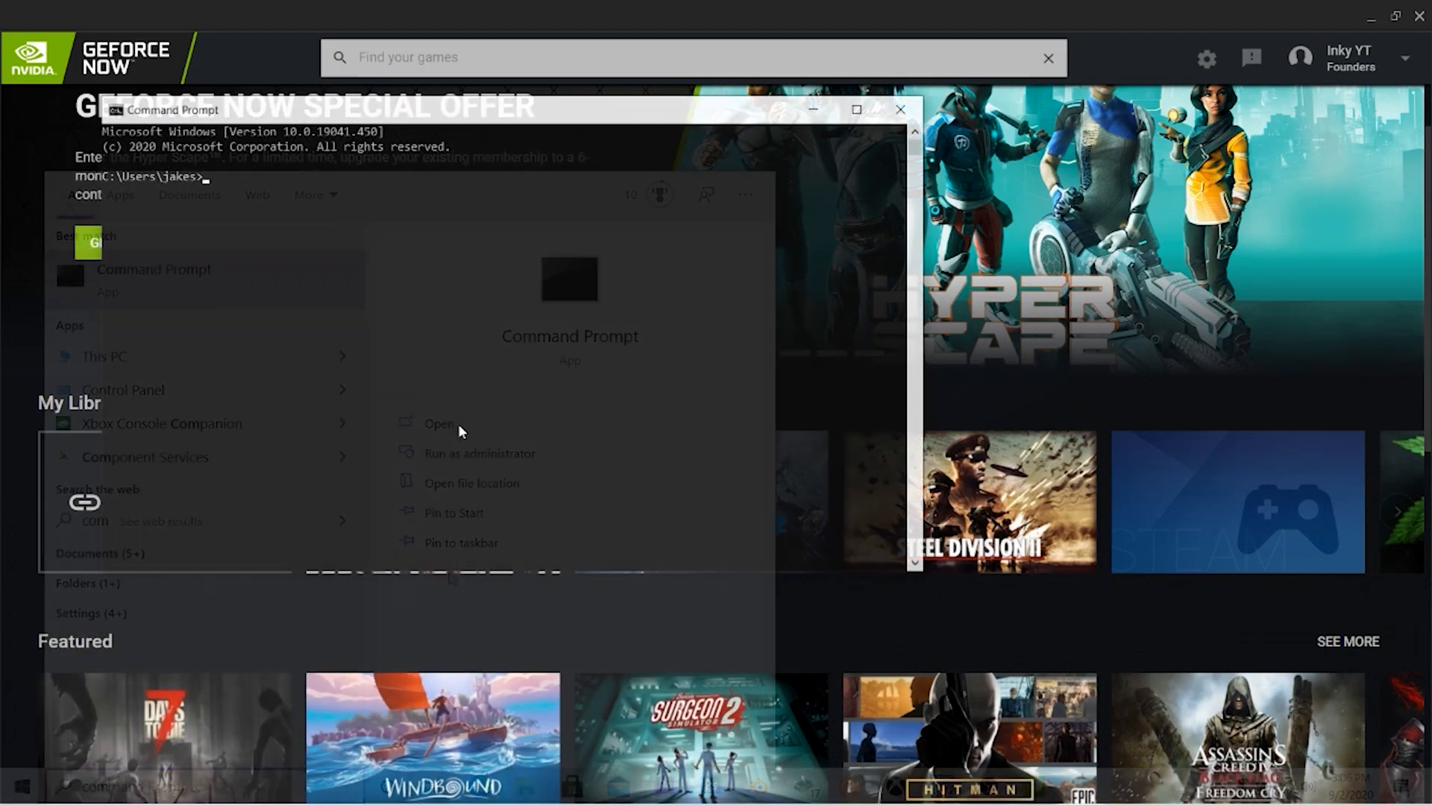
# Step: Enter 'netsh wlan sh...' in Command Prompt to query the Wi-Fi drivers
pyautogui.click(437, 424)
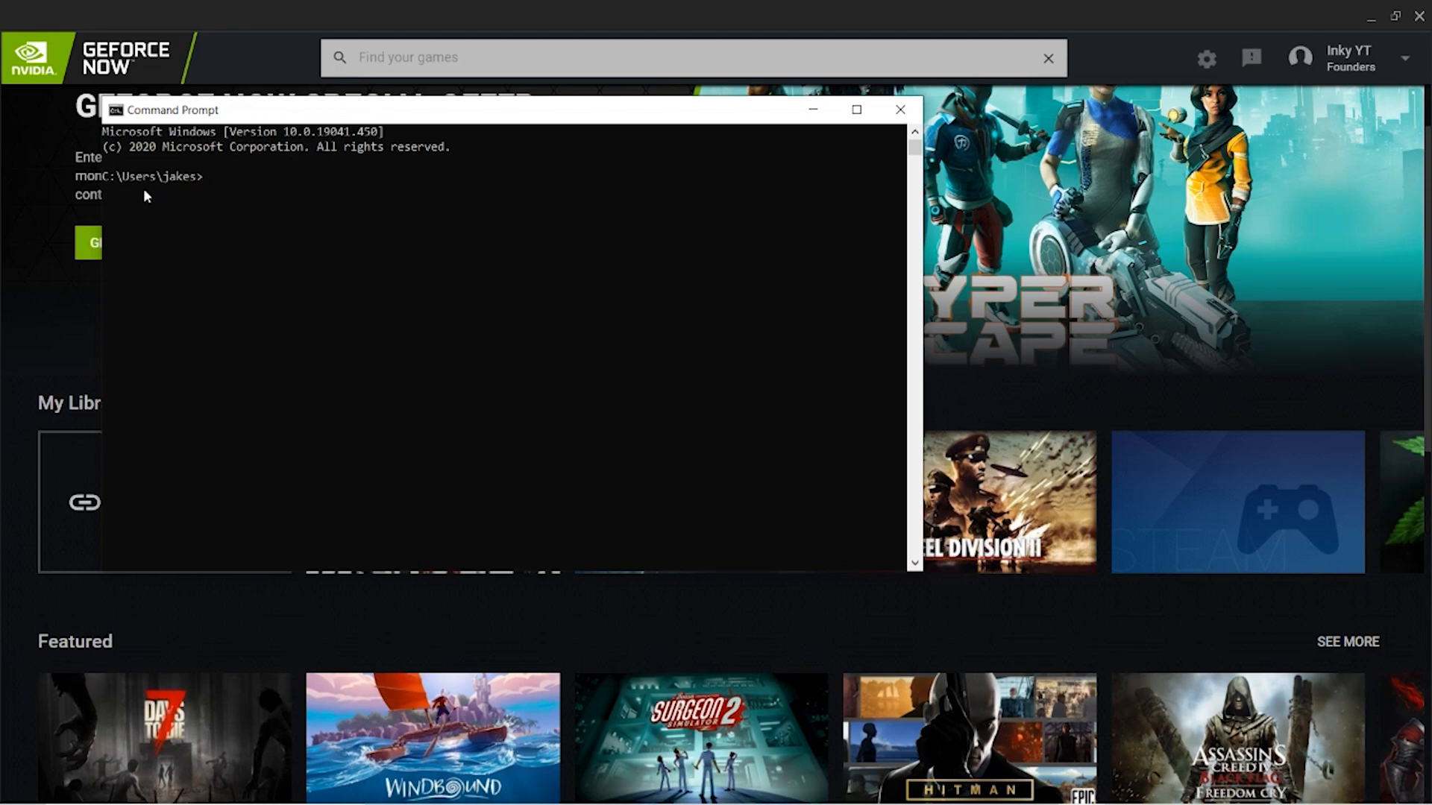
pyautogui.moveTo(152, 192)
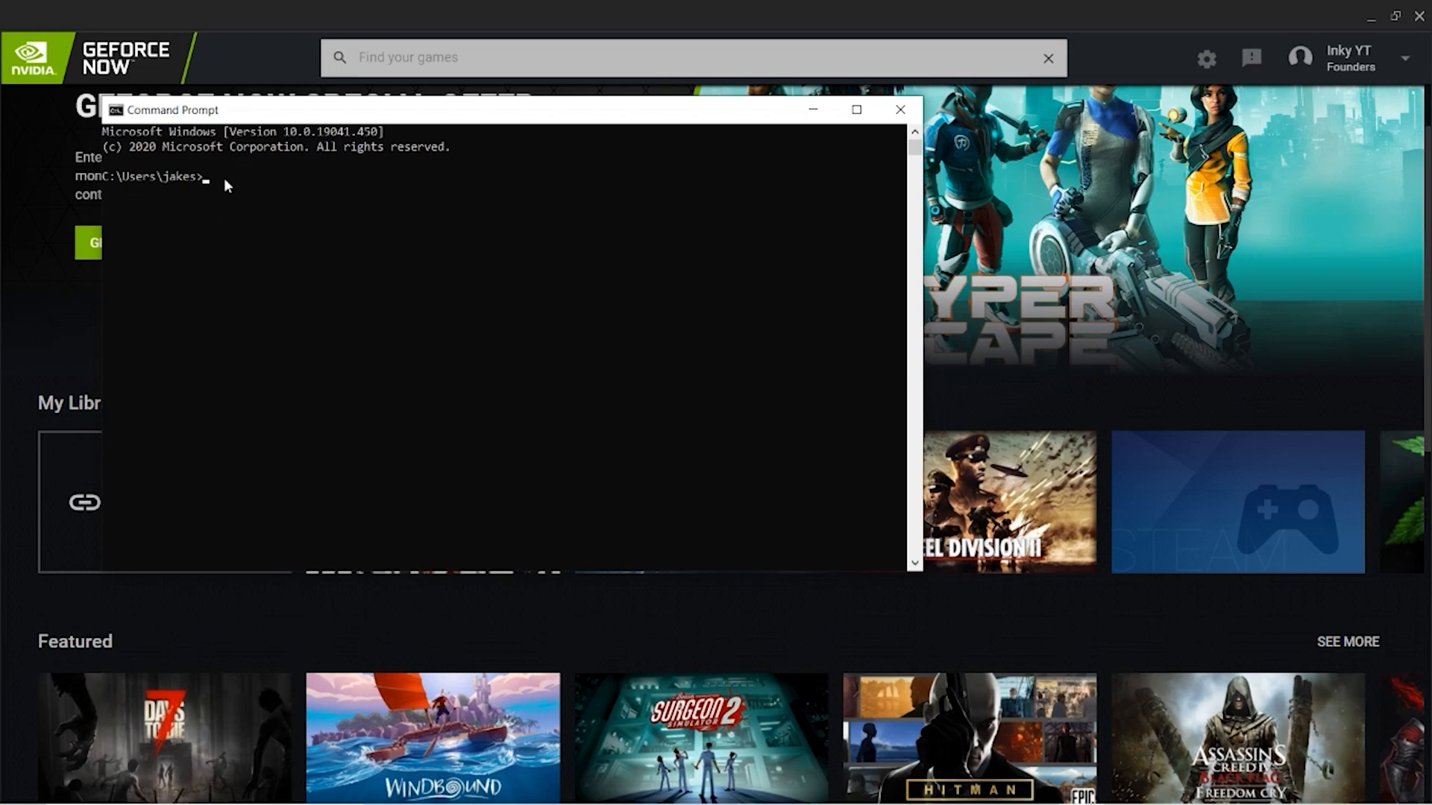
pyautogui.moveTo(229, 200)
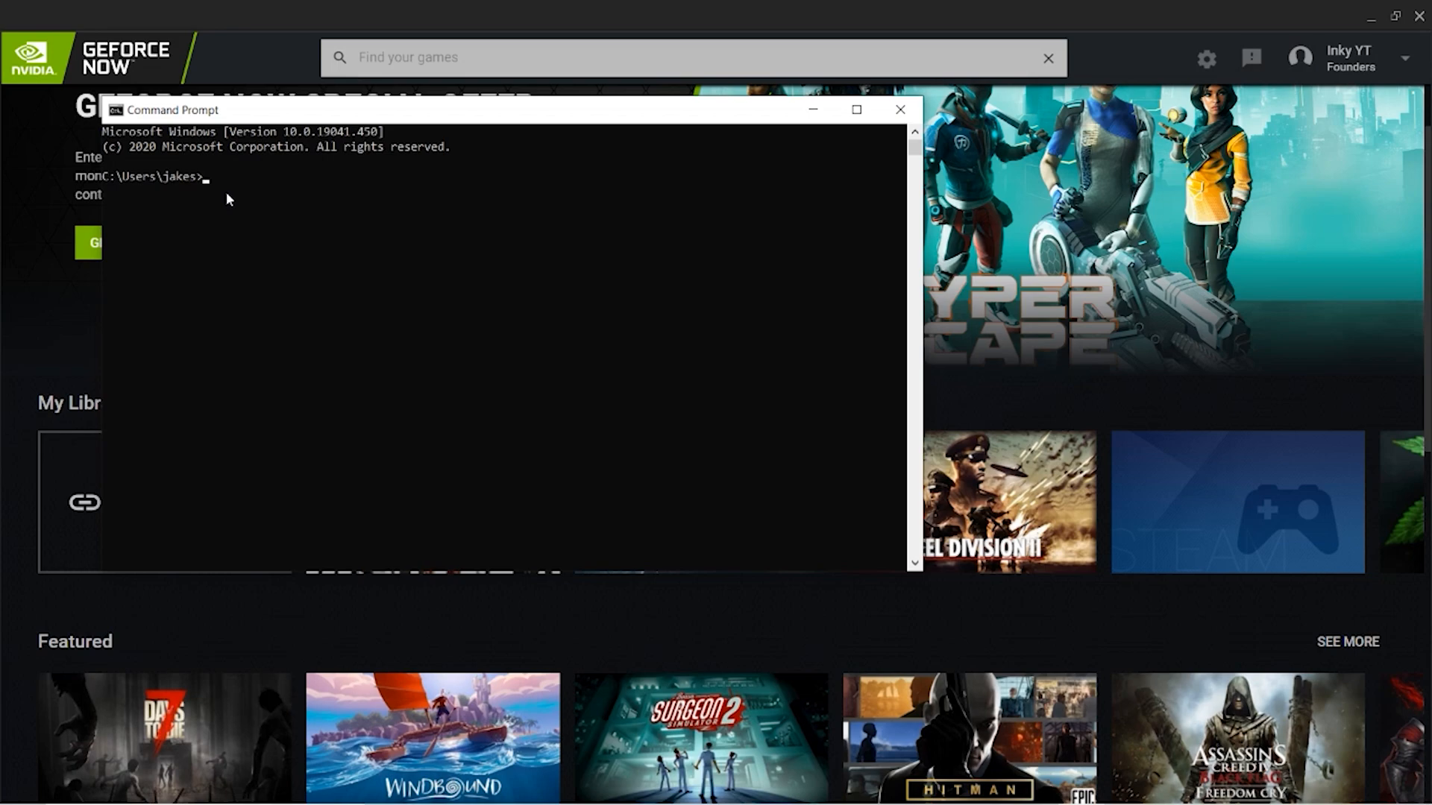
pyautogui.write('netsh')
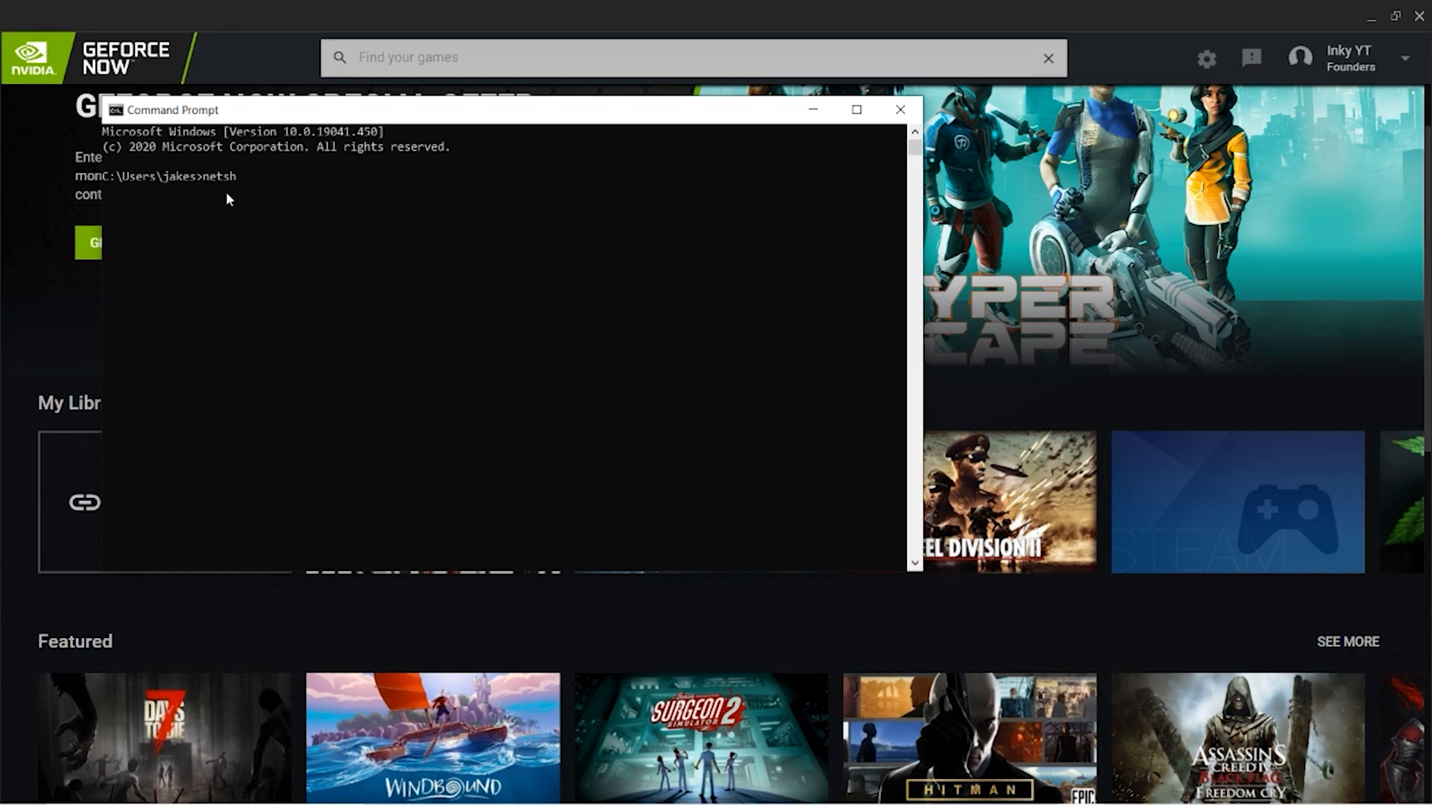
pyautogui.write('wlan sh')
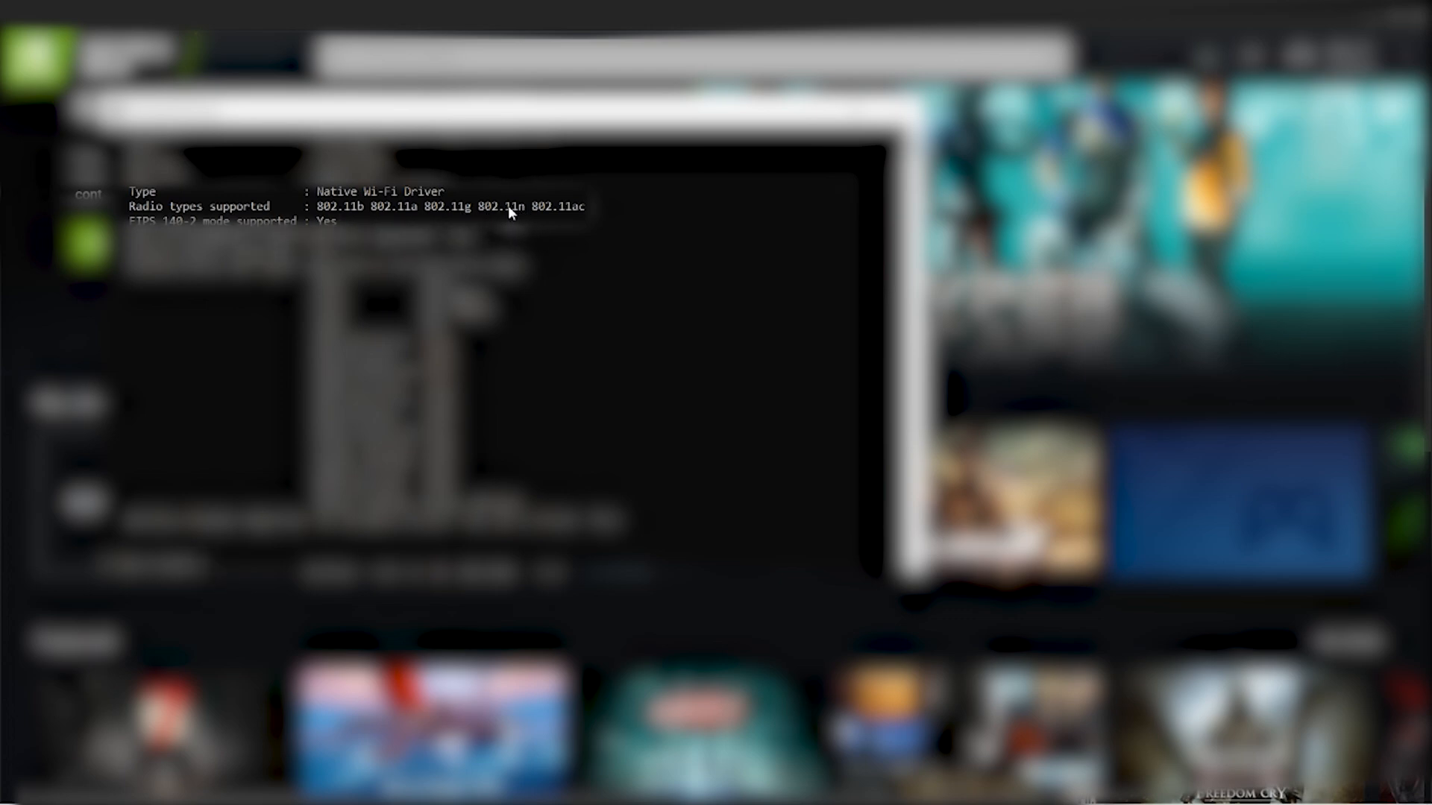
pyautogui.moveTo(563, 212)
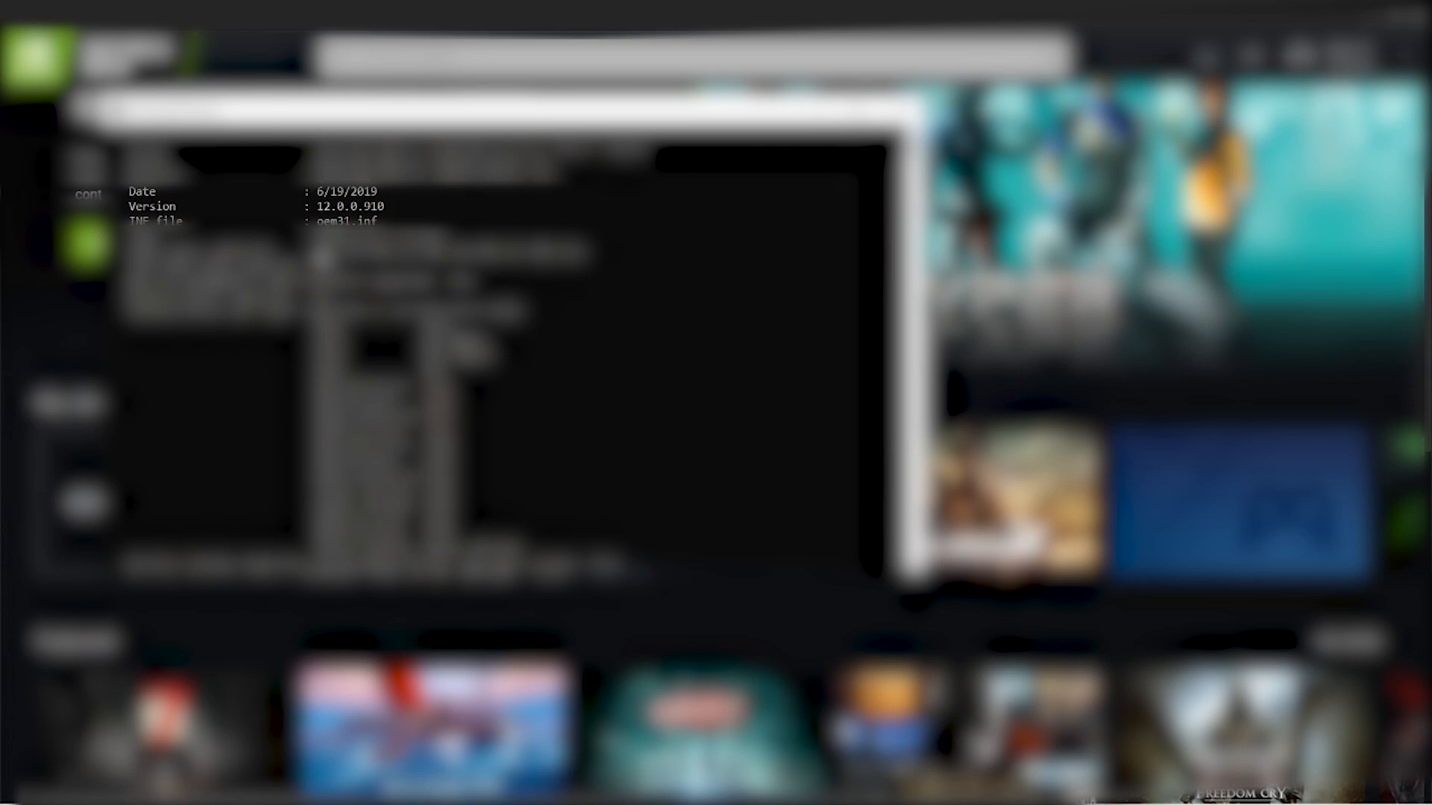
pyautogui.moveTo(552, 227)
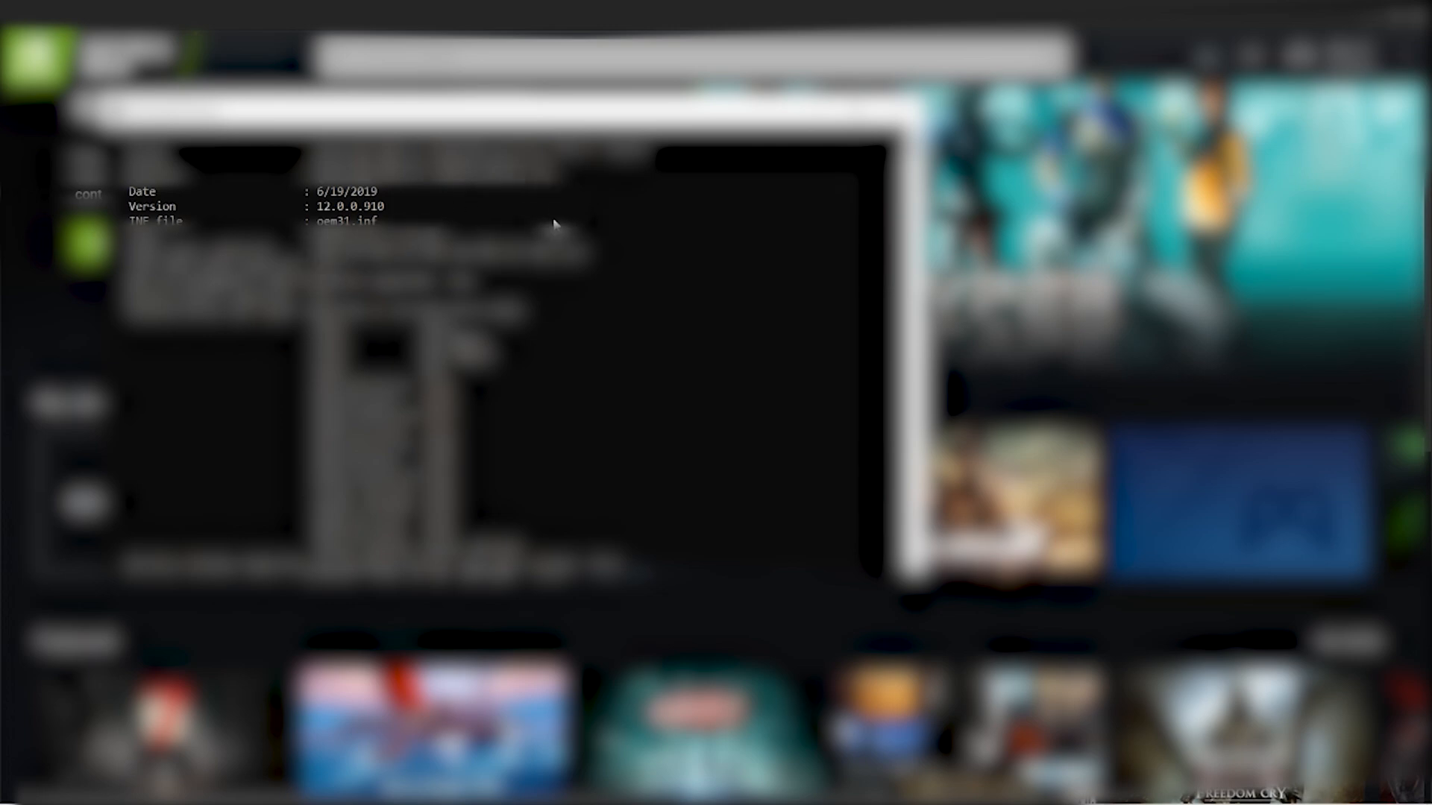
pyautogui.moveTo(489, 208)
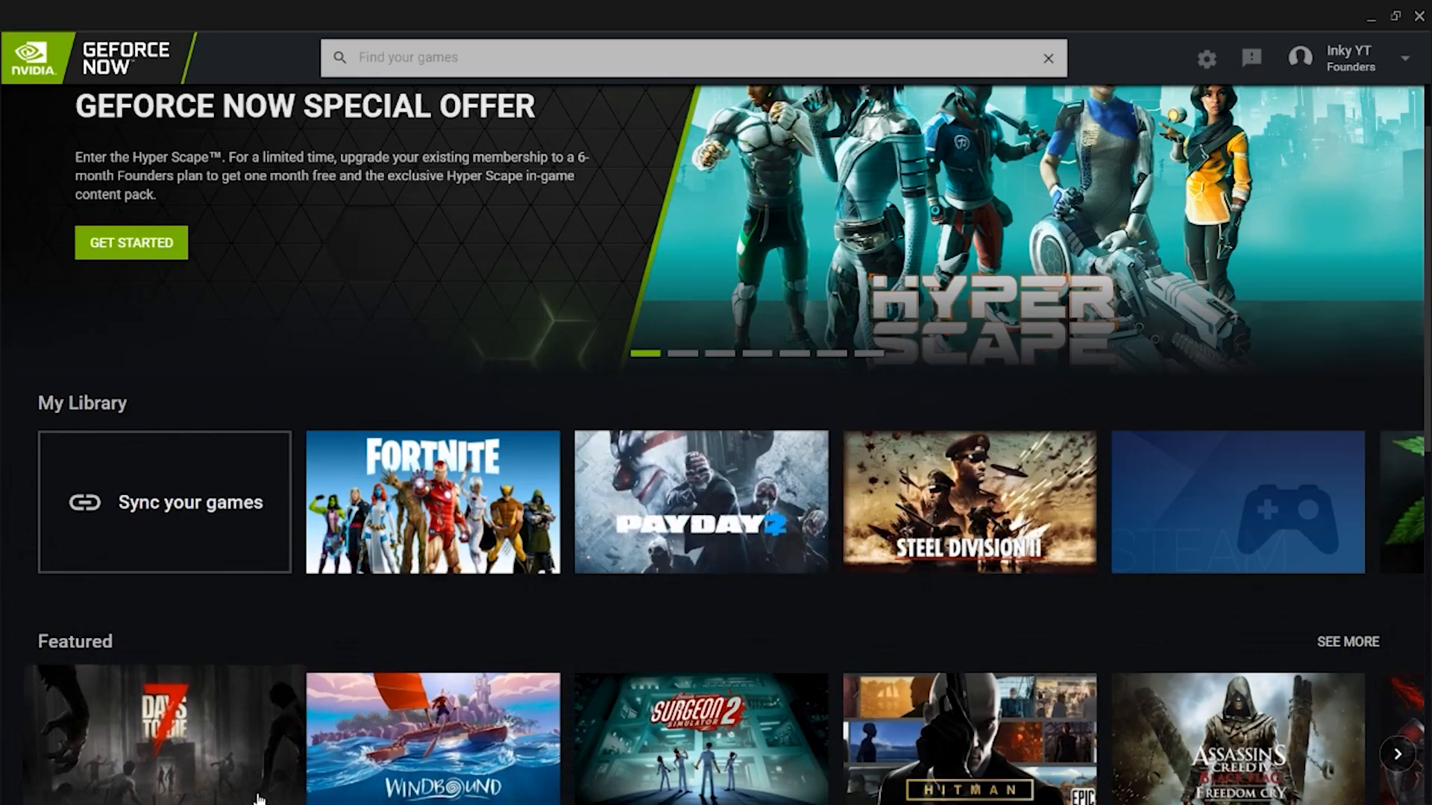
# Step: Search Start for 'device Manager' and launch Device Manager
pyautogui.write('d')
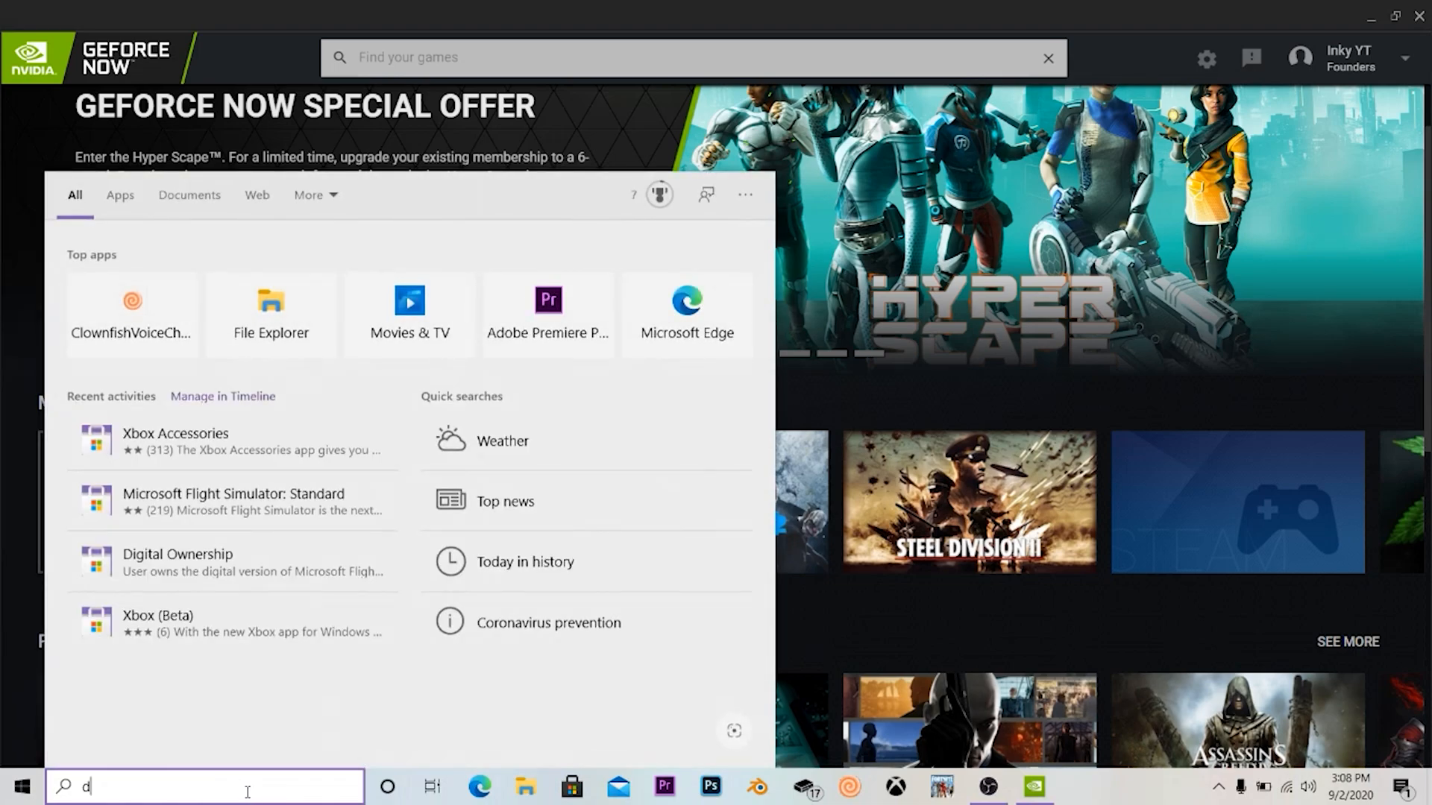
pyautogui.write('evice Manager')
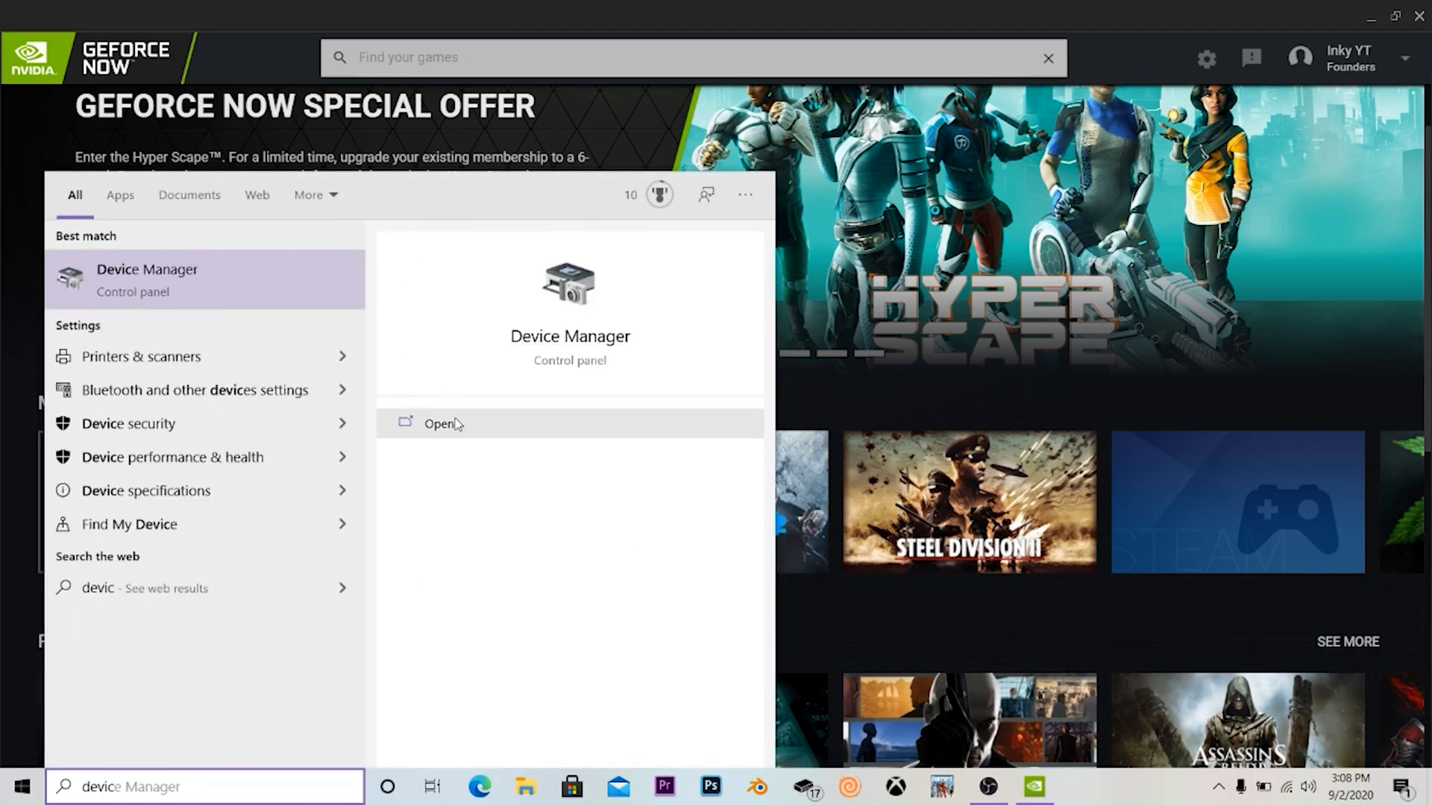
pyautogui.click(438, 422)
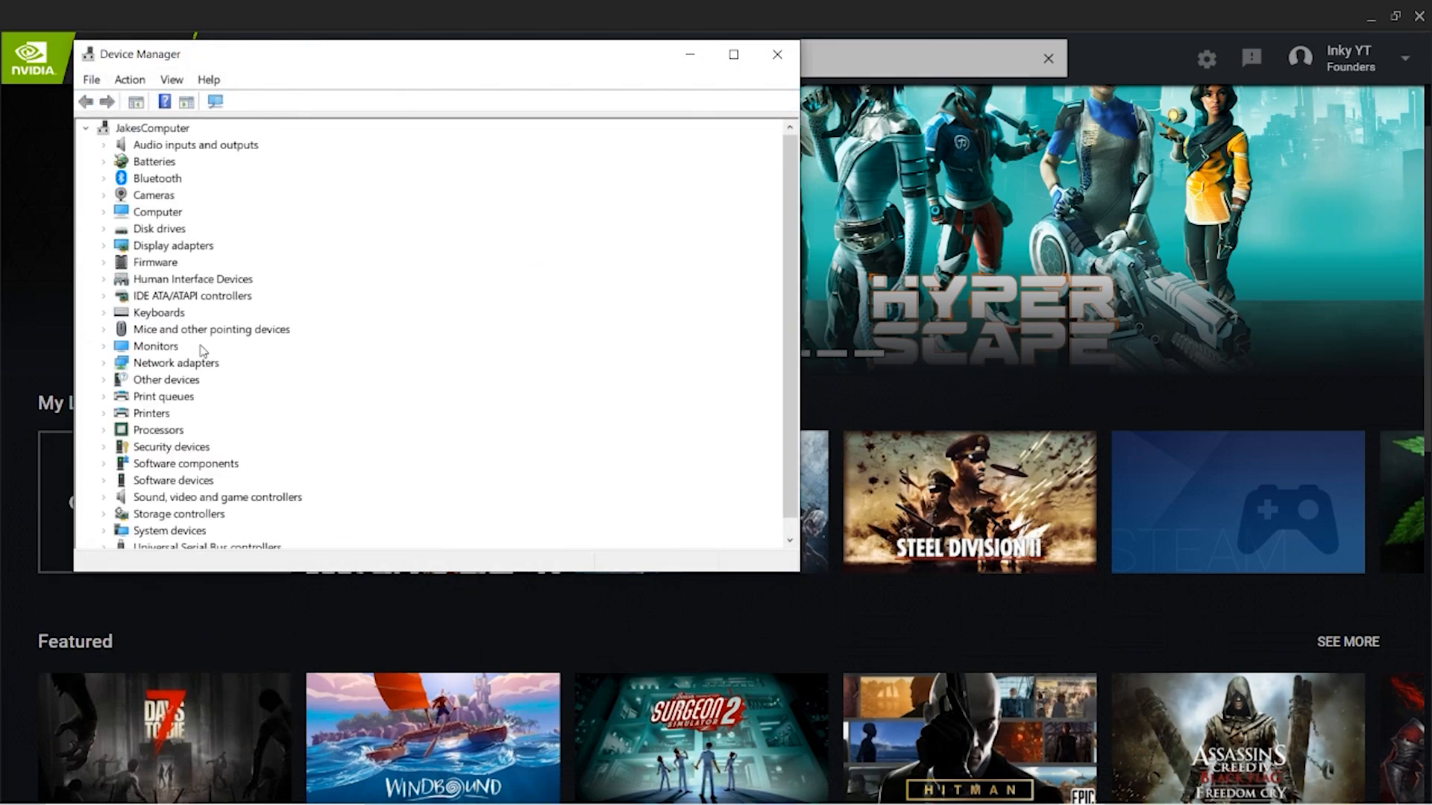
pyautogui.moveTo(100, 369)
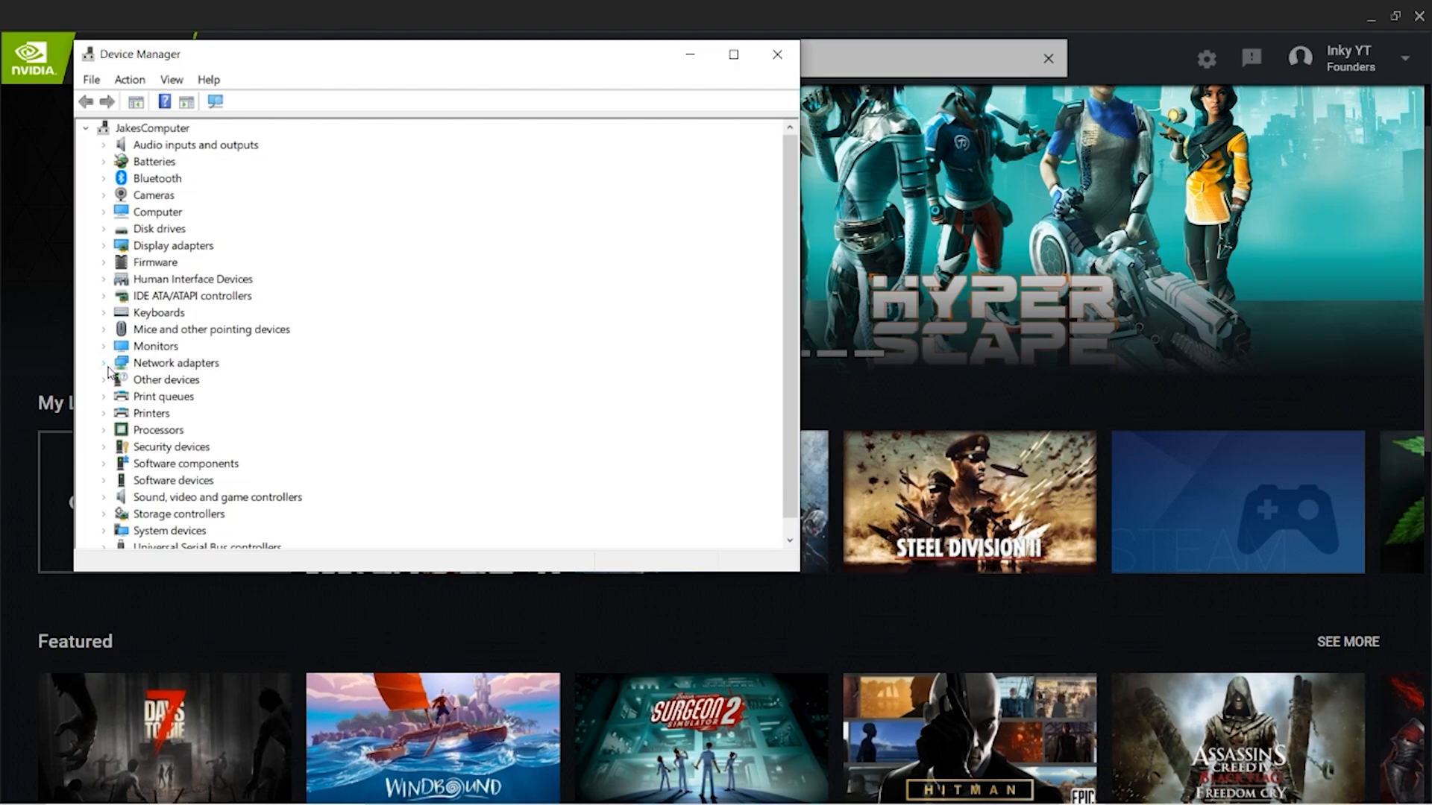
# Step: Expand Network adapters and bring up the Qualcomm Atheros QCA61x4A adapter's context menu
pyautogui.click(103, 363)
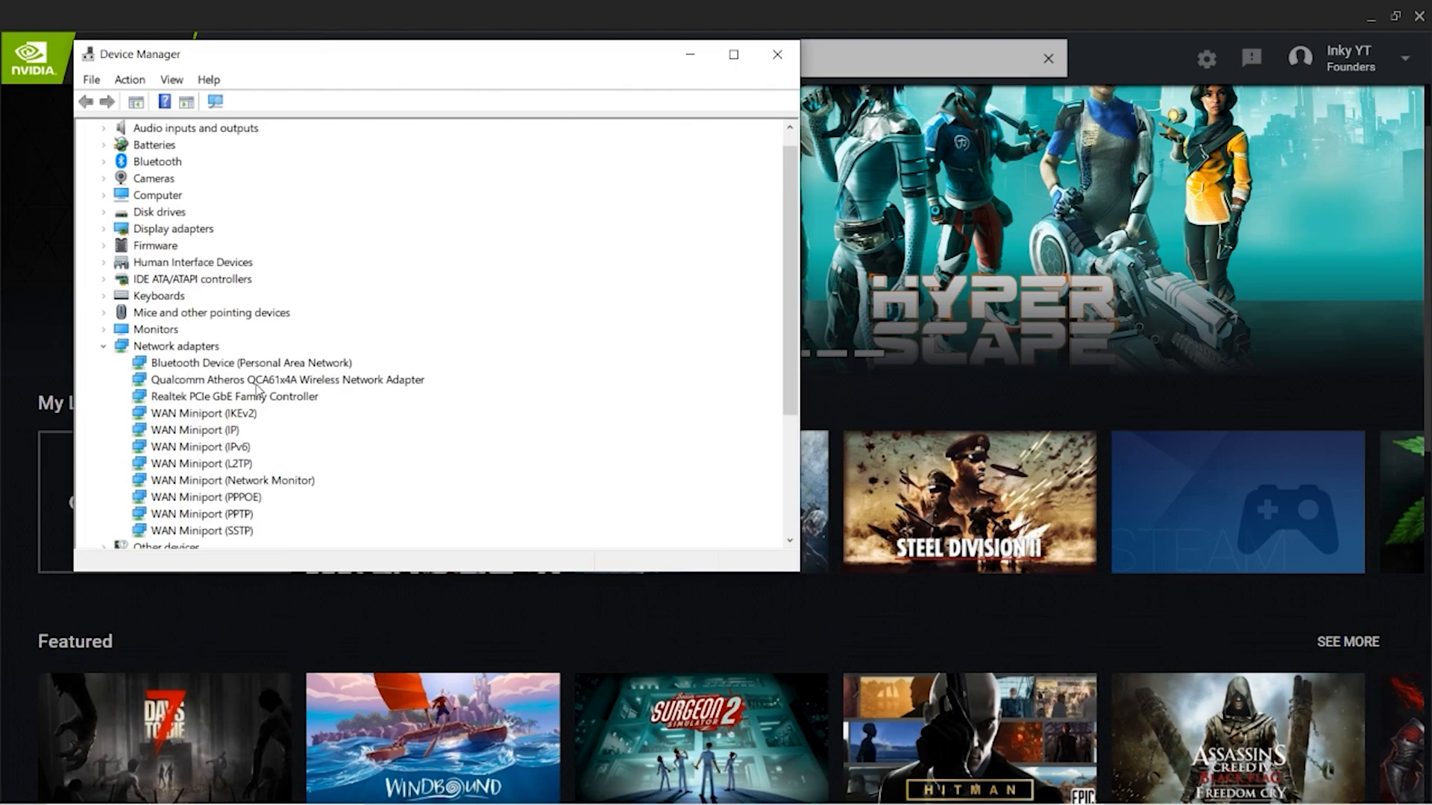
pyautogui.moveTo(298, 391)
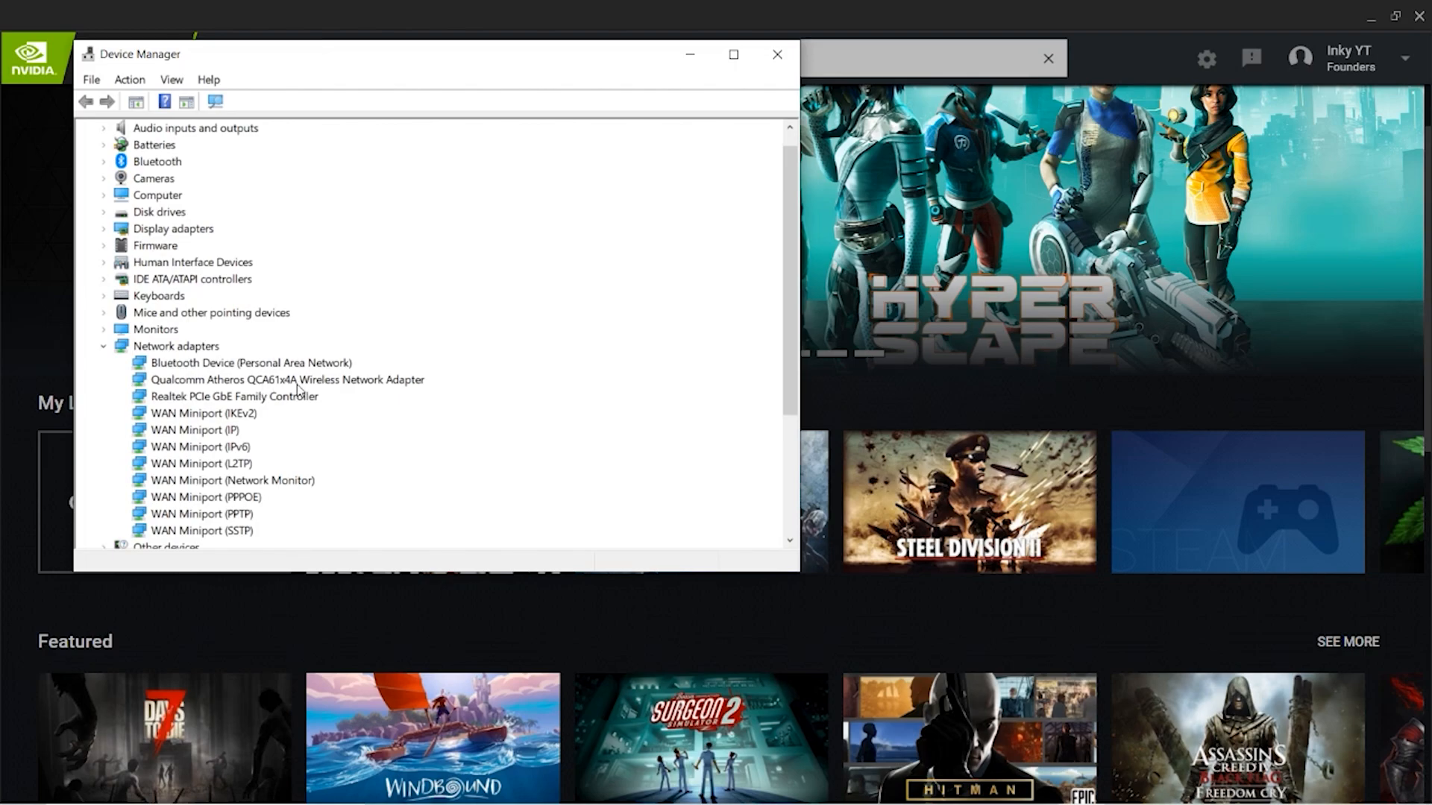
pyautogui.moveTo(423, 393)
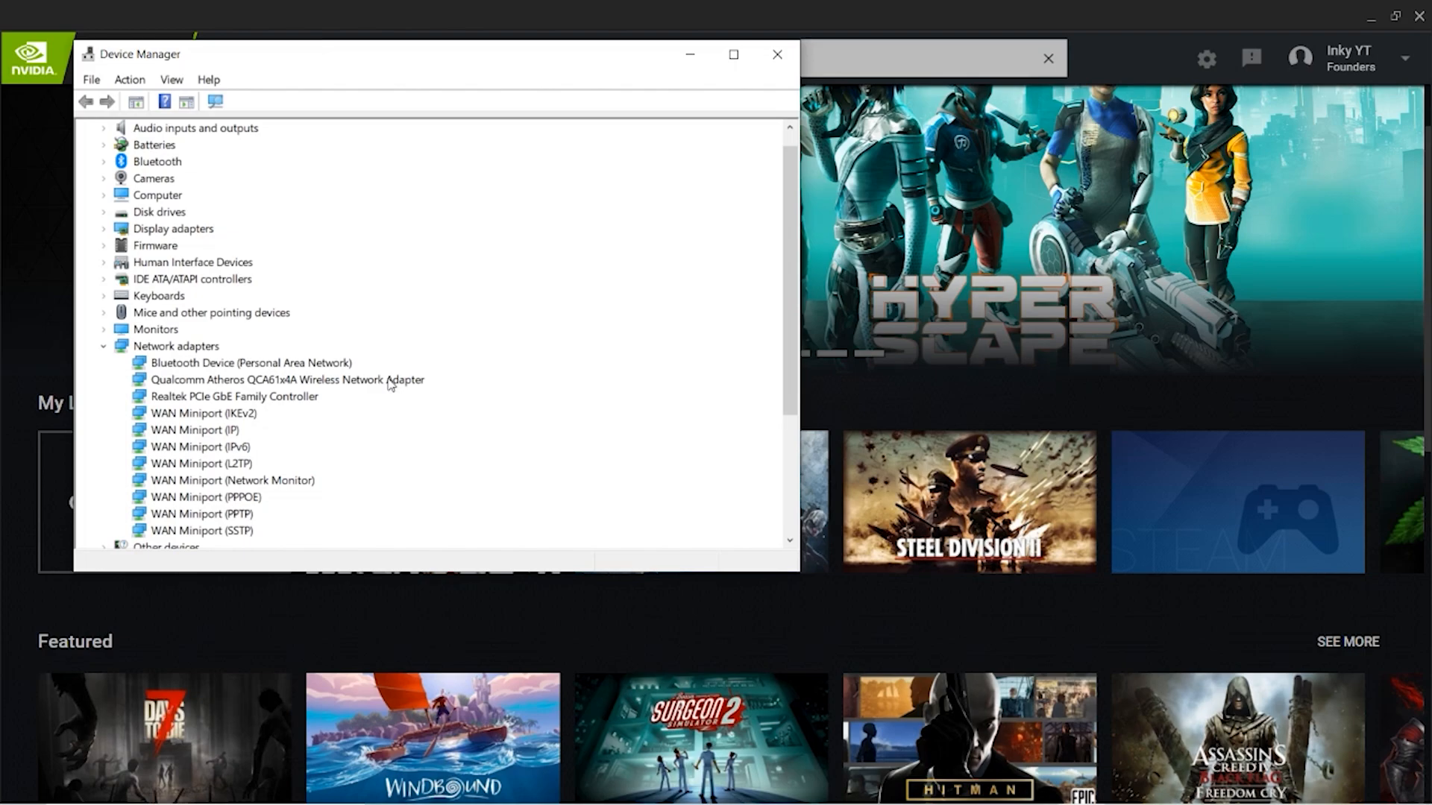
pyautogui.rightClick(286, 379)
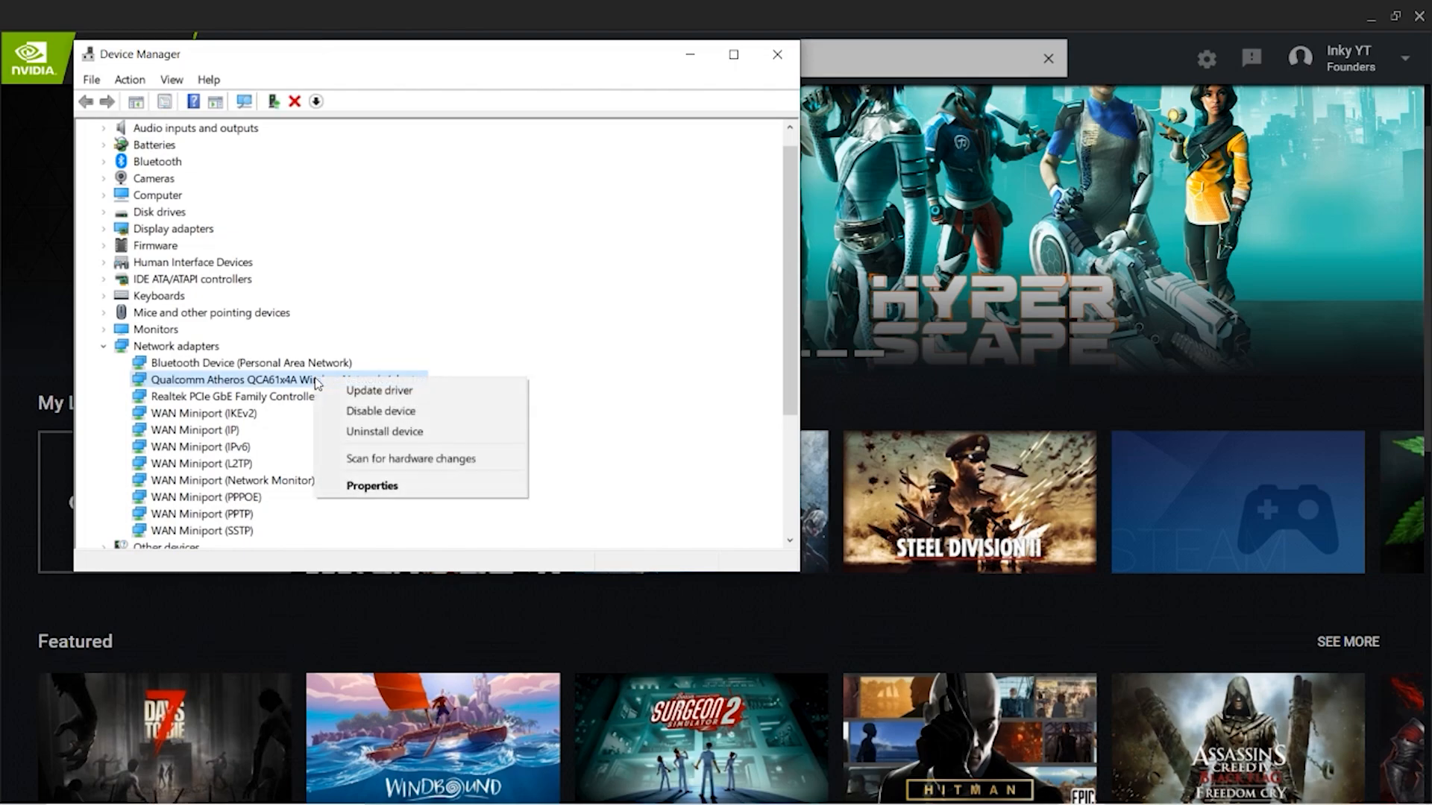
pyautogui.moveTo(377, 389)
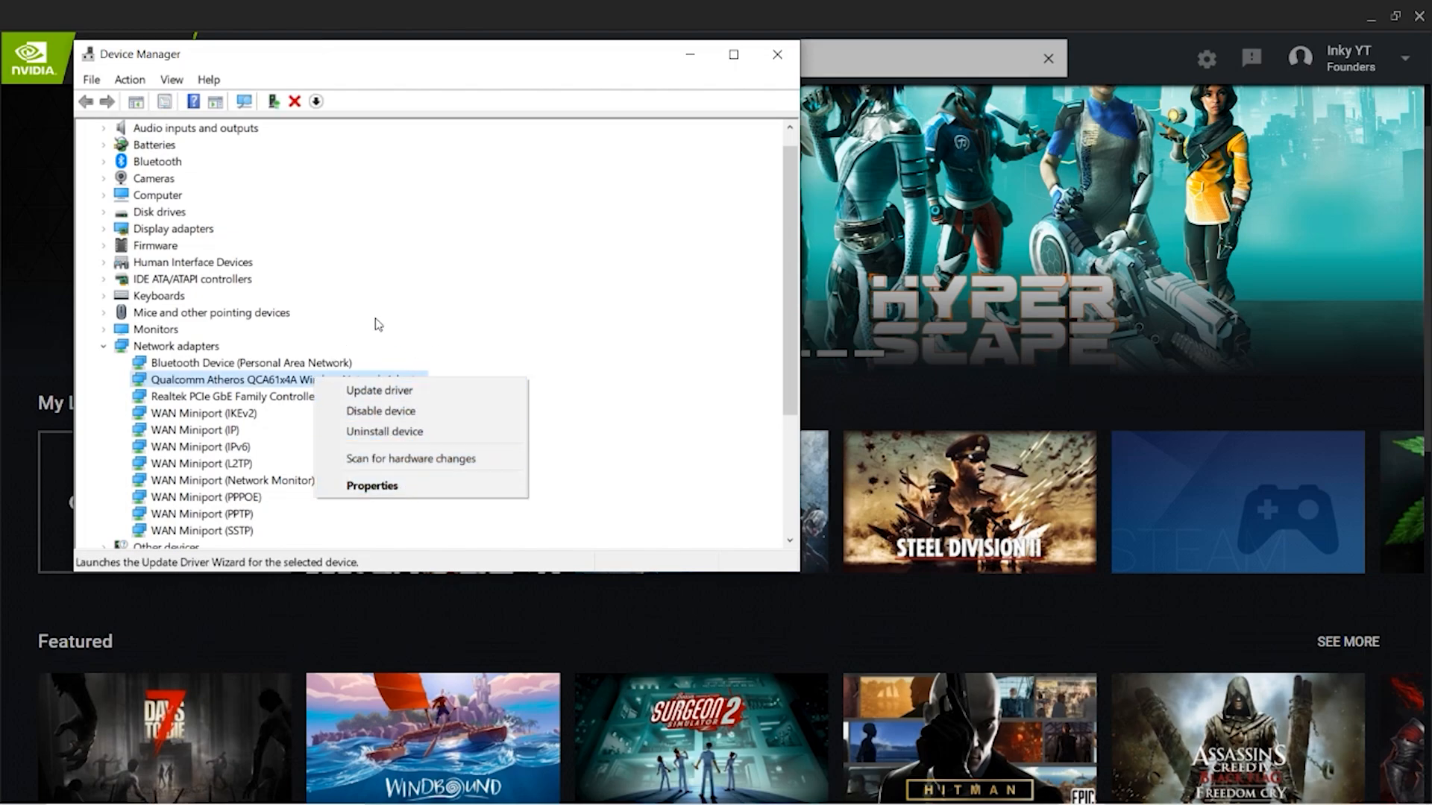
pyautogui.moveTo(377, 390)
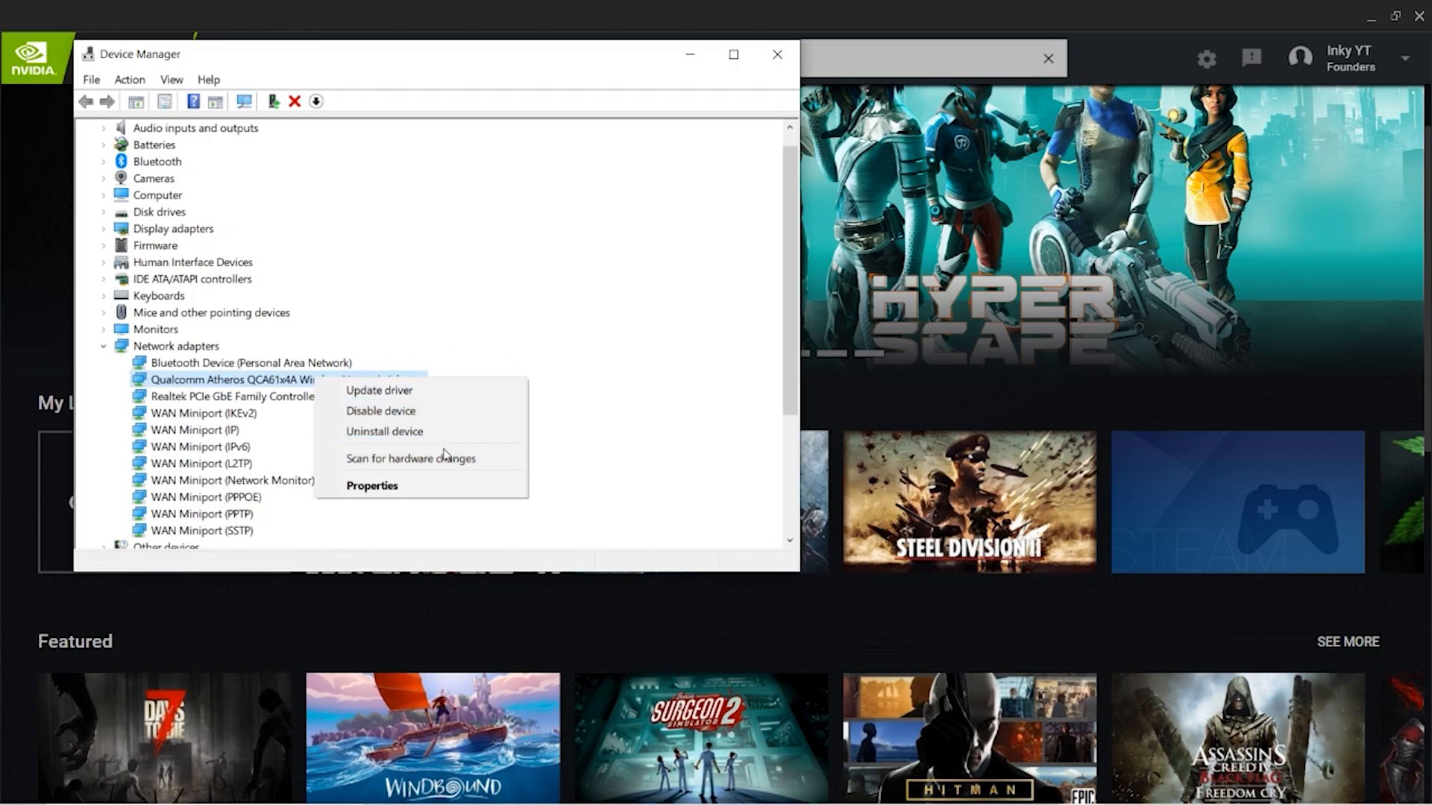
pyautogui.moveTo(371, 484)
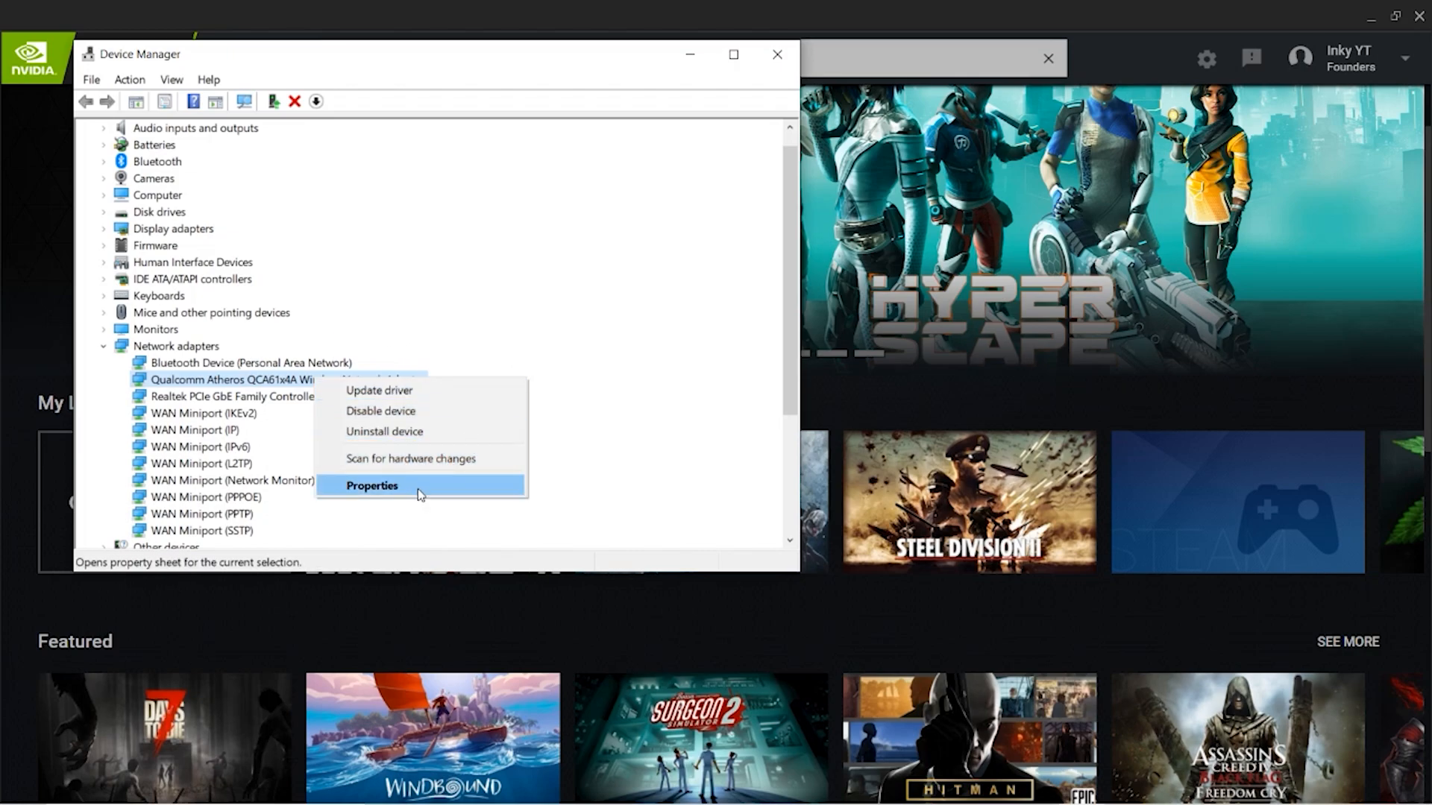
# Step: In the adapter's Properties, go to Advanced and select the Preferred Band property
pyautogui.click(371, 484)
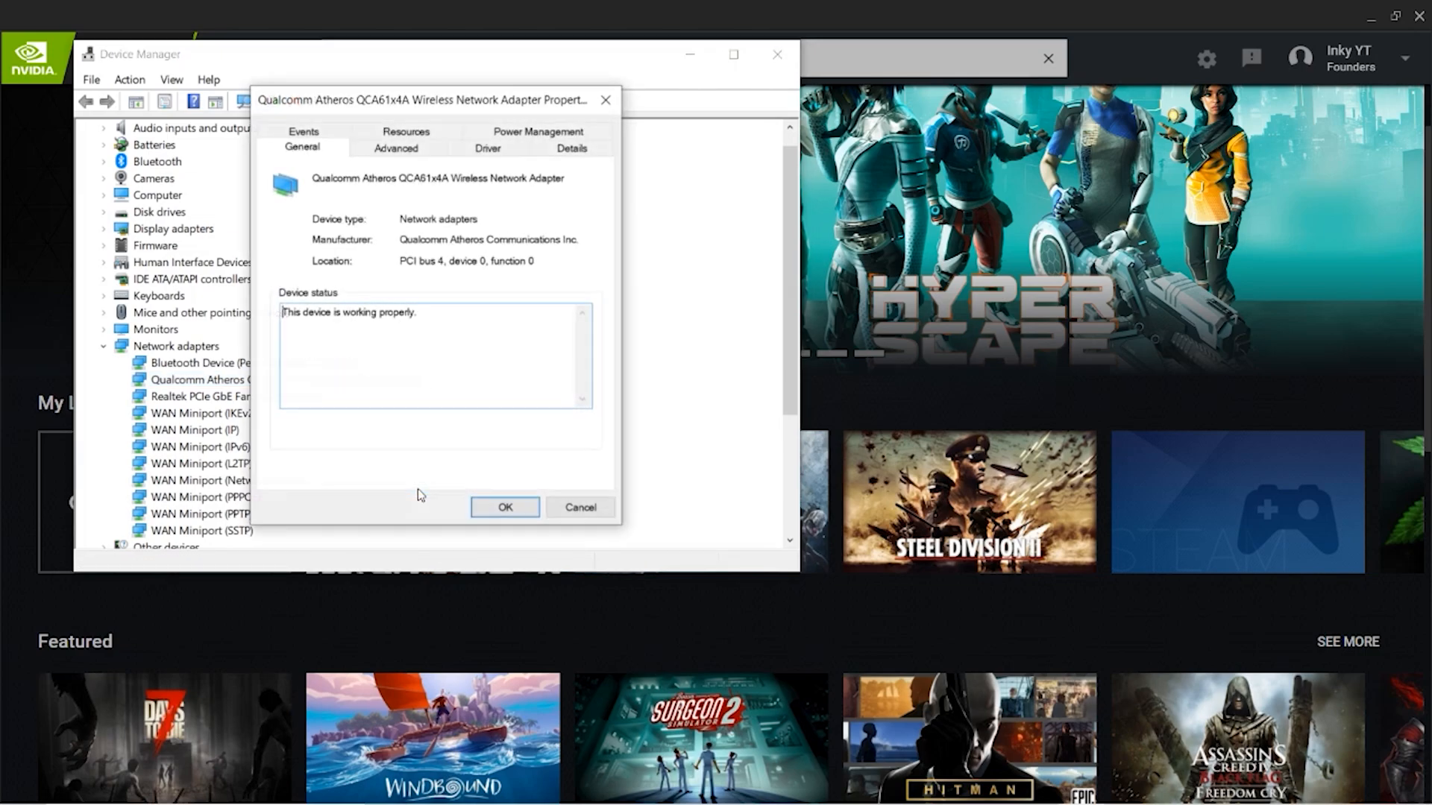
pyautogui.click(396, 148)
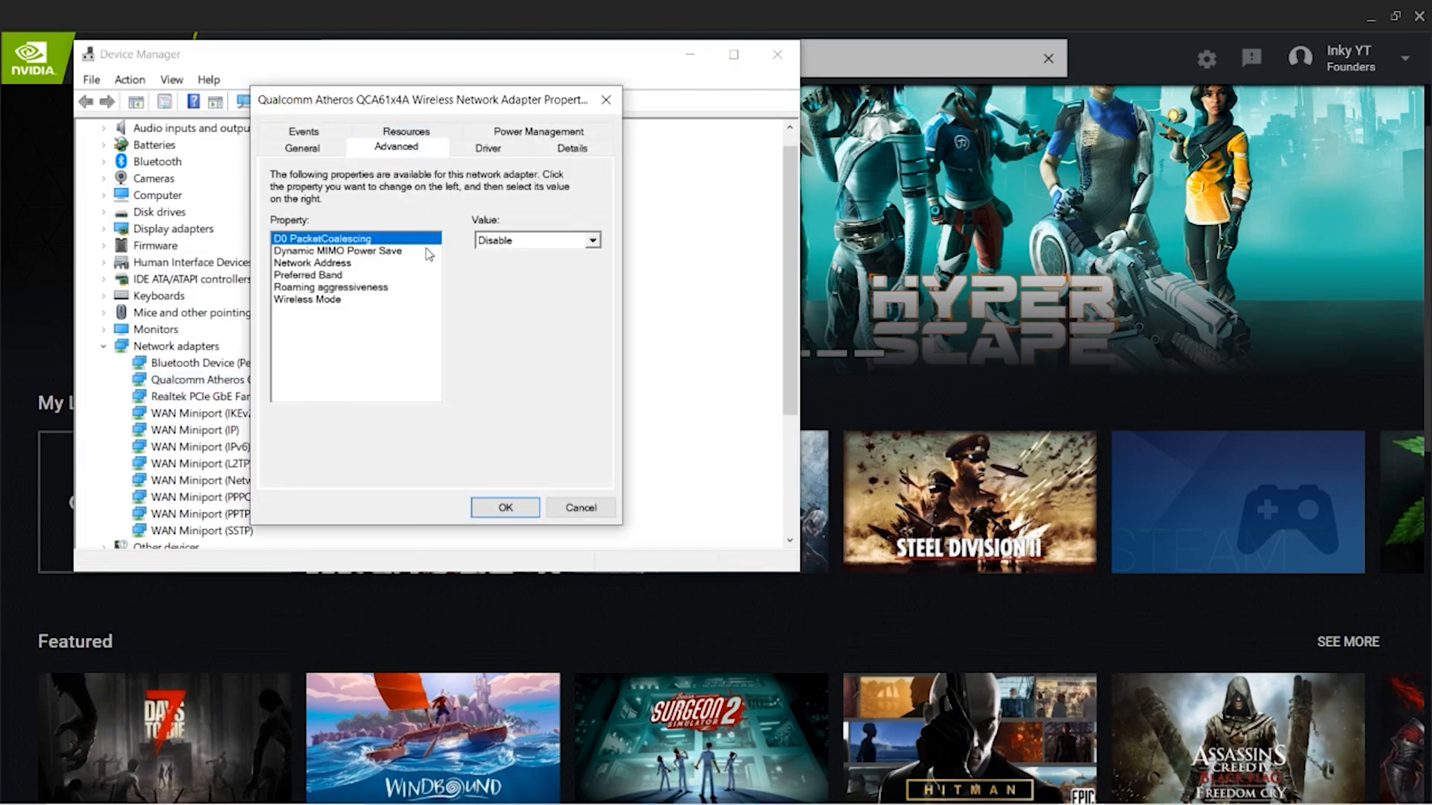
pyautogui.click(307, 274)
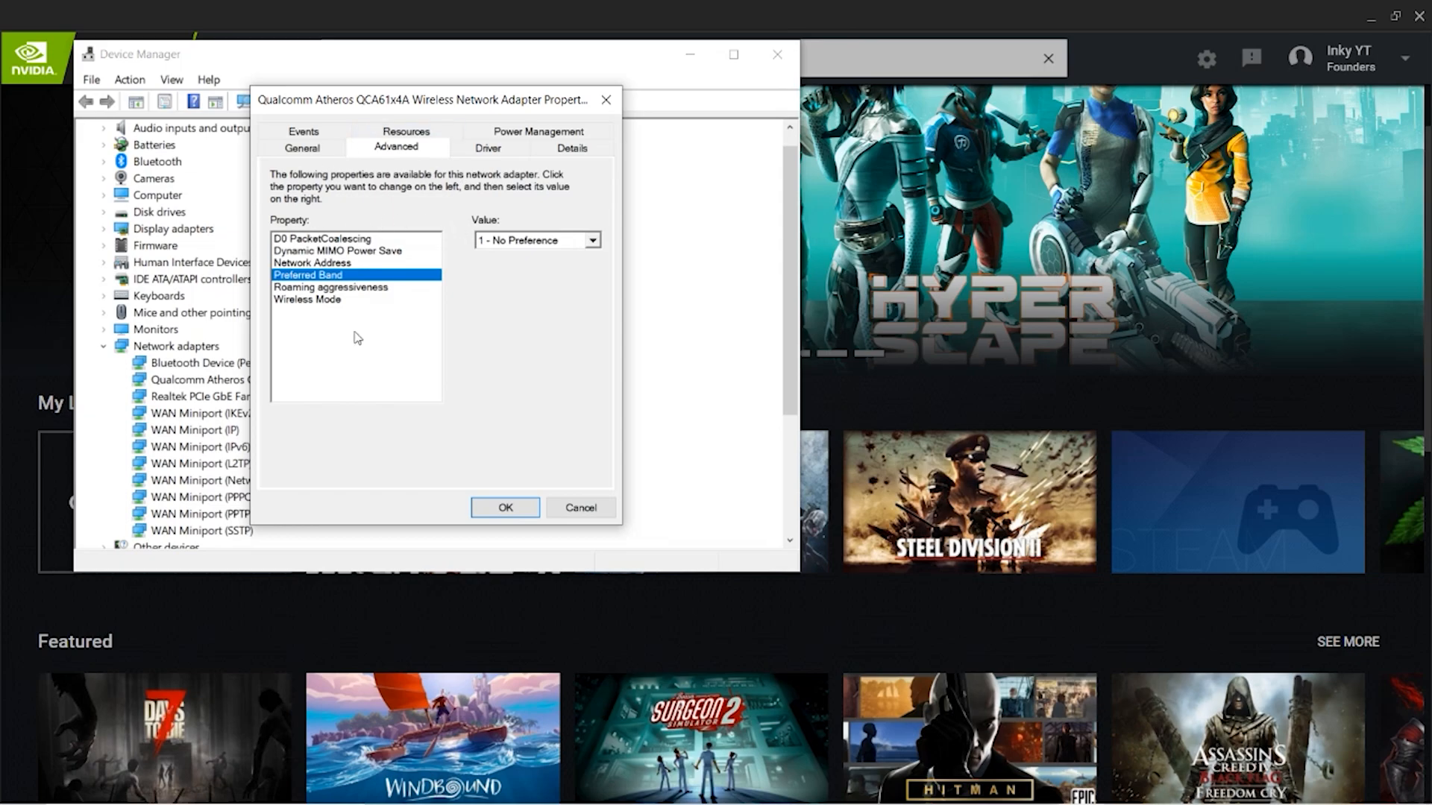
pyautogui.moveTo(362, 287)
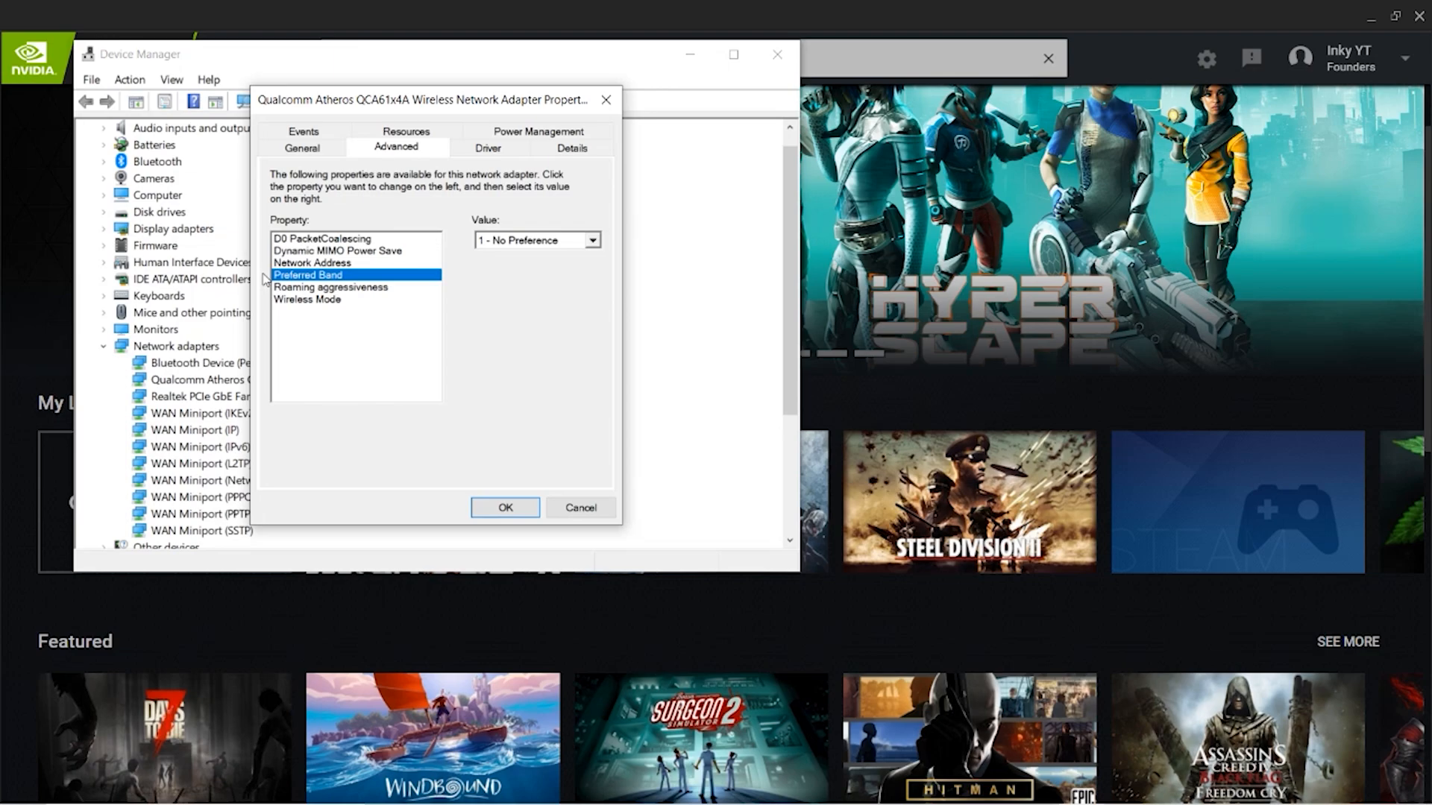
pyautogui.moveTo(595, 251)
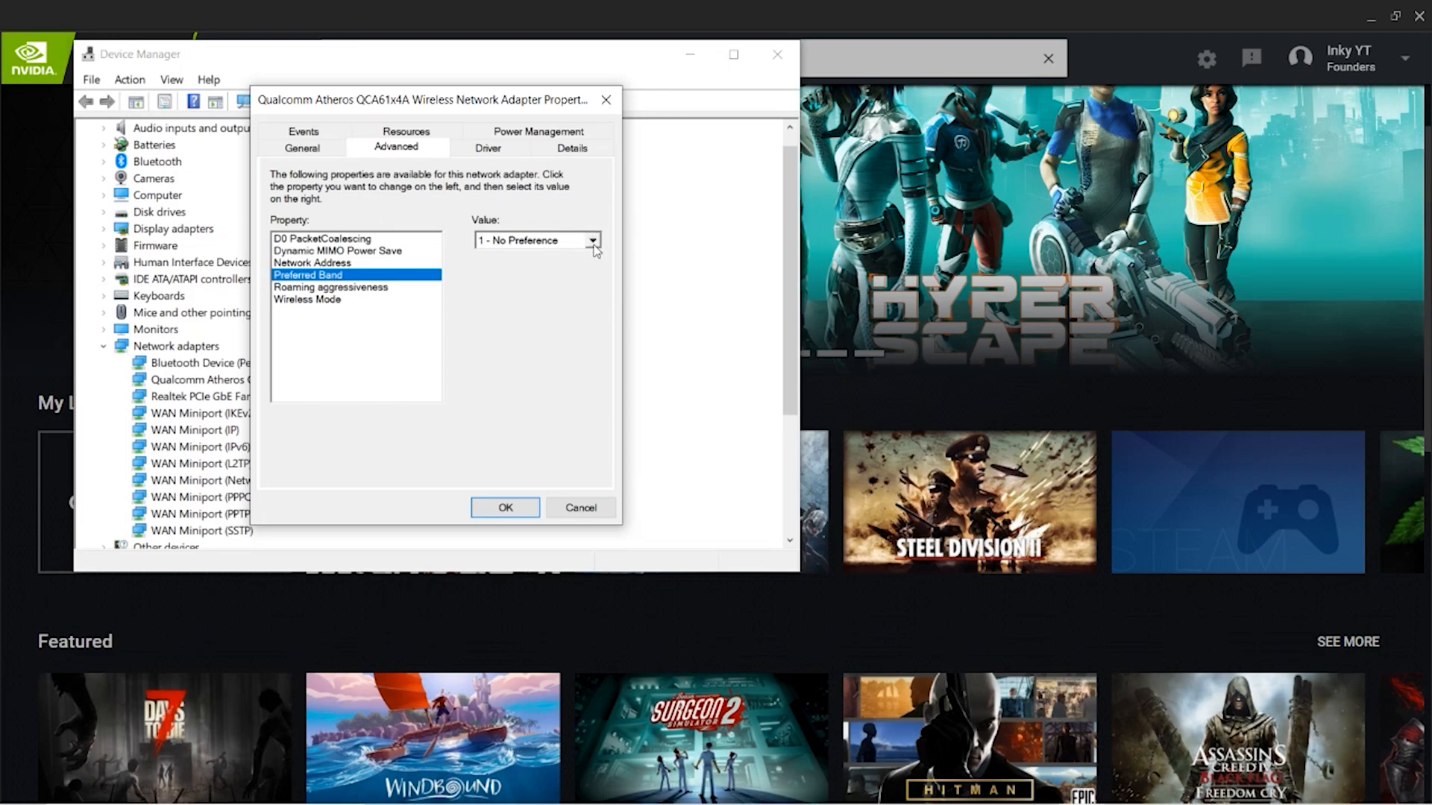
# Step: Set Preferred Band to '3 - Prefer 5Ghz Band' and confirm with OK
pyautogui.click(592, 238)
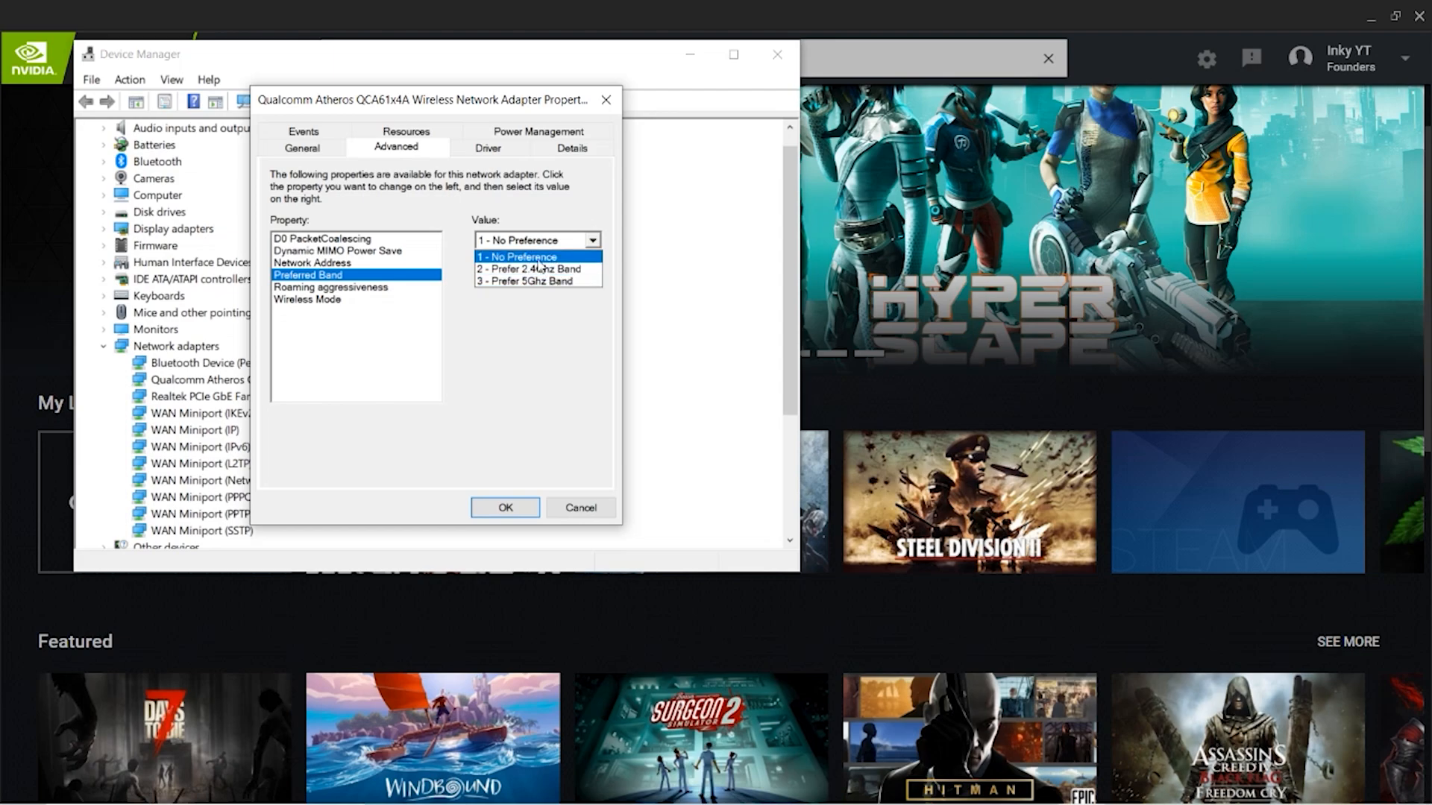
pyautogui.click(528, 281)
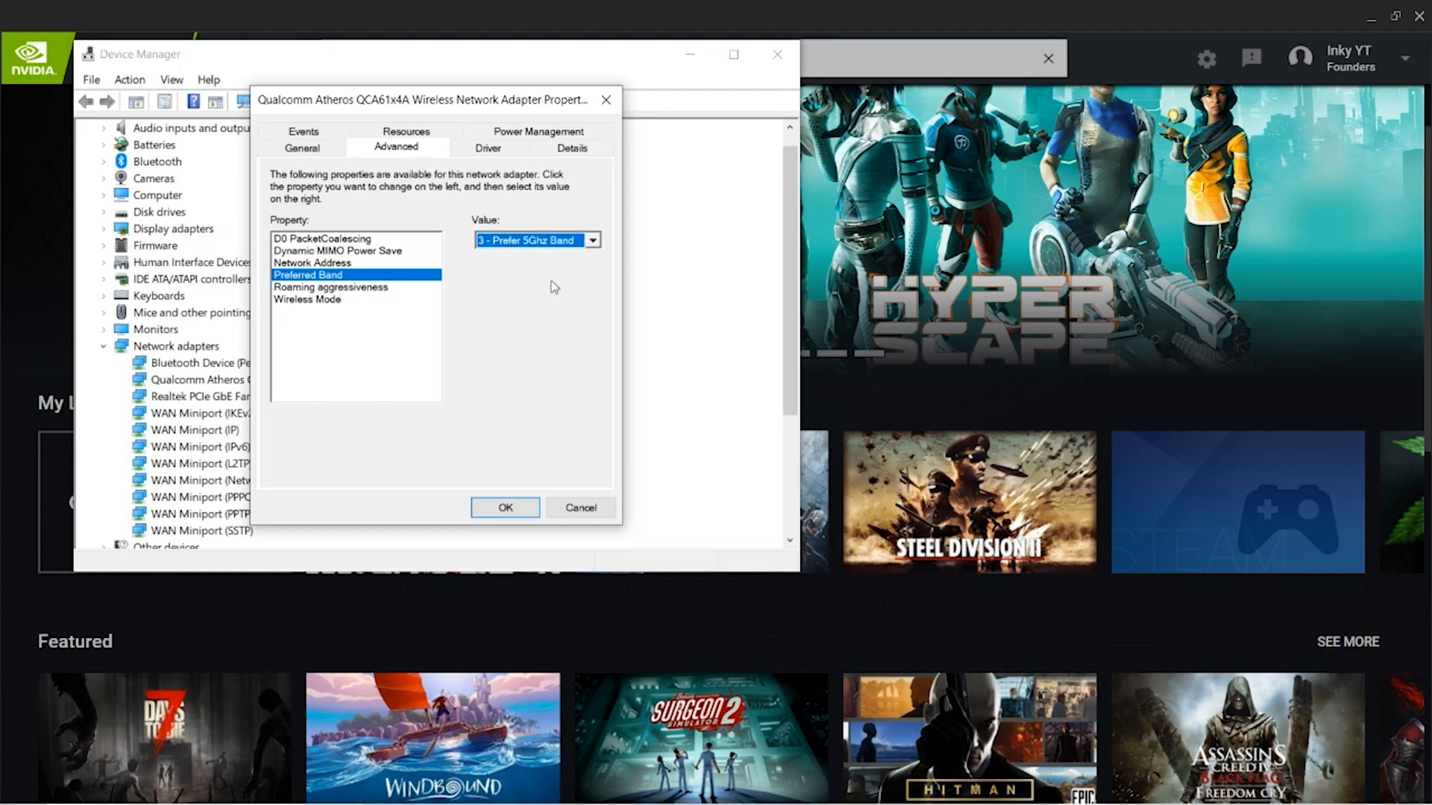
pyautogui.click(506, 507)
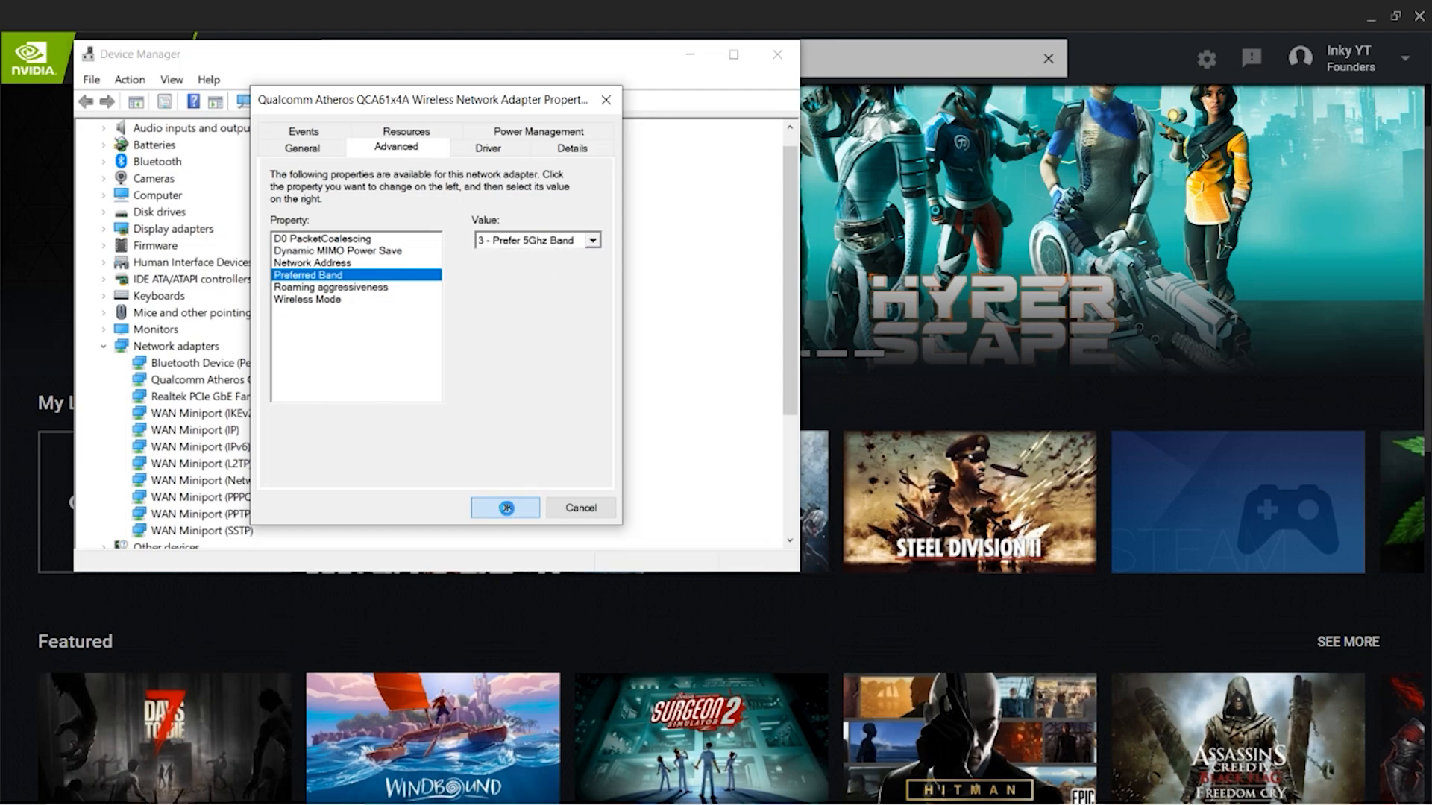
pyautogui.click(504, 507)
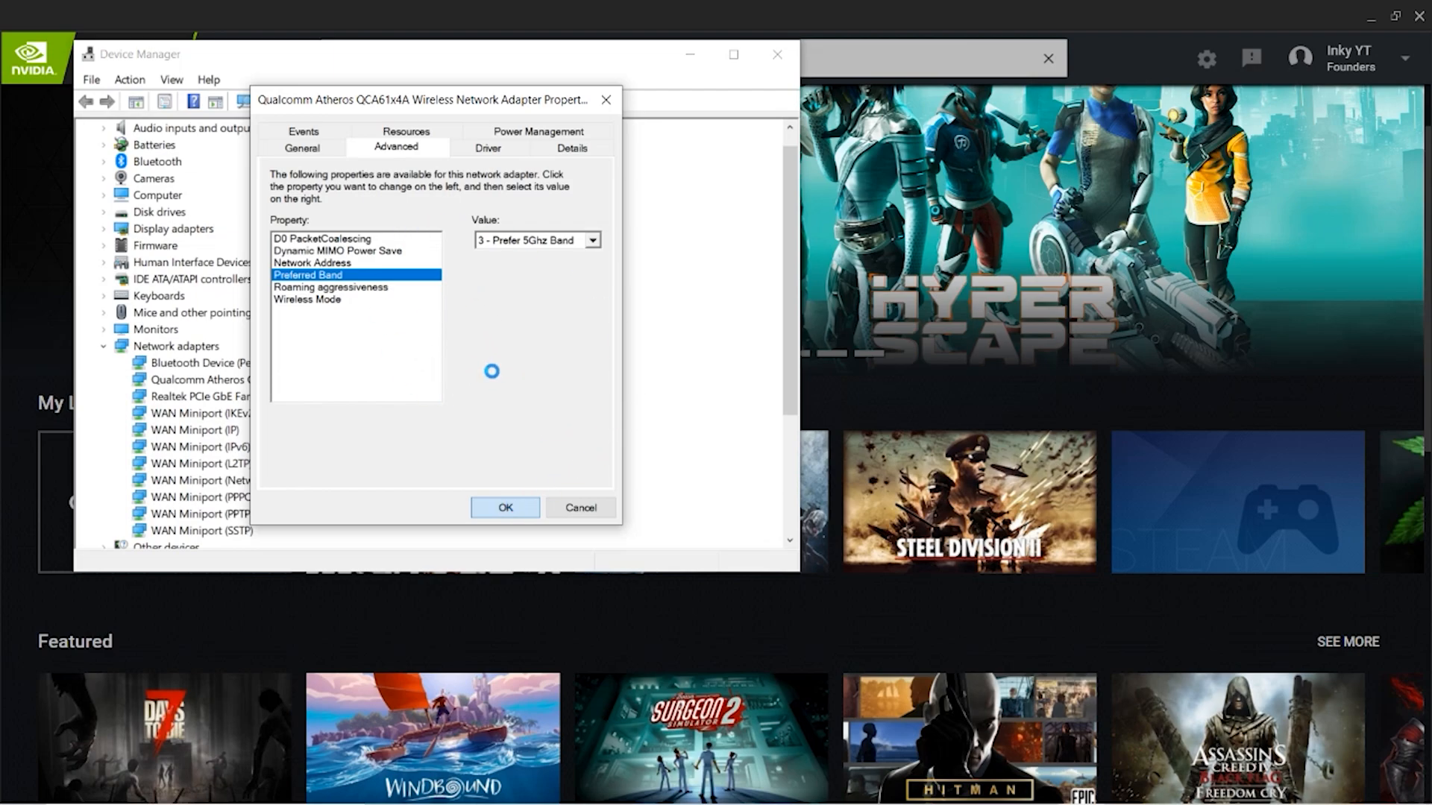
pyautogui.click(504, 507)
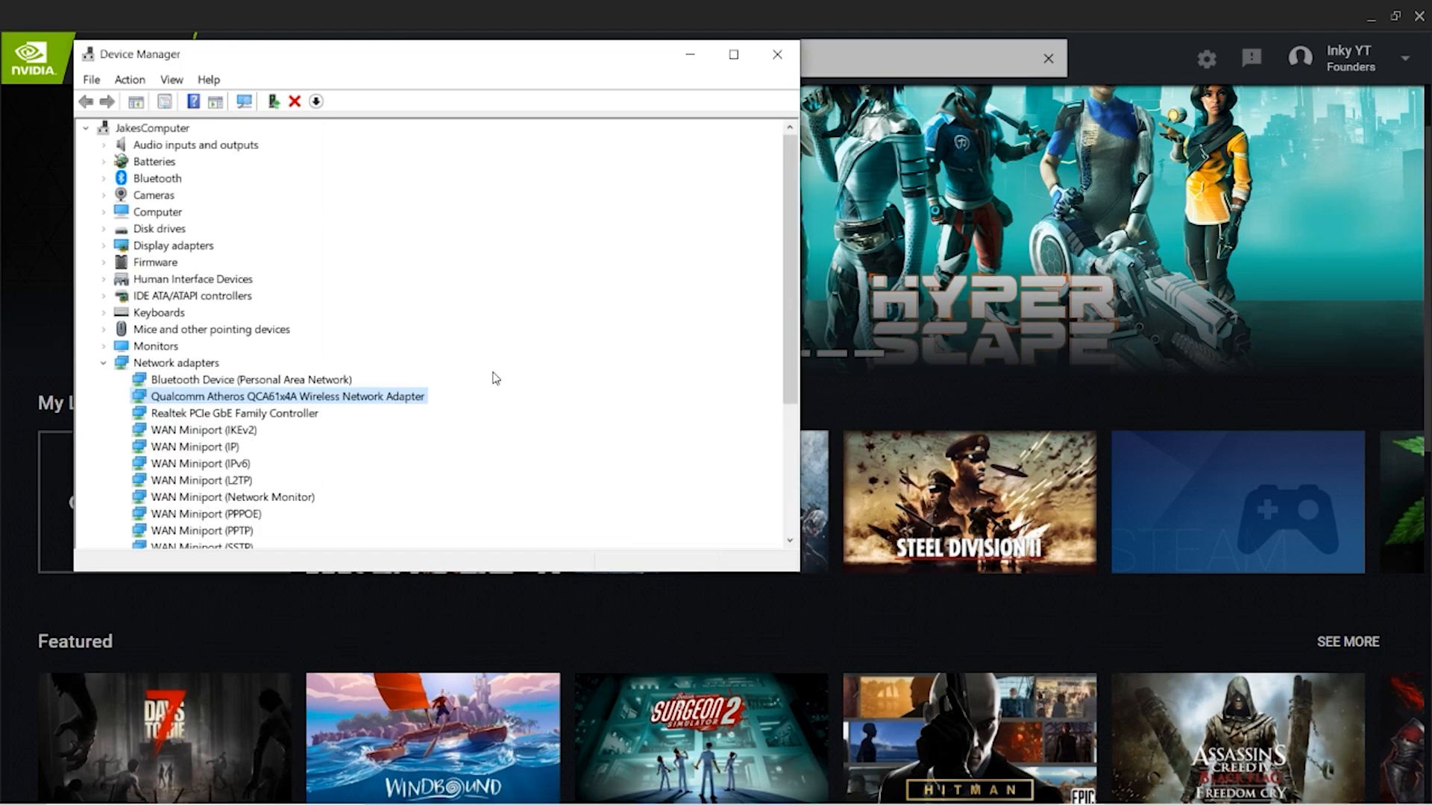
pyautogui.moveTo(777, 55)
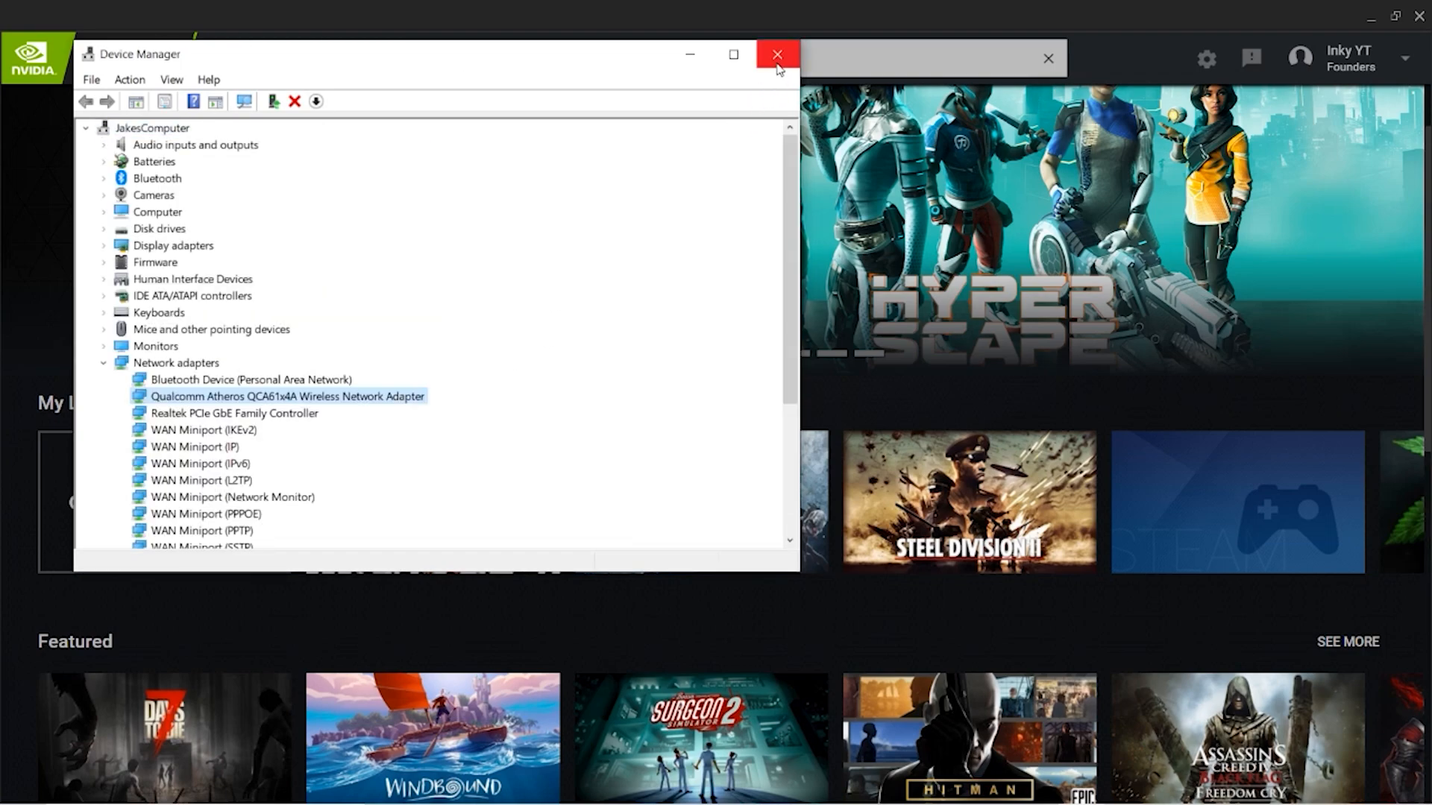
pyautogui.moveTo(777, 55)
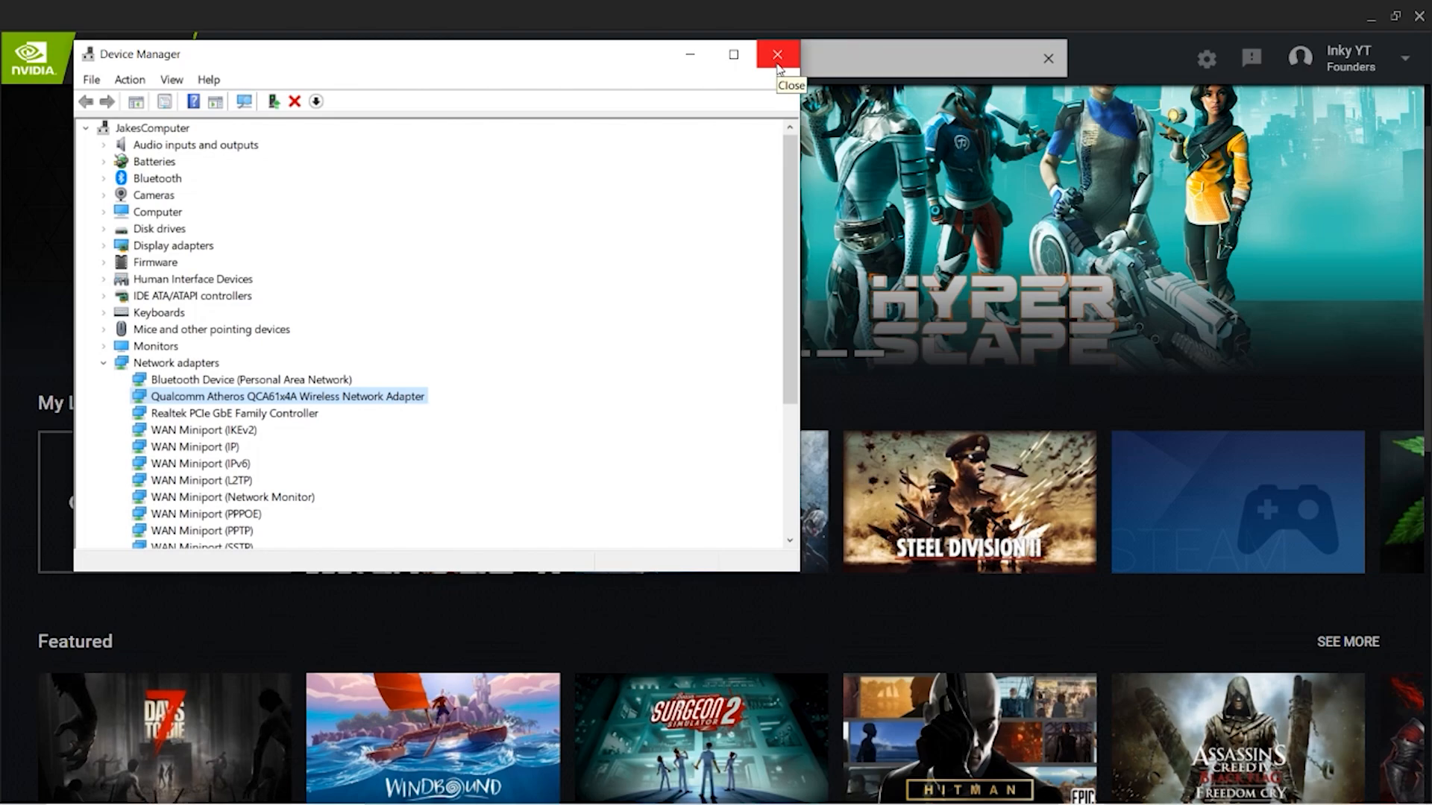
# Step: Close Device Manager, returning to the GeForce NOW home screen
pyautogui.click(776, 56)
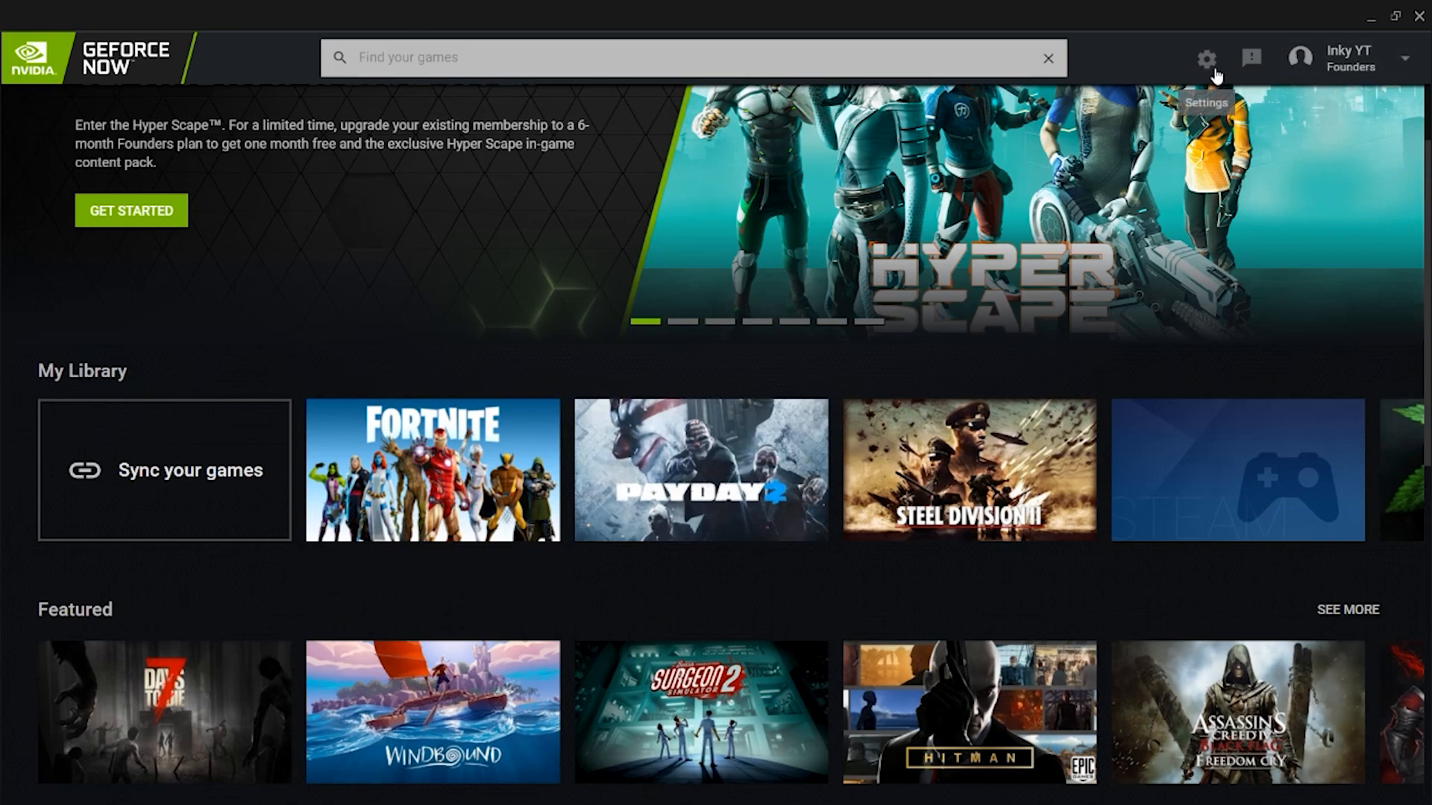
# Step: In GeForce NOW Settings, set Streaming Quality to Custom with a 50 Mbps max bit rate
pyautogui.click(1205, 58)
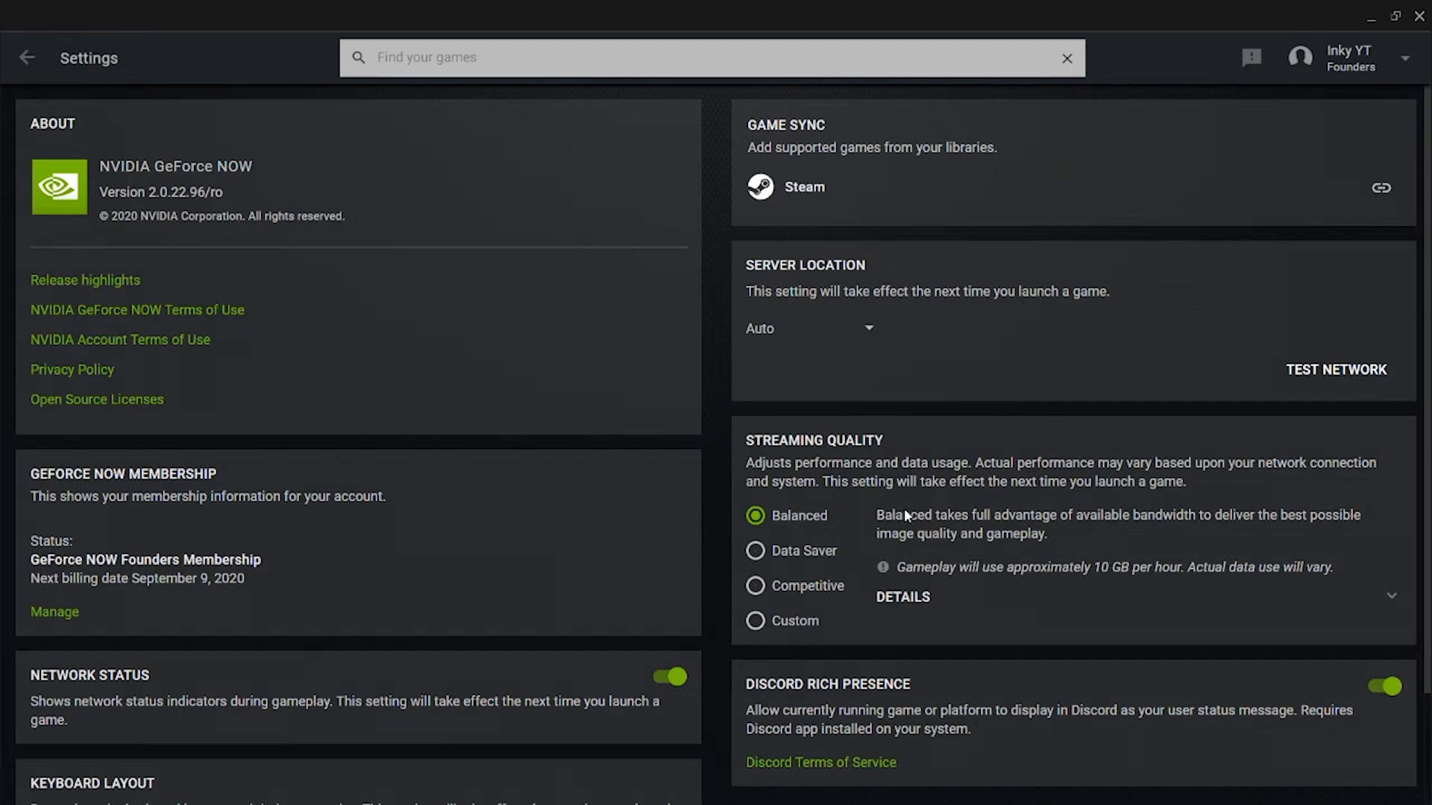
pyautogui.scroll(-3)
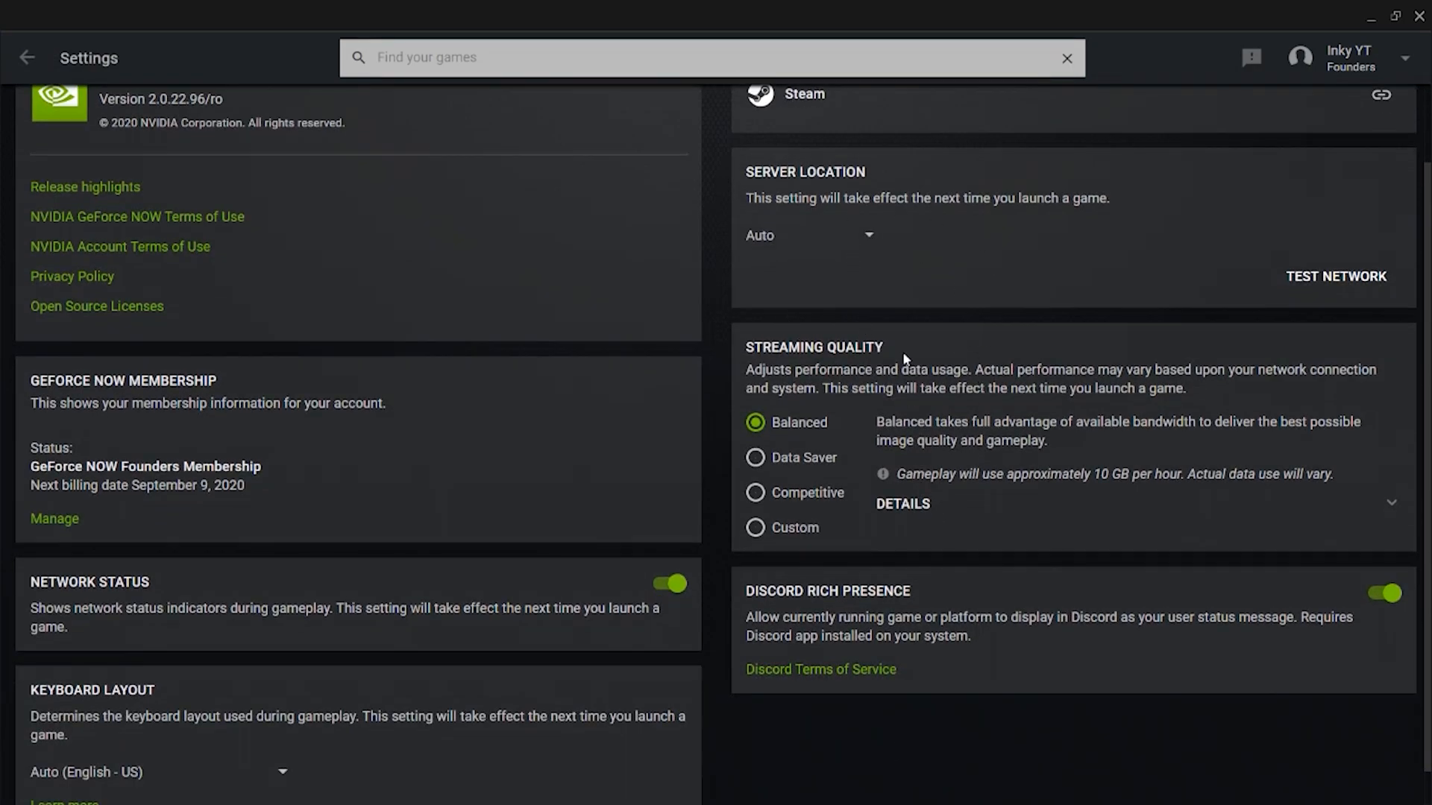
pyautogui.moveTo(771, 439)
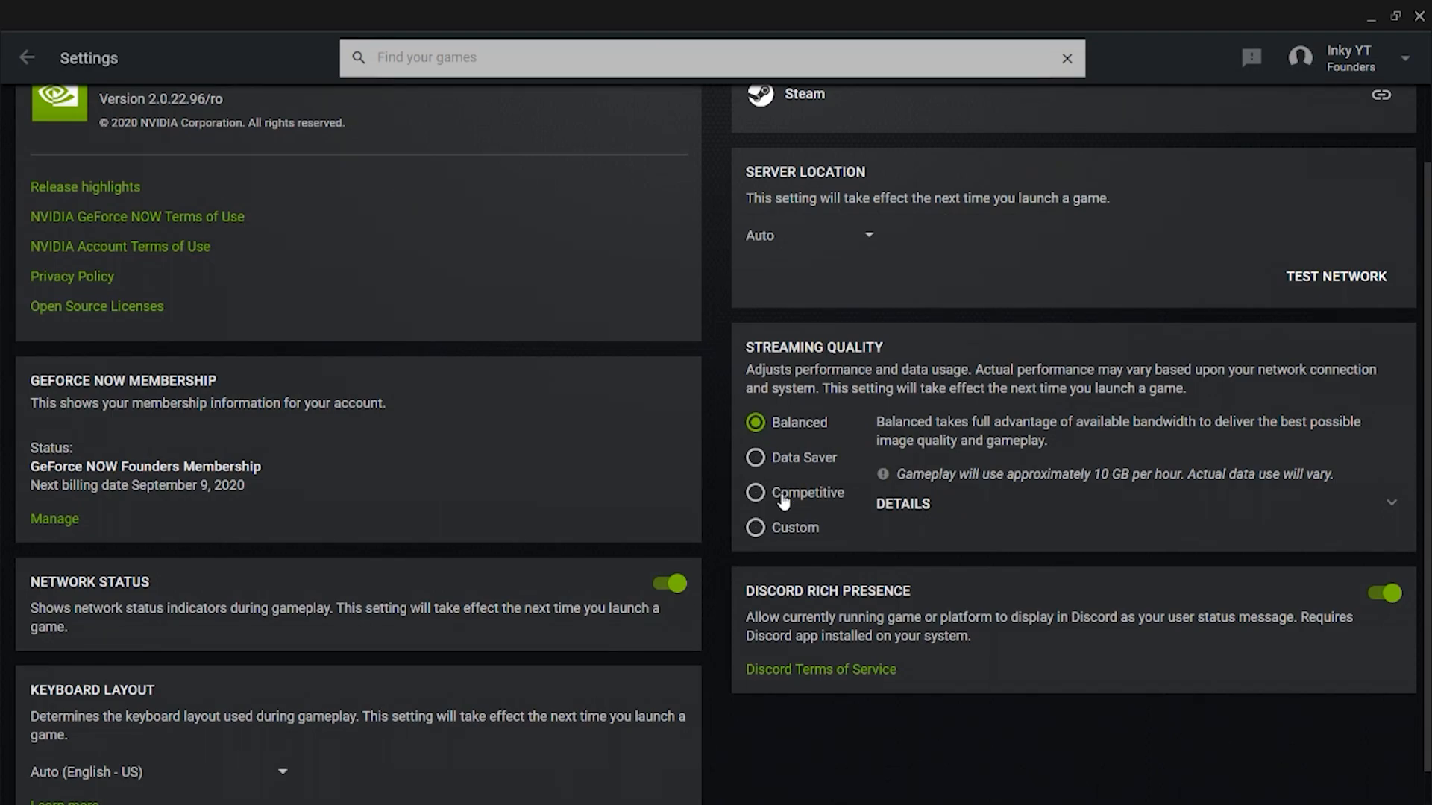
pyautogui.moveTo(778, 527)
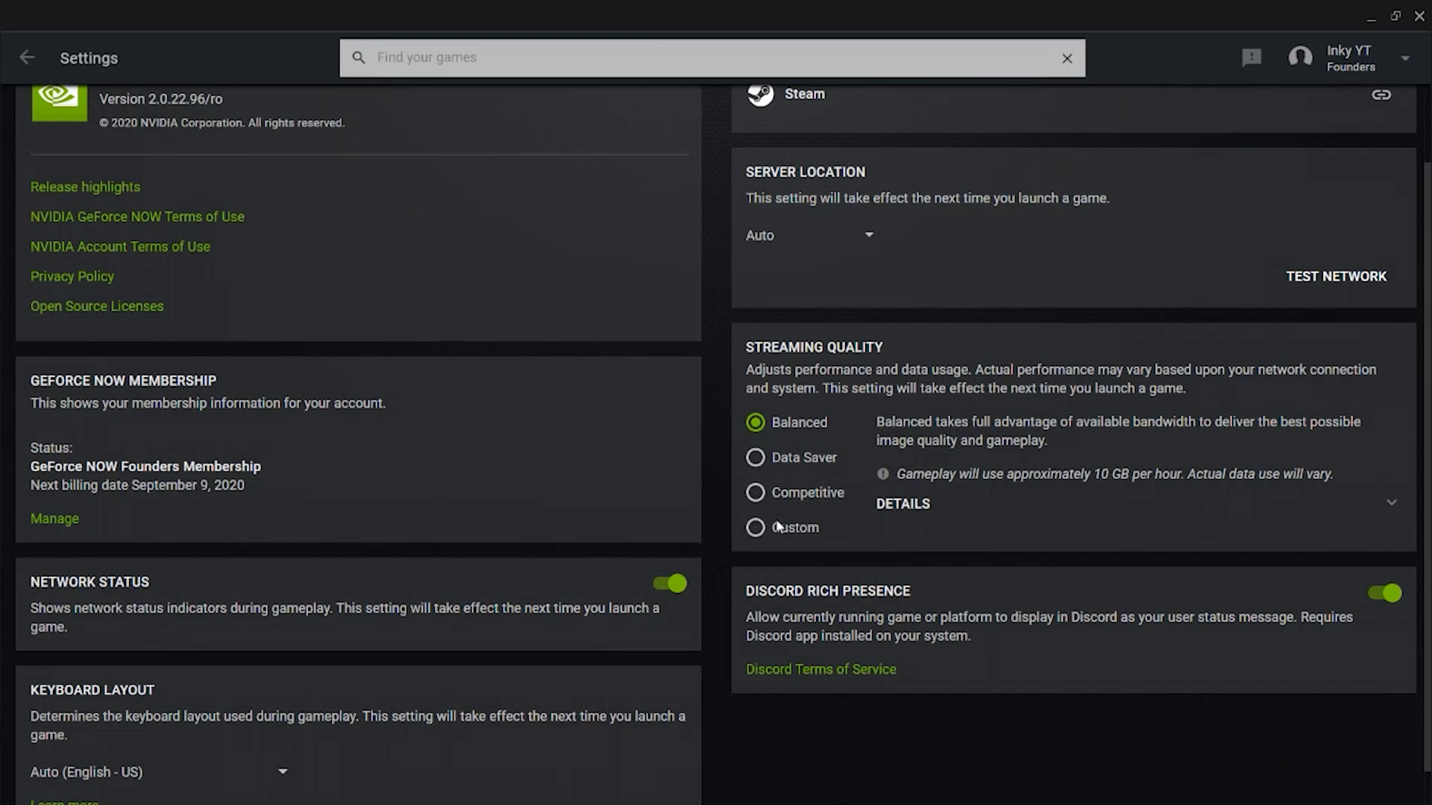
pyautogui.click(755, 528)
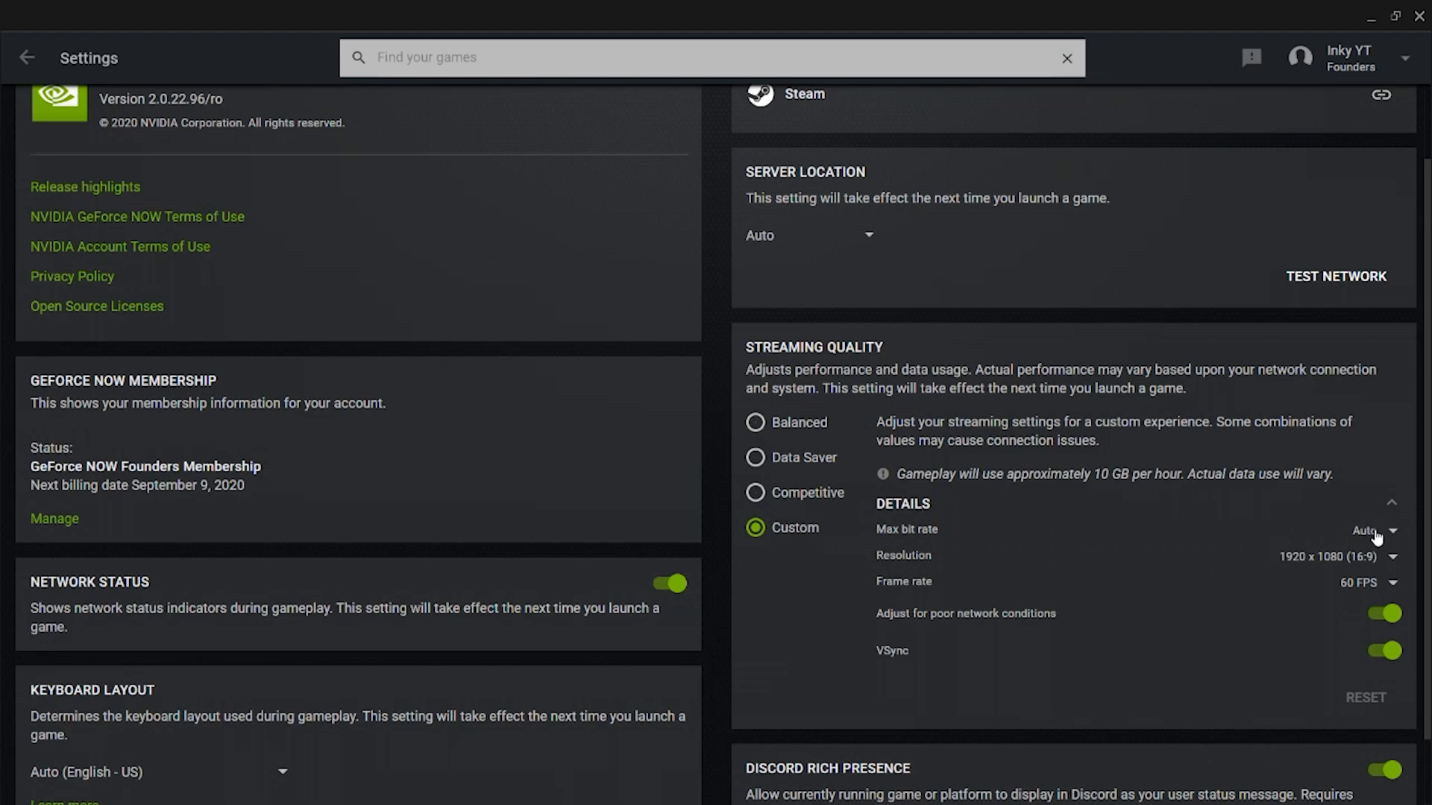
pyautogui.click(1367, 531)
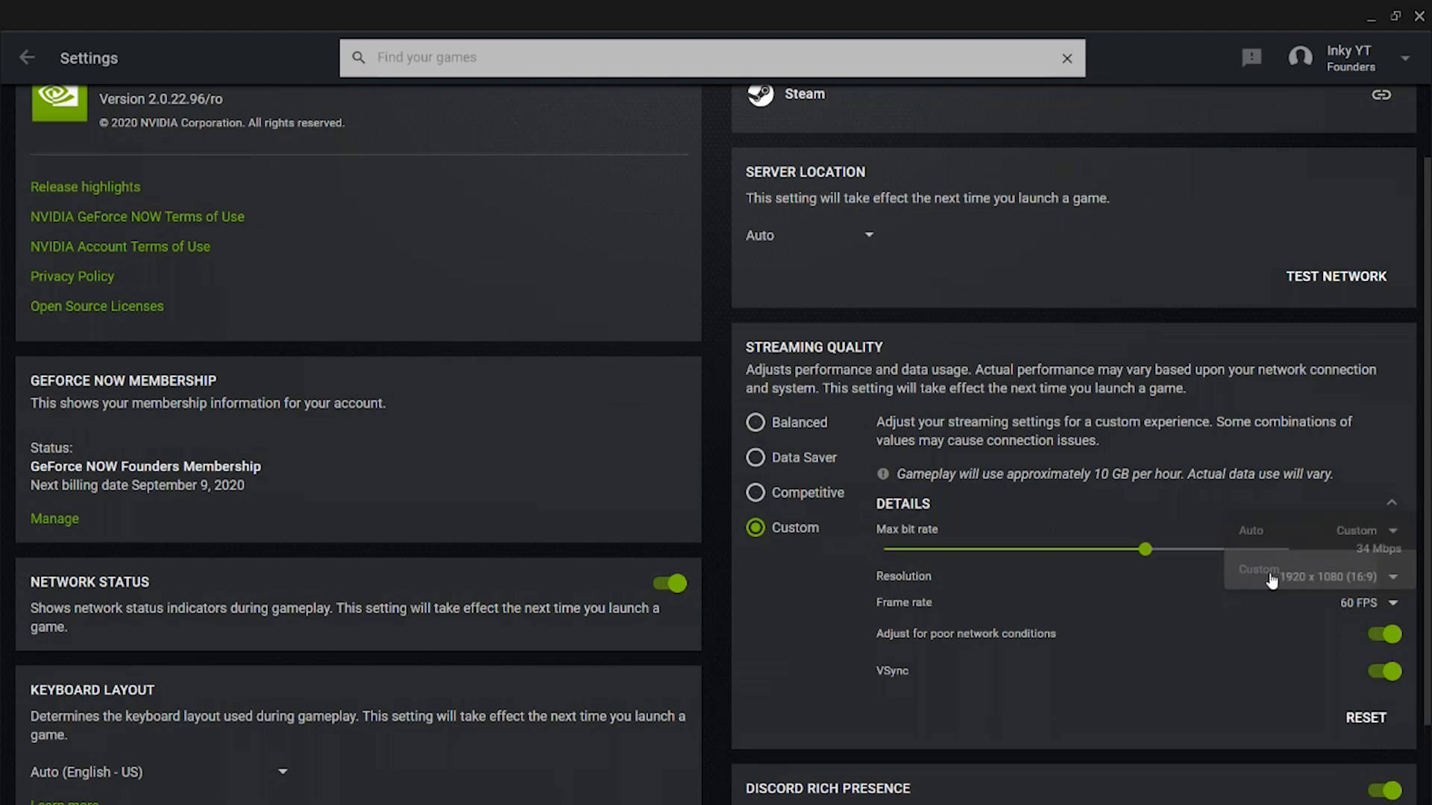
pyautogui.moveTo(1145, 550); pyautogui.dragTo(1287, 550)
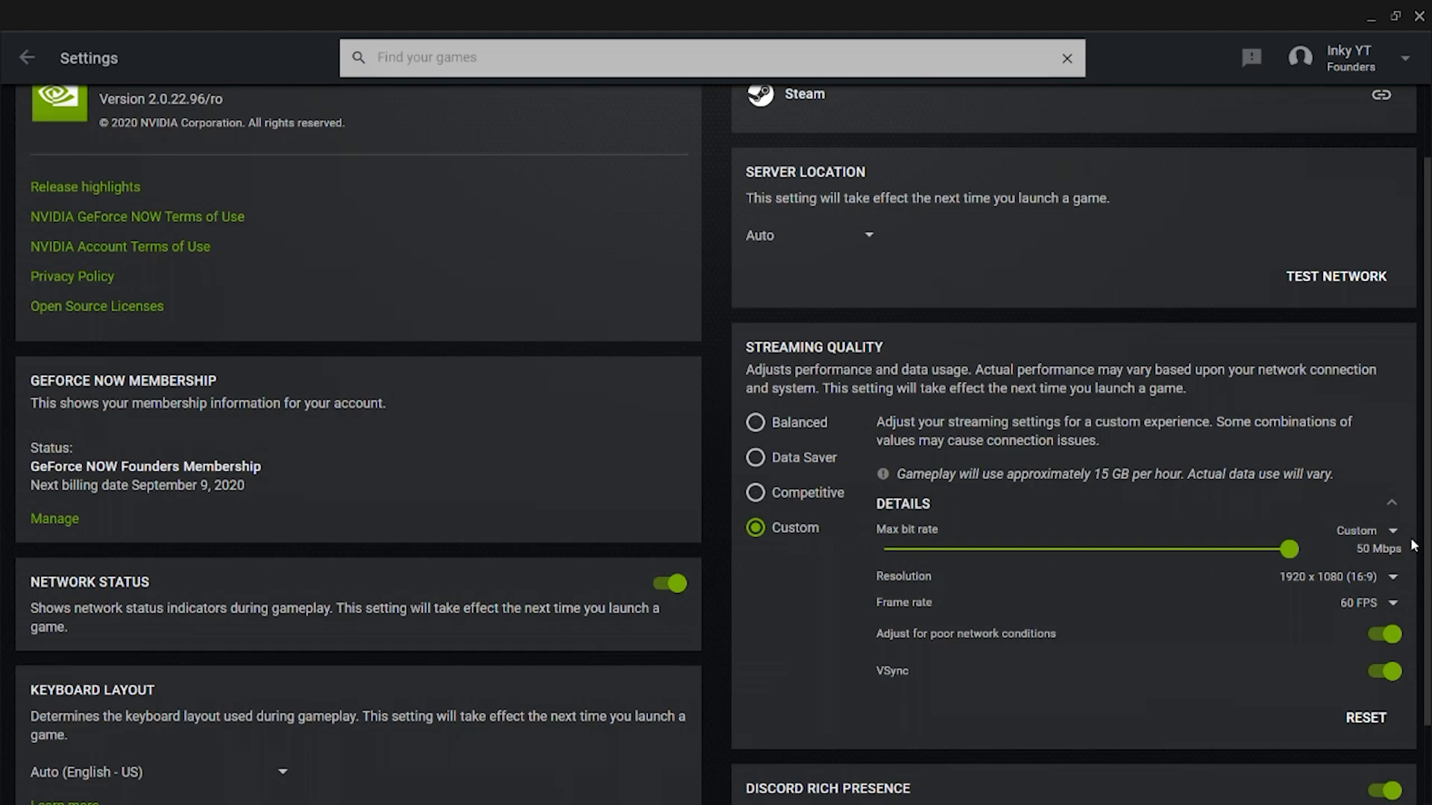
pyautogui.moveTo(1311, 547)
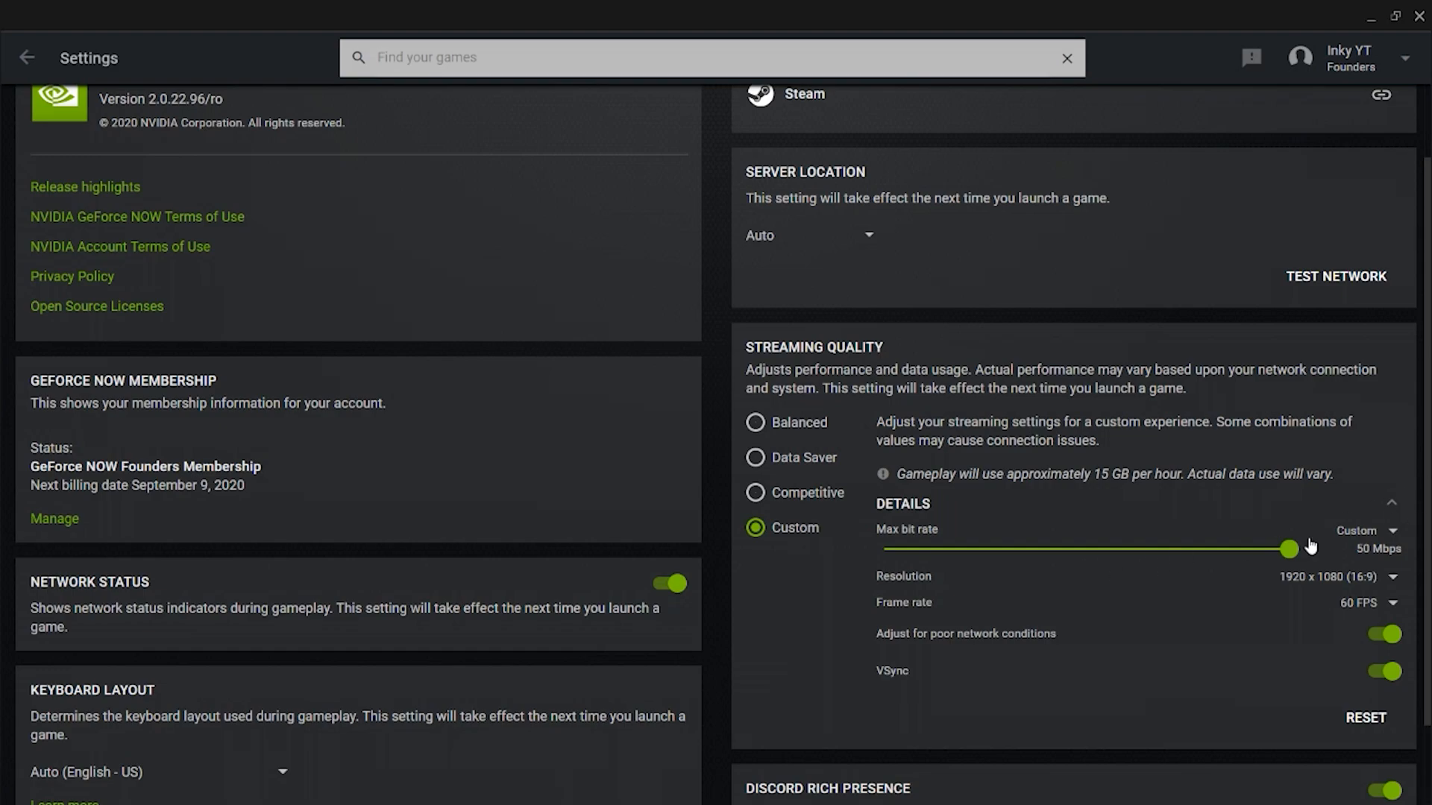
pyautogui.moveTo(1263, 589)
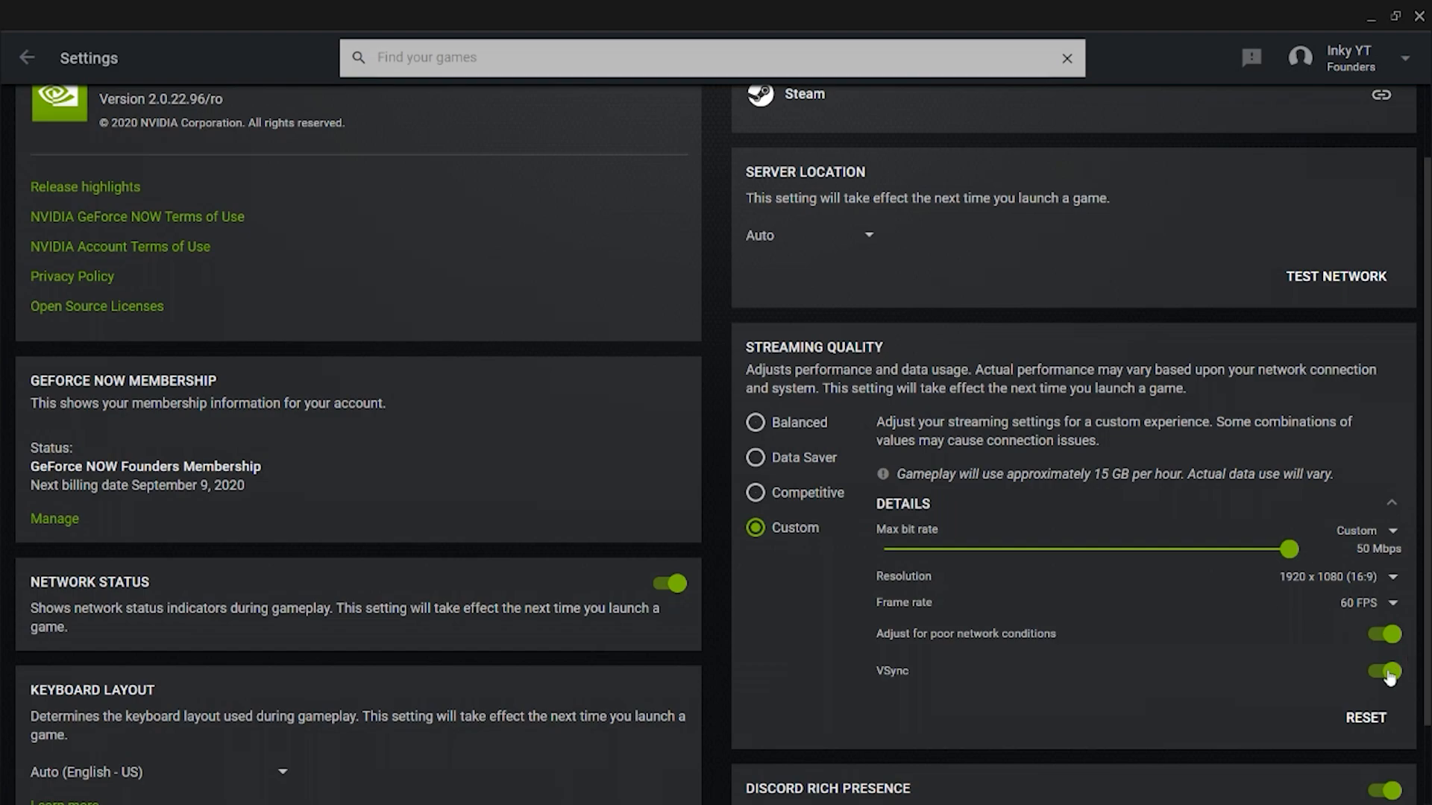
# Step: Switch off VSync and Adjust for poor network conditions
pyautogui.click(1382, 673)
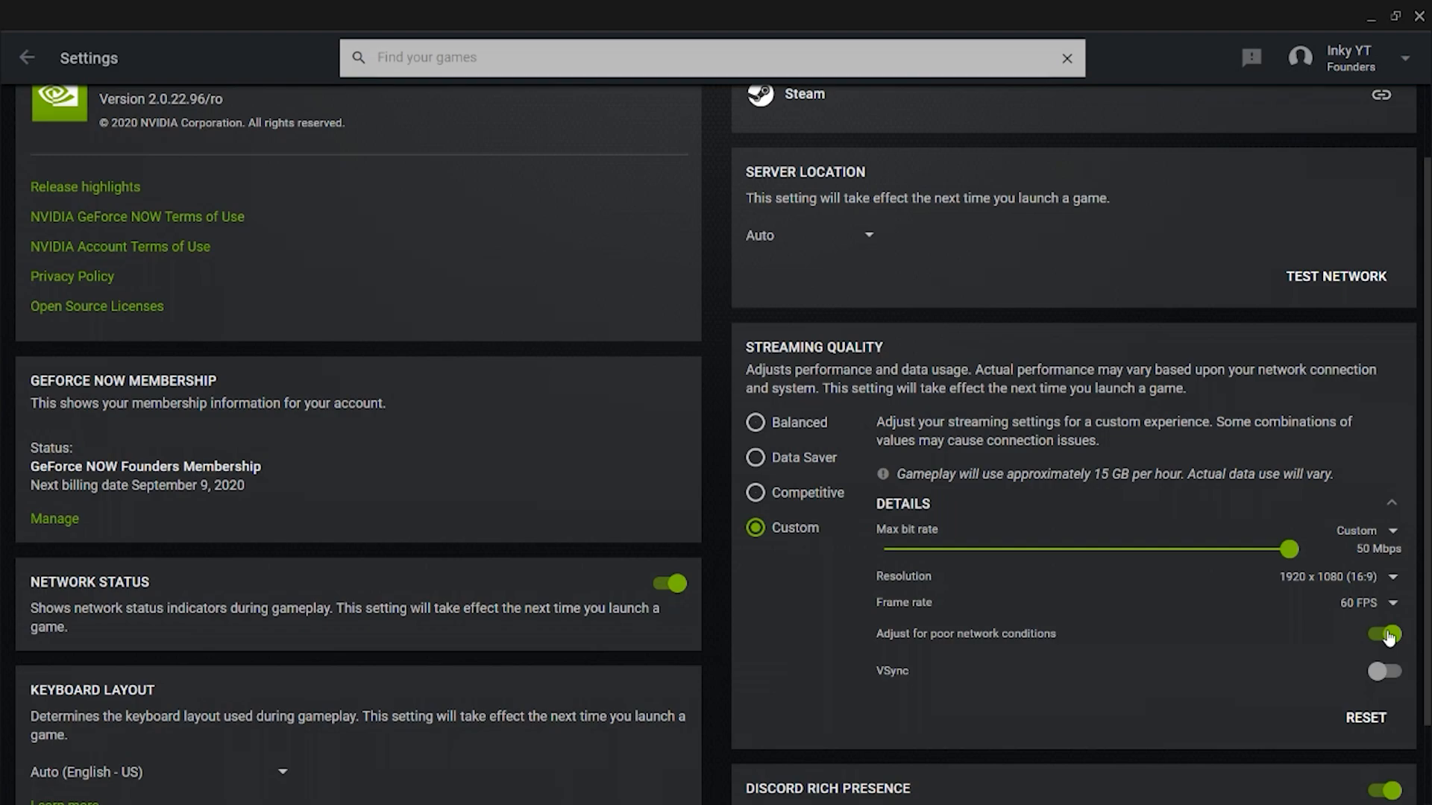
pyautogui.click(1381, 634)
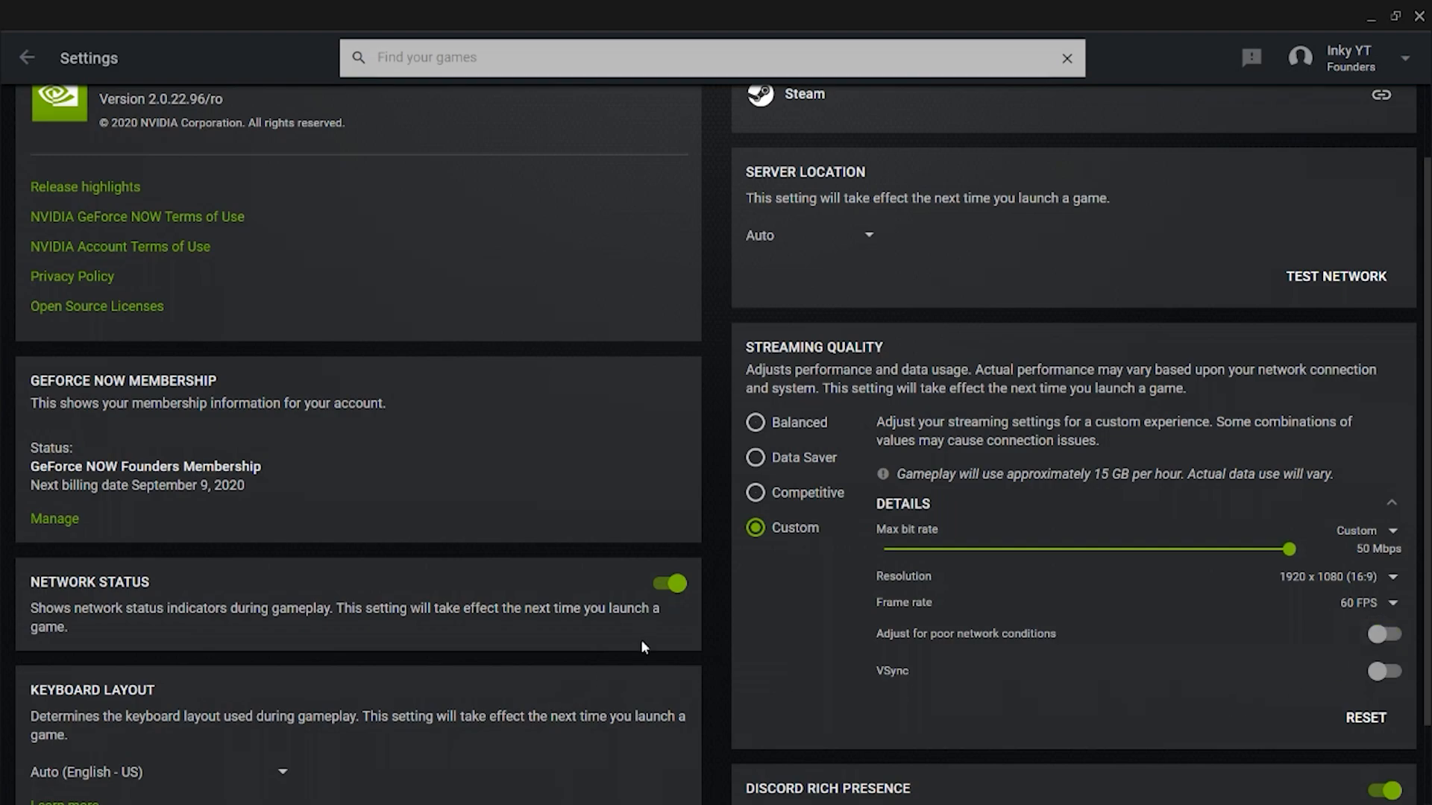
# Step: Switch off the Network Status indicators shown during gameplay
pyautogui.scroll(-3)
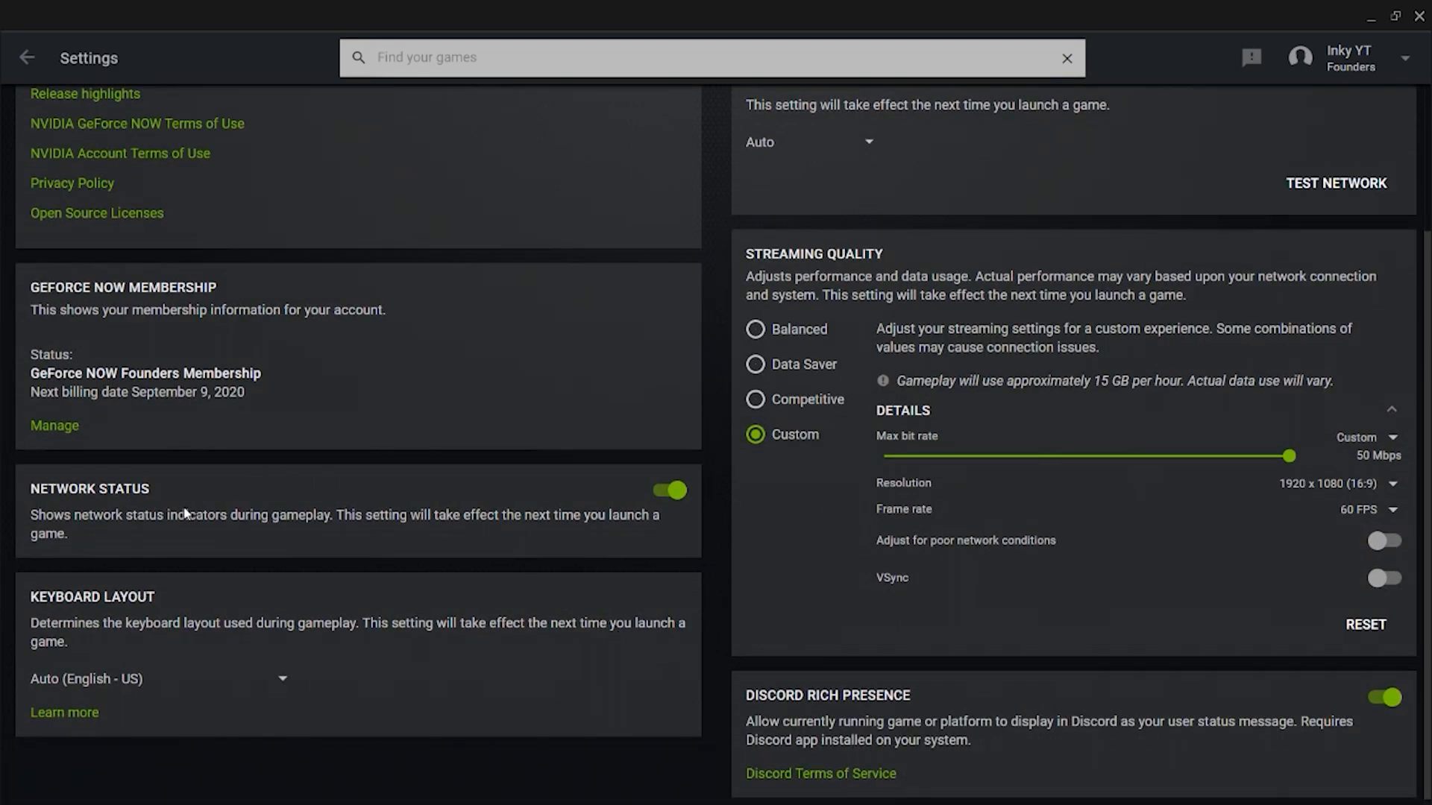
pyautogui.scroll(-3)
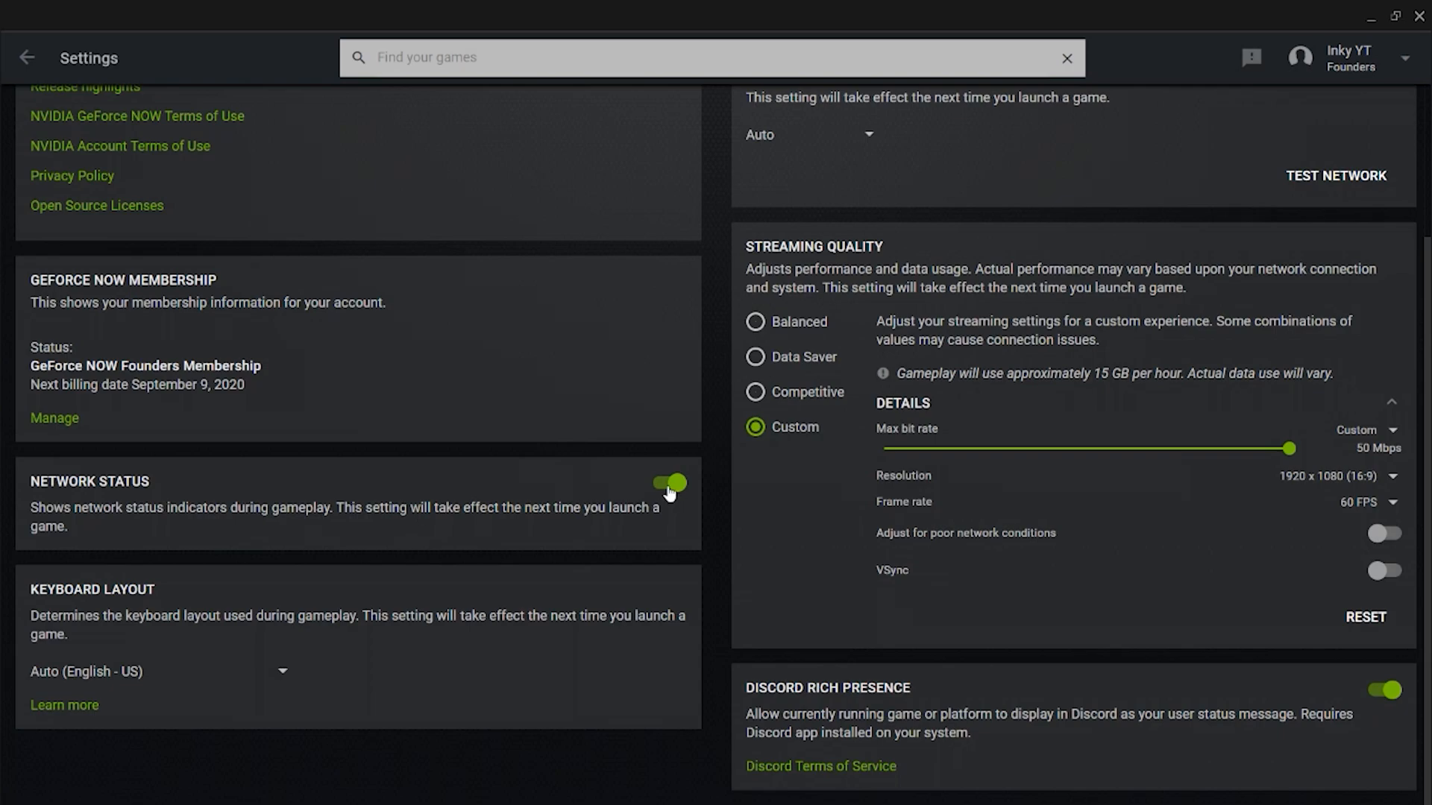
pyautogui.click(669, 481)
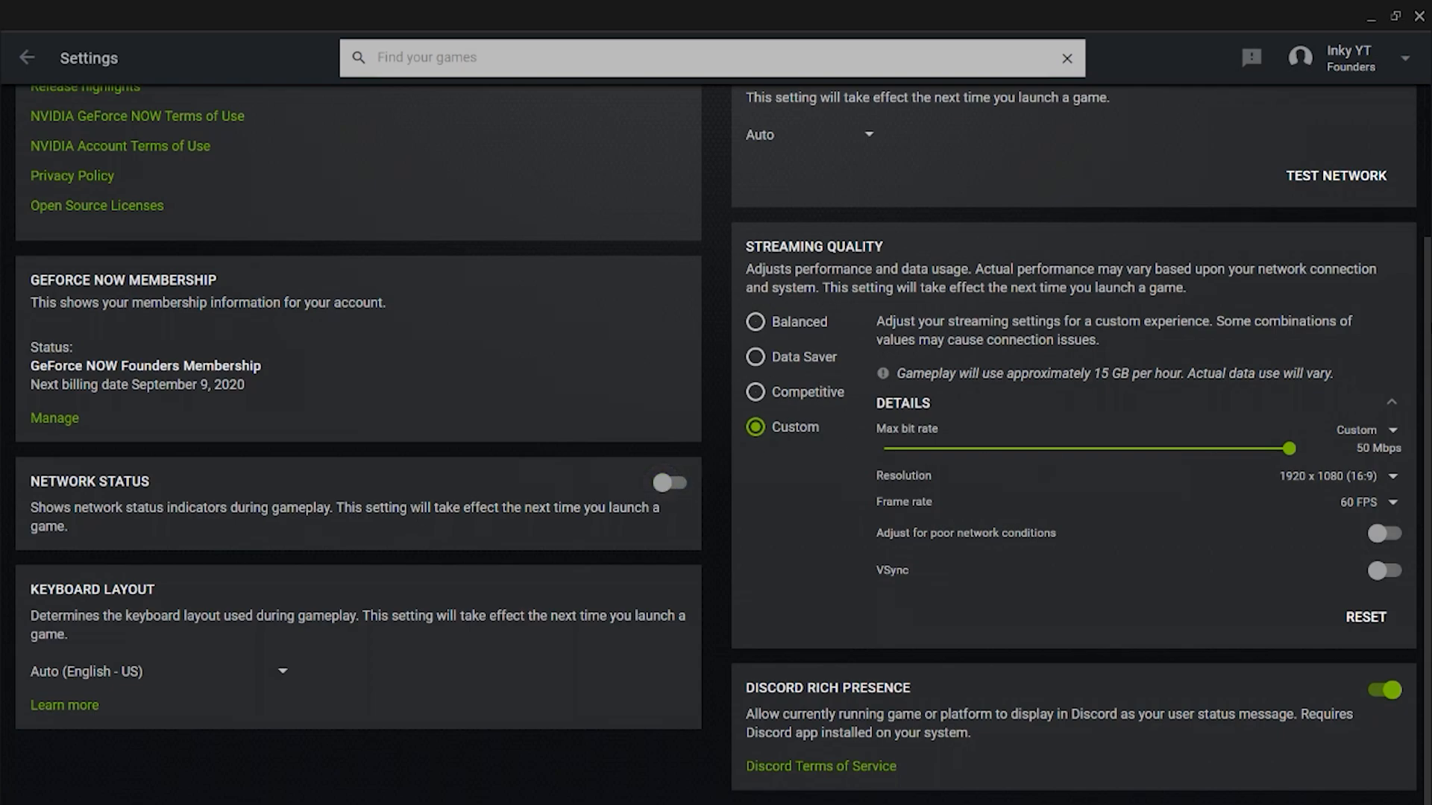
pyautogui.moveTo(1275, 327)
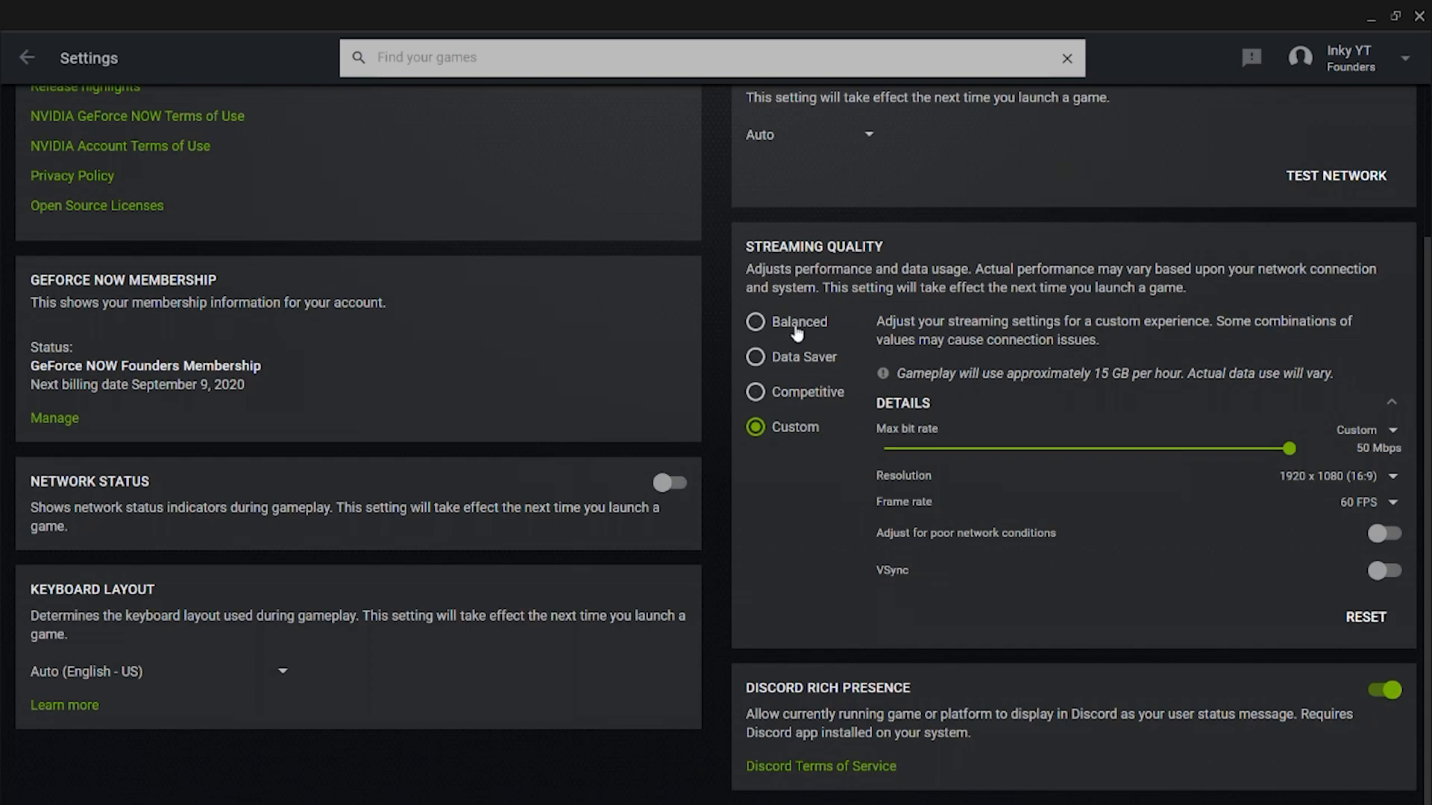
pyautogui.moveTo(610, 504)
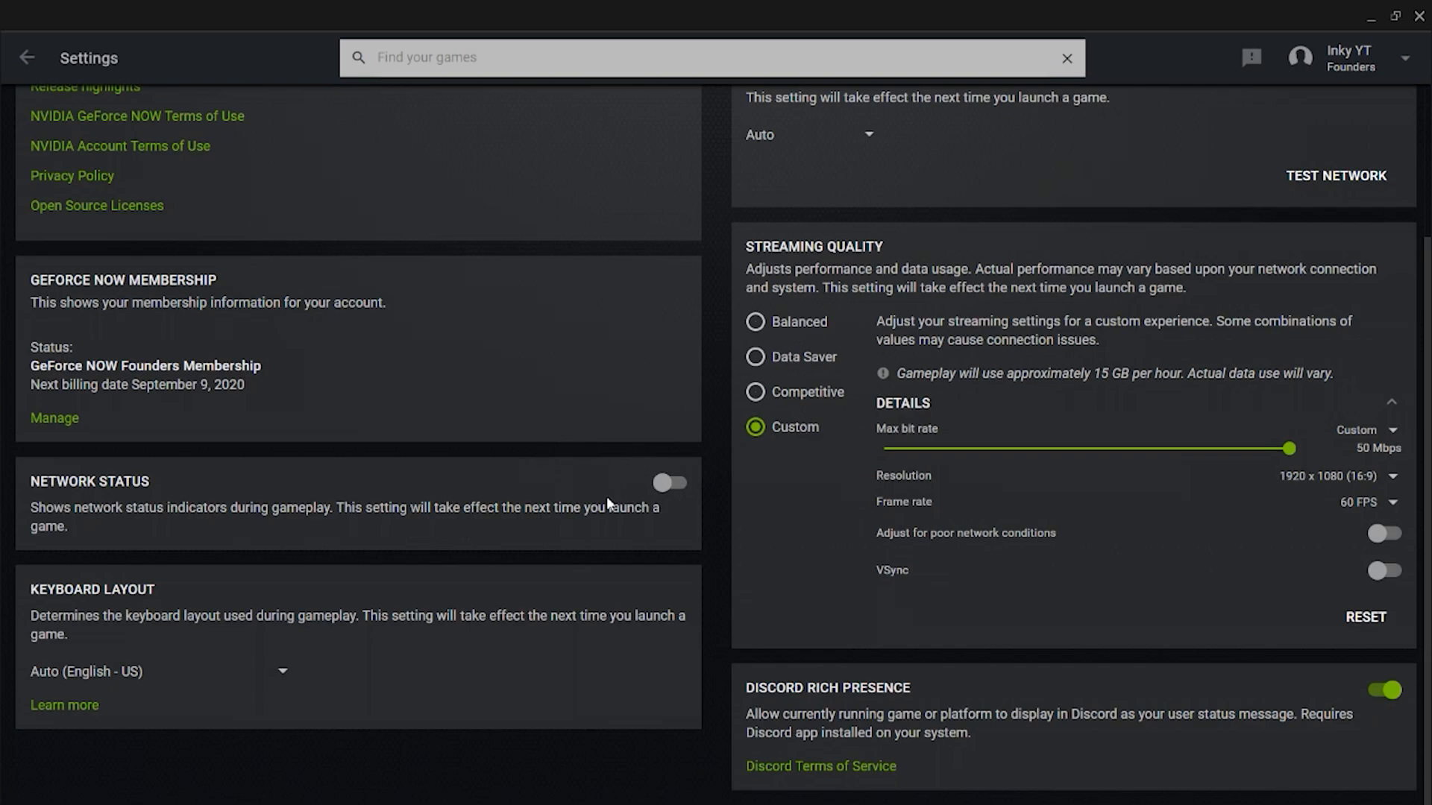
pyautogui.moveTo(539, 507)
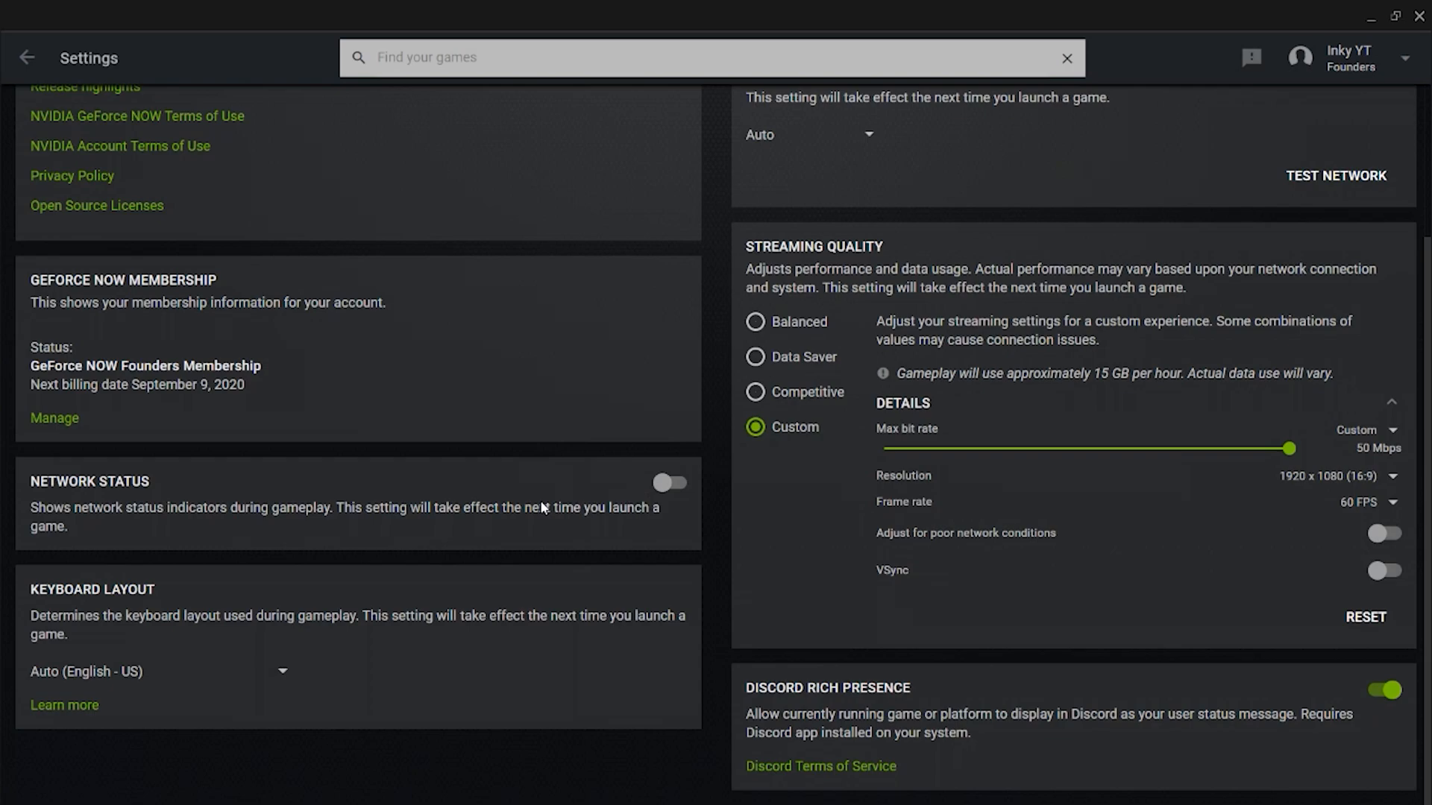
pyautogui.moveTo(597, 590)
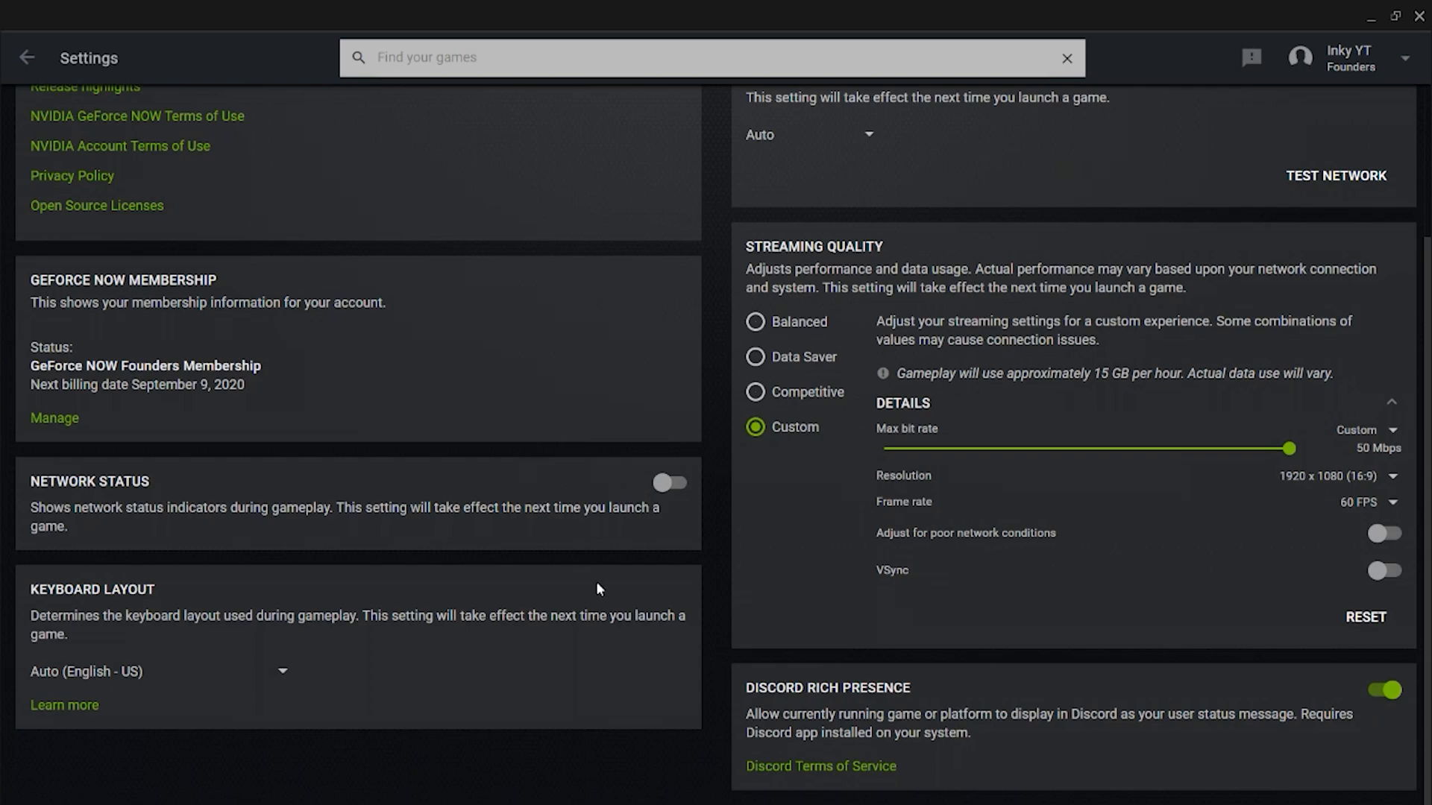
pyautogui.moveTo(137, 645)
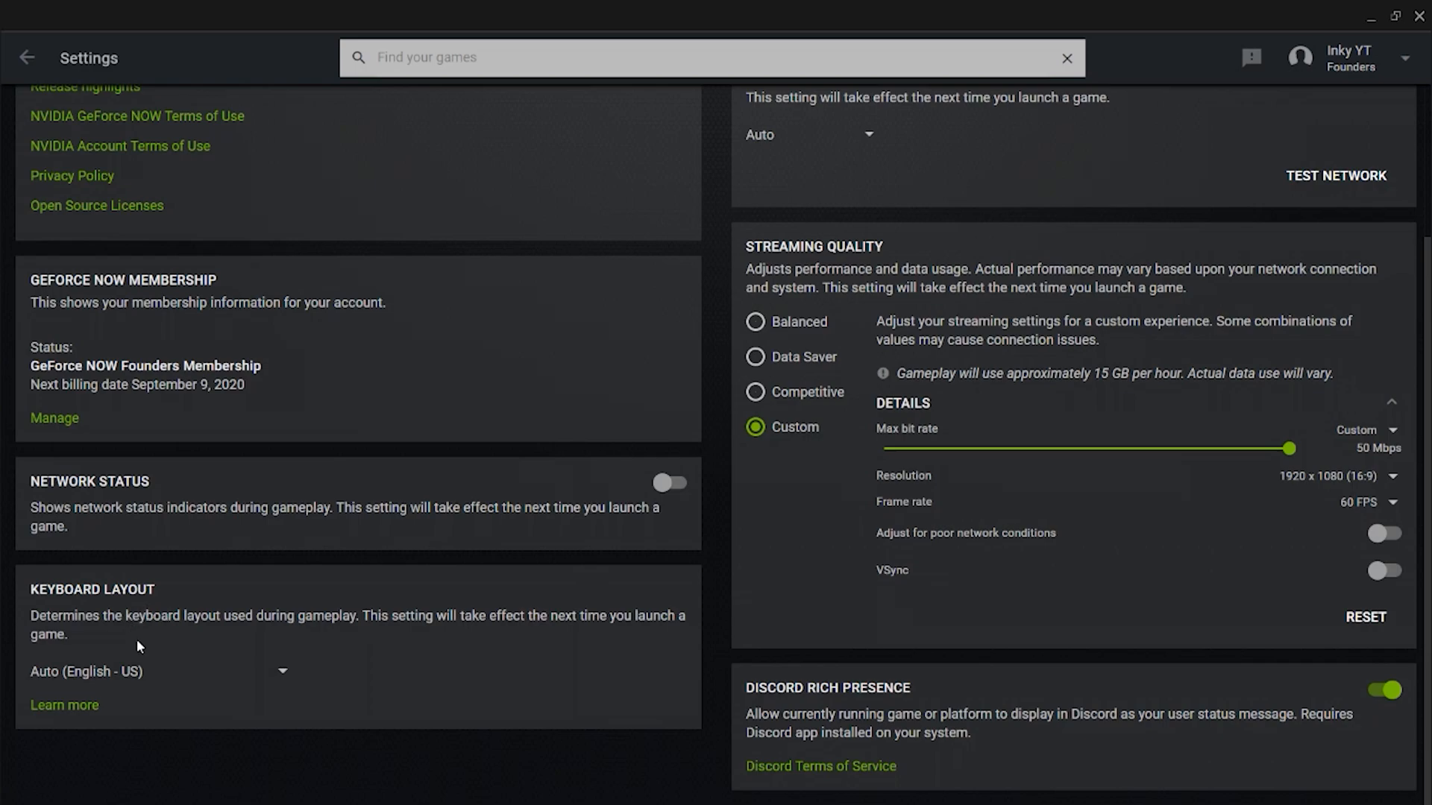
pyautogui.scroll(3)
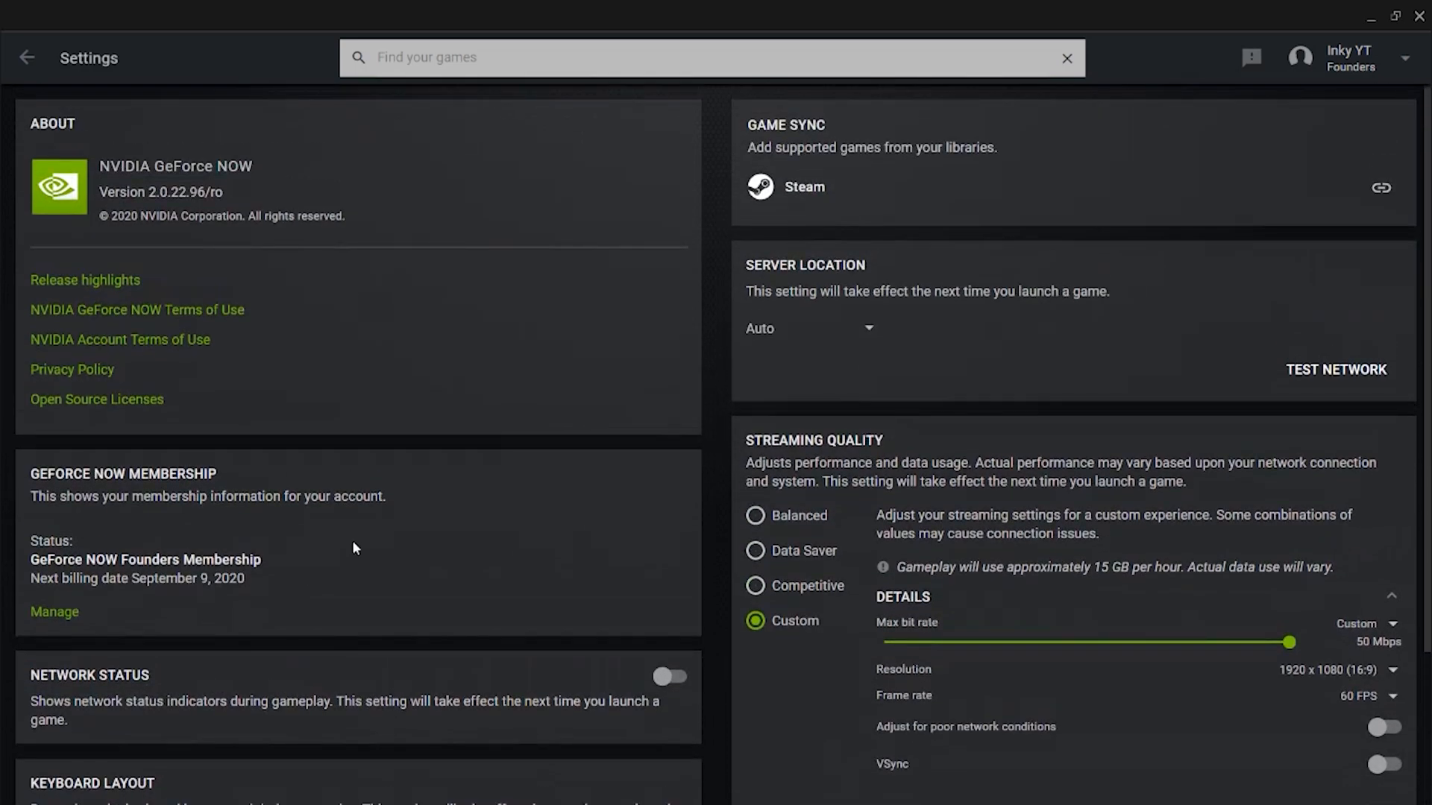
pyautogui.moveTo(1259, 168)
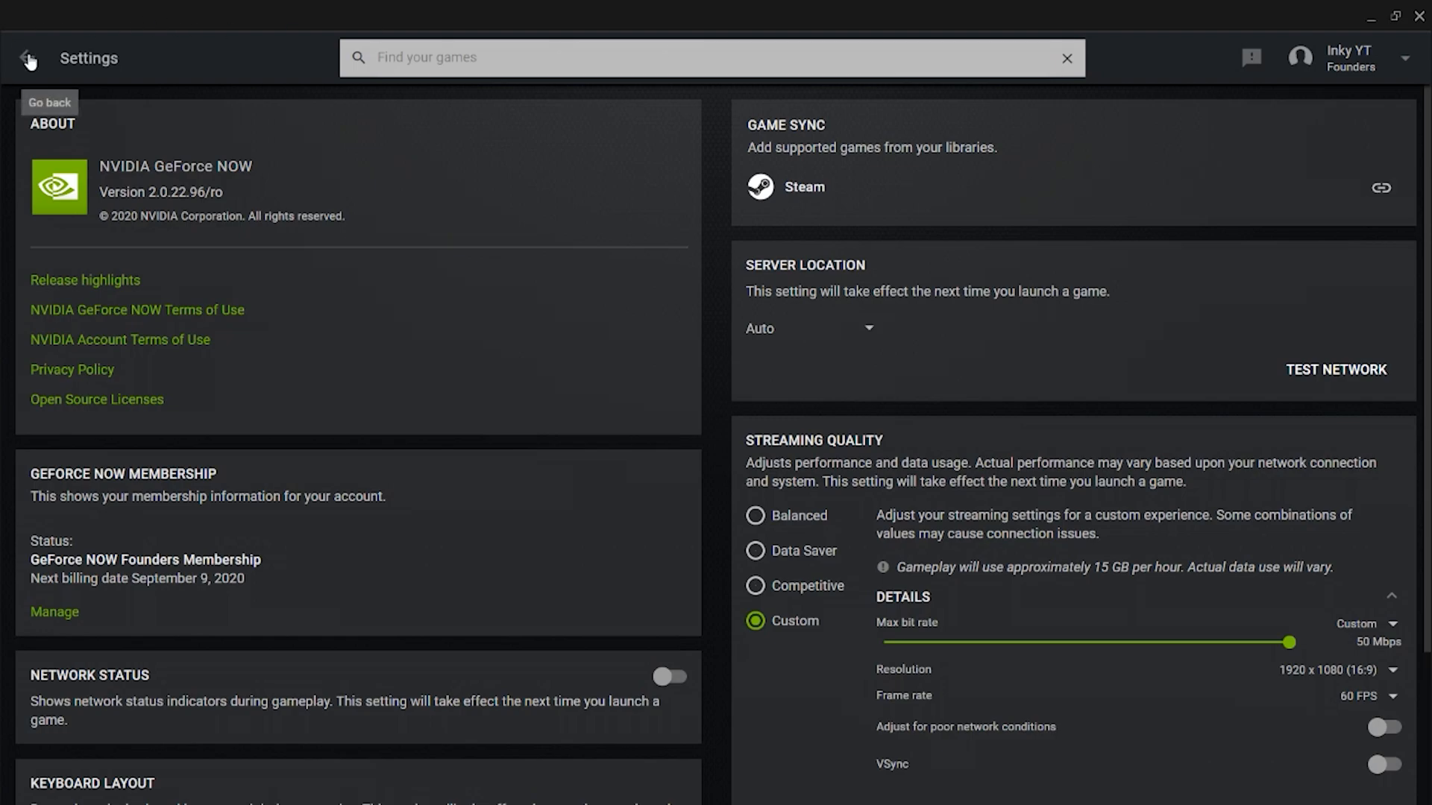
# Step: Return to the library and launch Fortnite, starting the network analysis
pyautogui.click(27, 59)
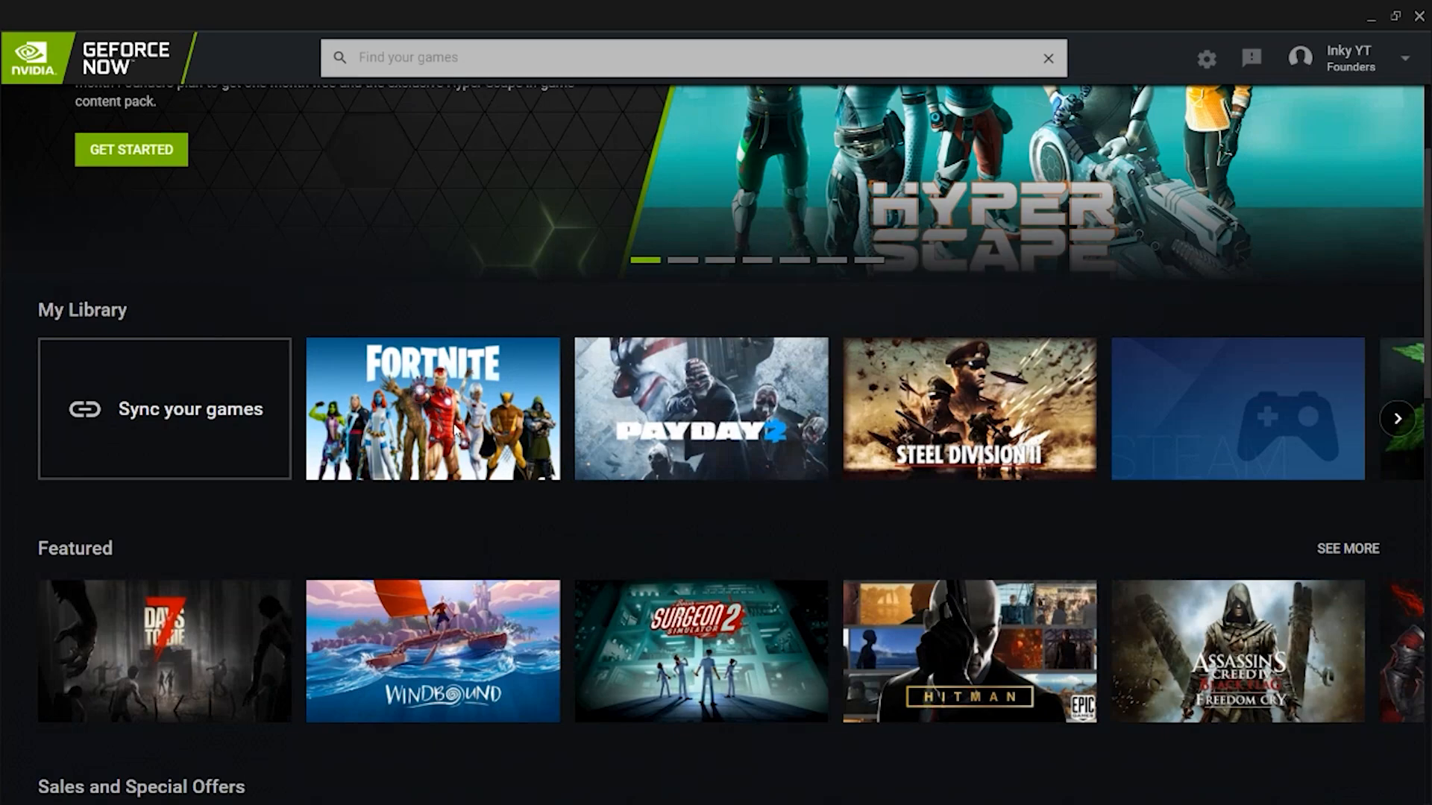
pyautogui.moveTo(700, 409)
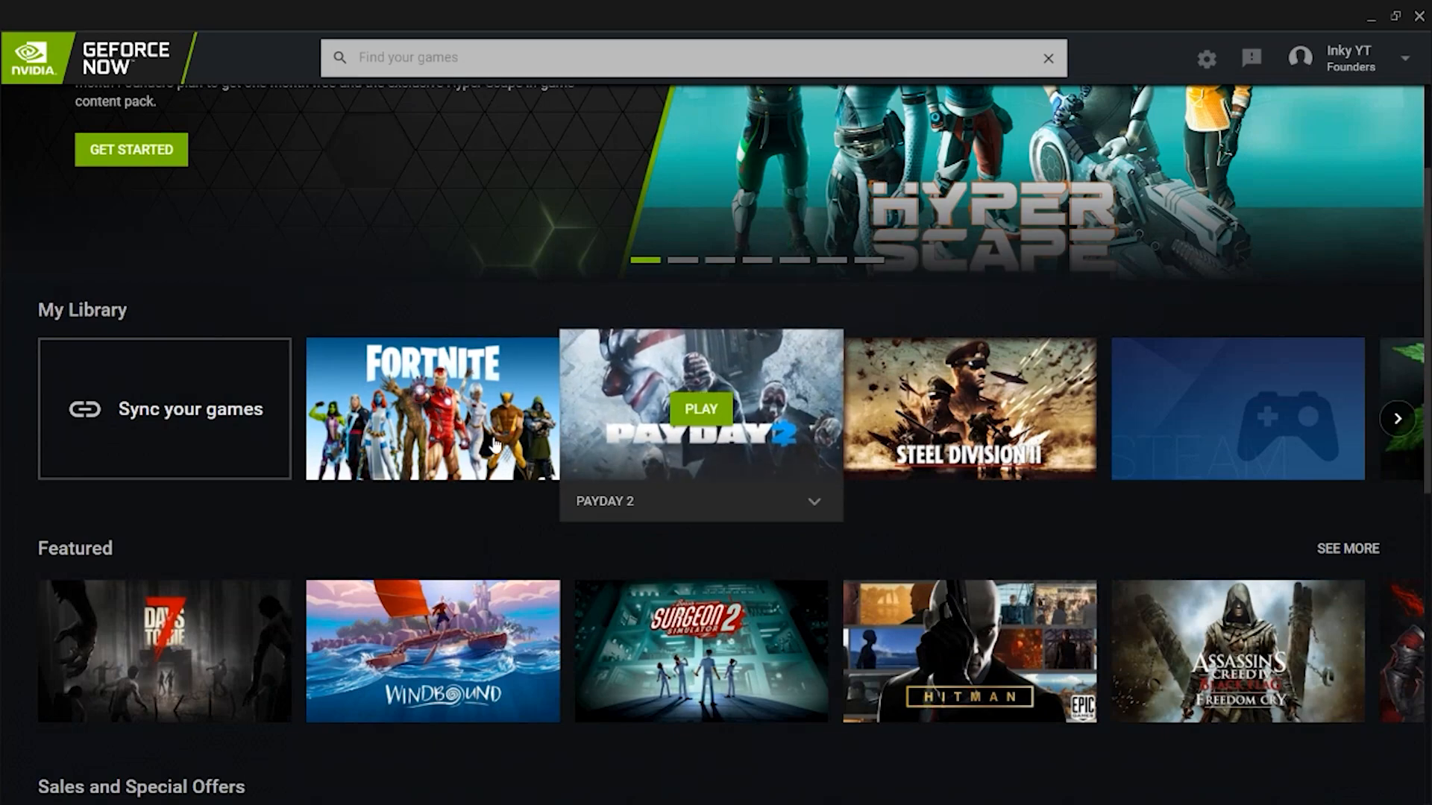
pyautogui.moveTo(431, 408)
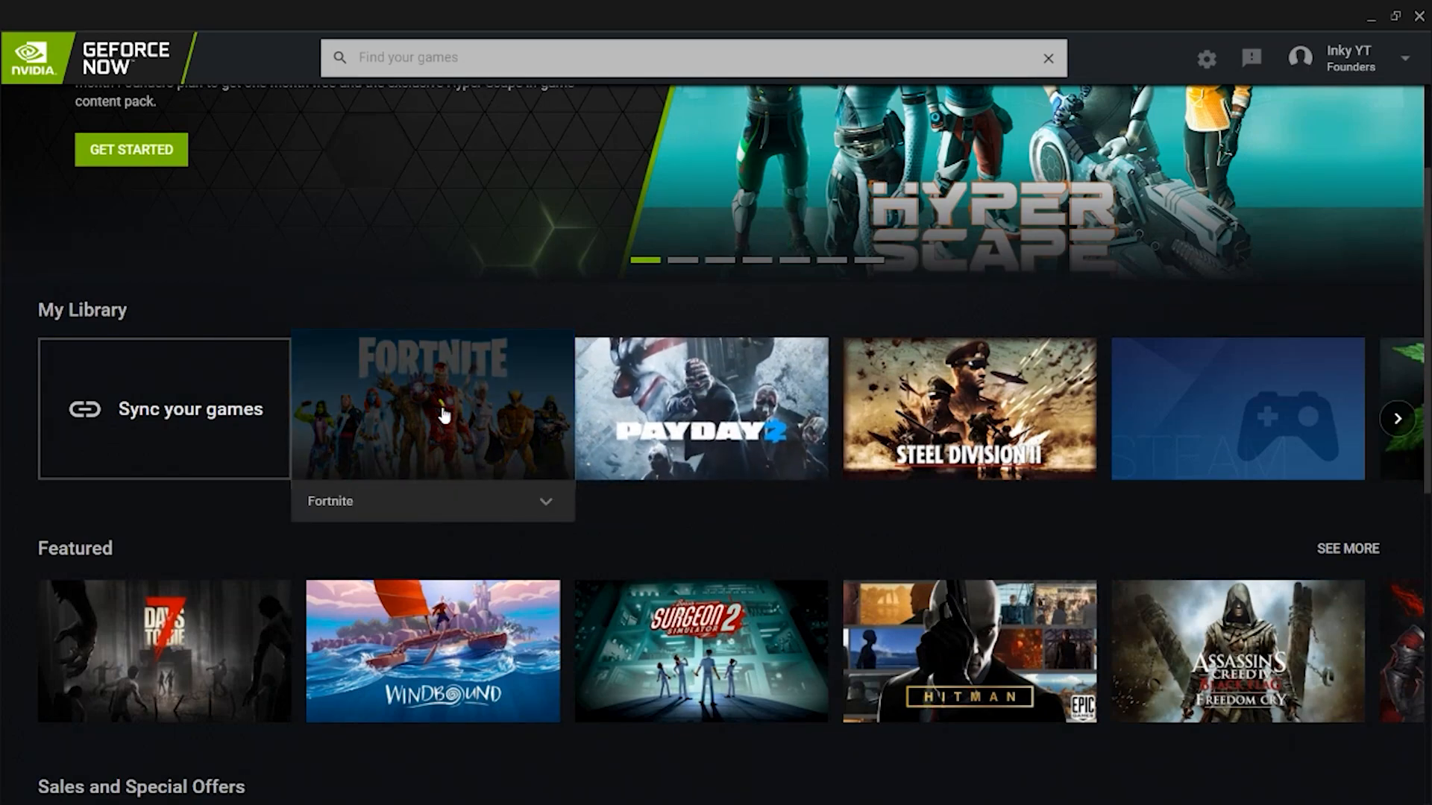
pyautogui.click(433, 409)
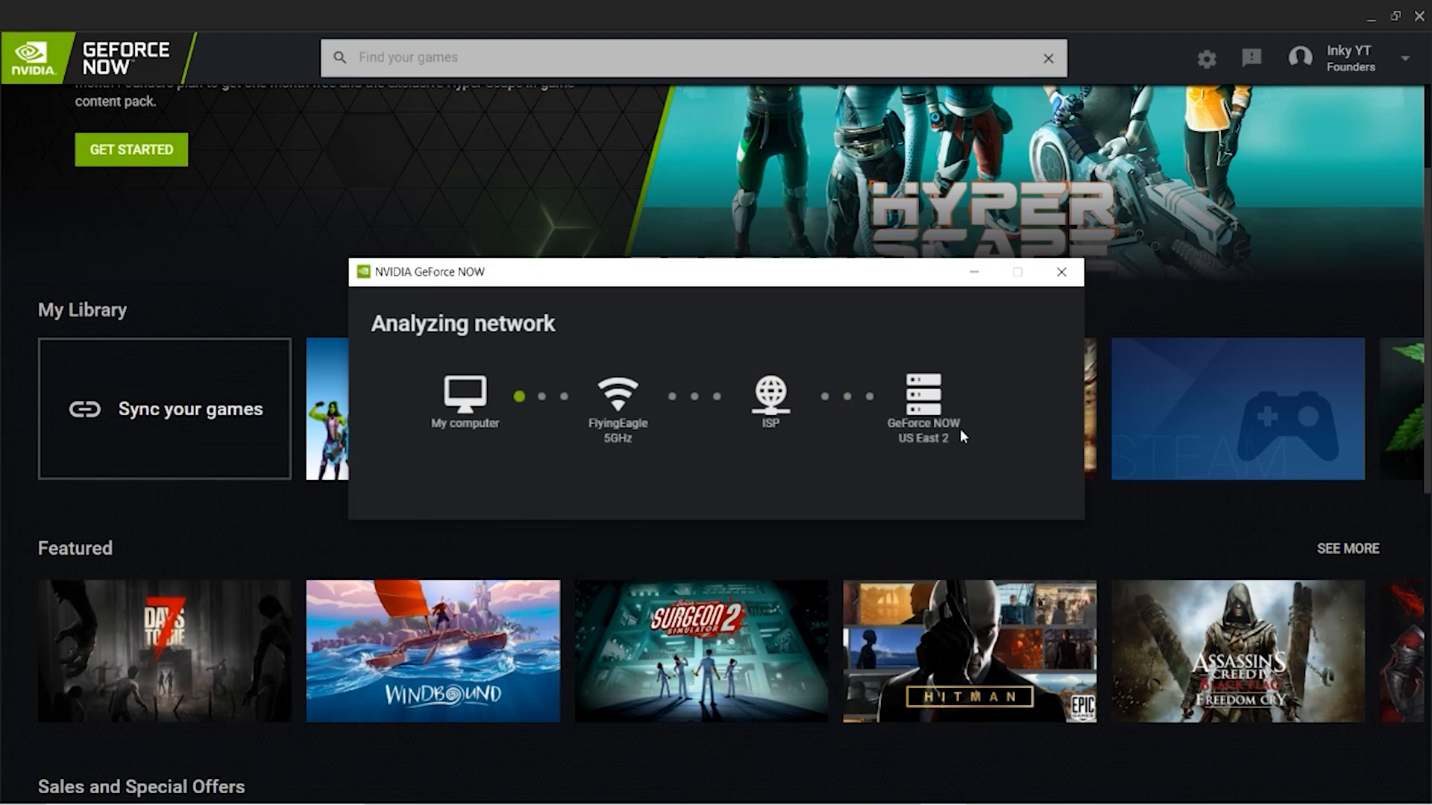
pyautogui.moveTo(658, 497)
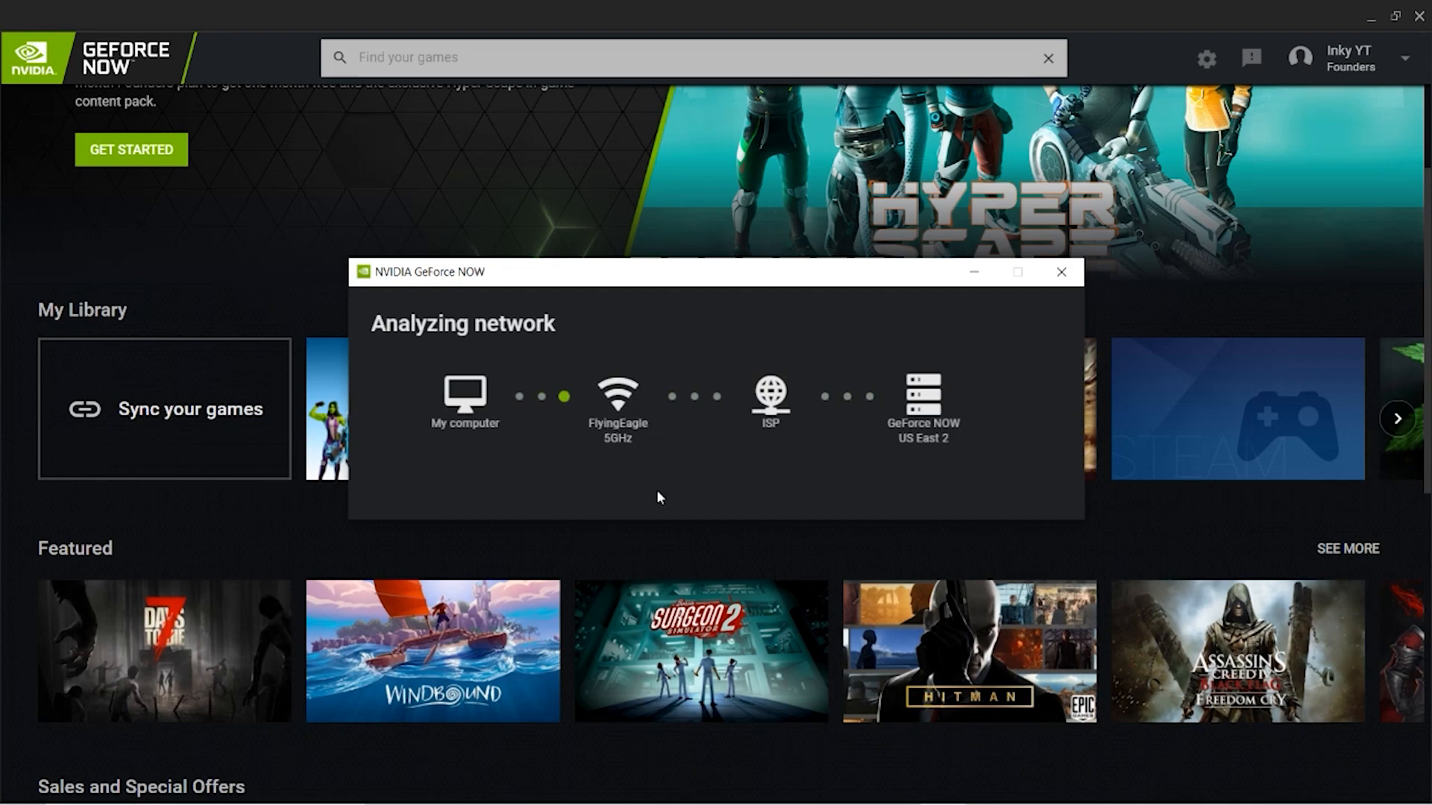
pyautogui.moveTo(641, 454)
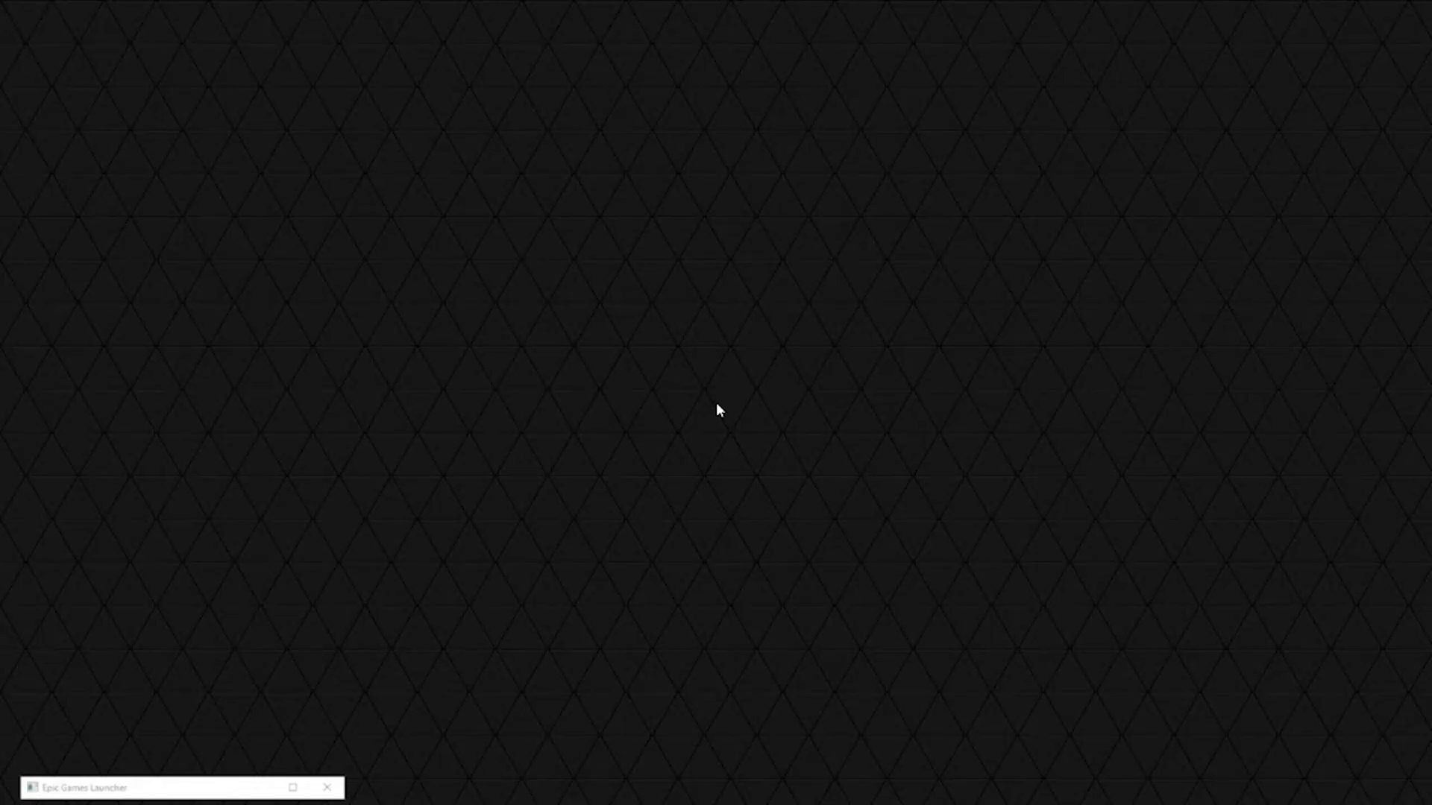
pyautogui.moveTo(303, 769)
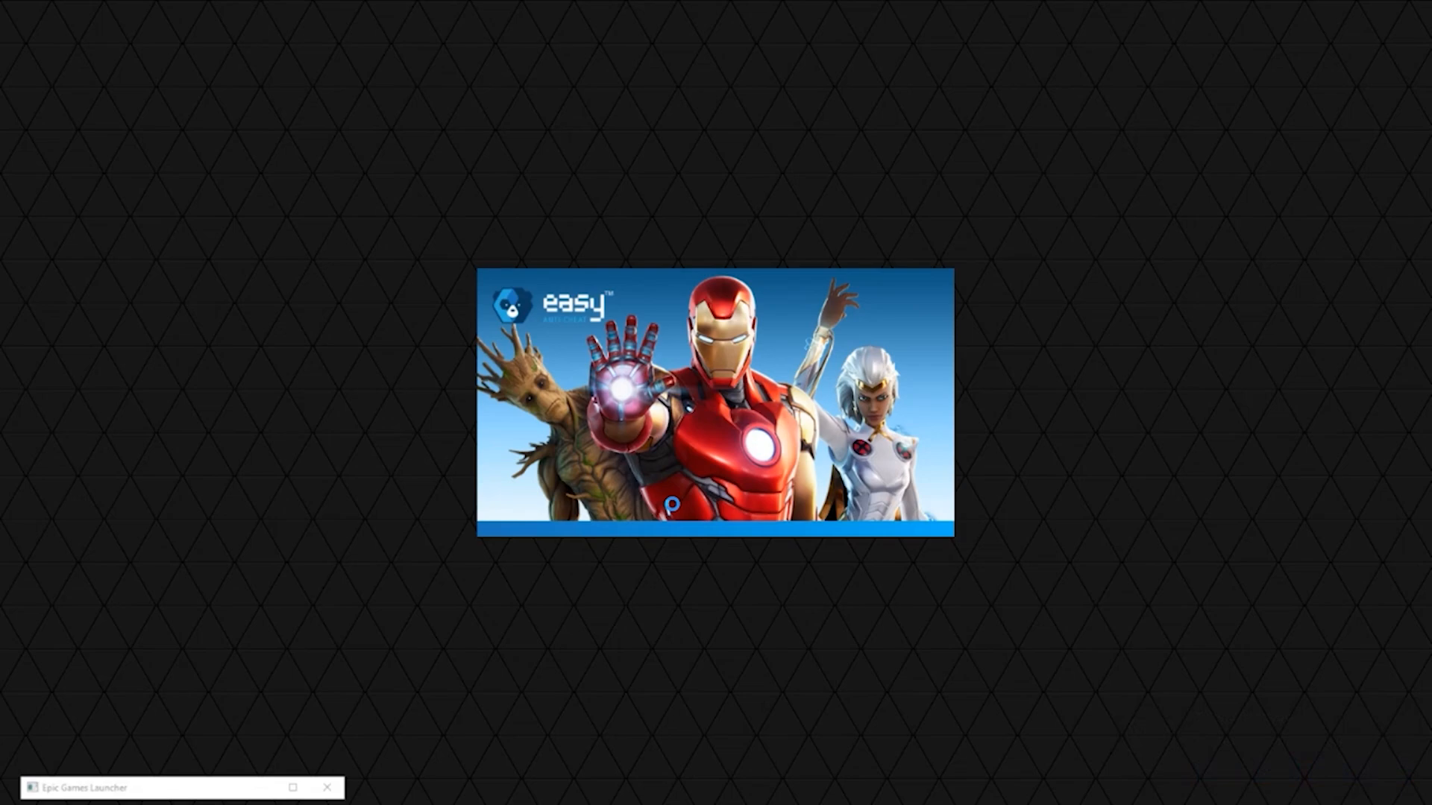
pyautogui.moveTo(674, 512)
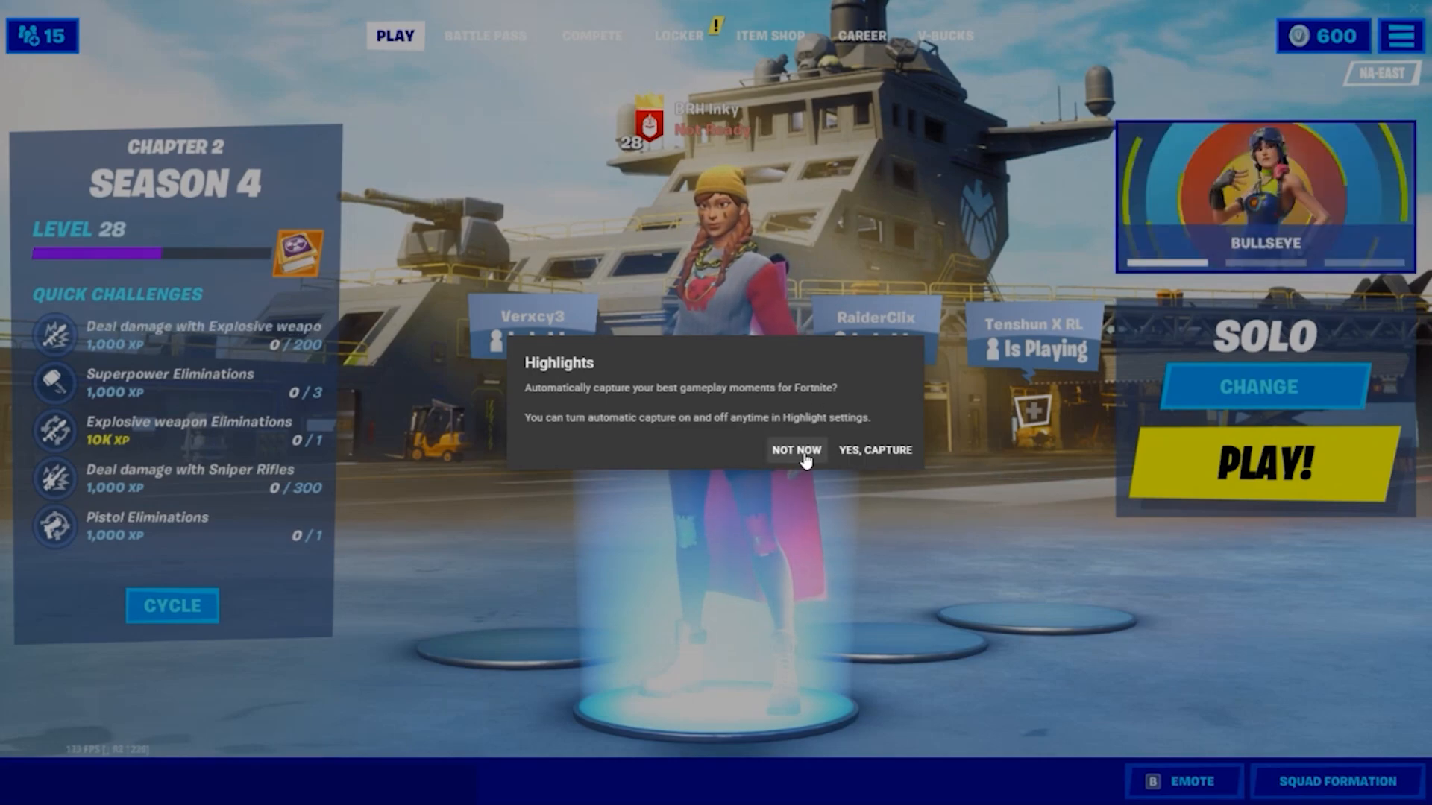
# Step: Decline Highlights capture with Not Now, then go through Locker to the Item Shop
pyautogui.click(794, 451)
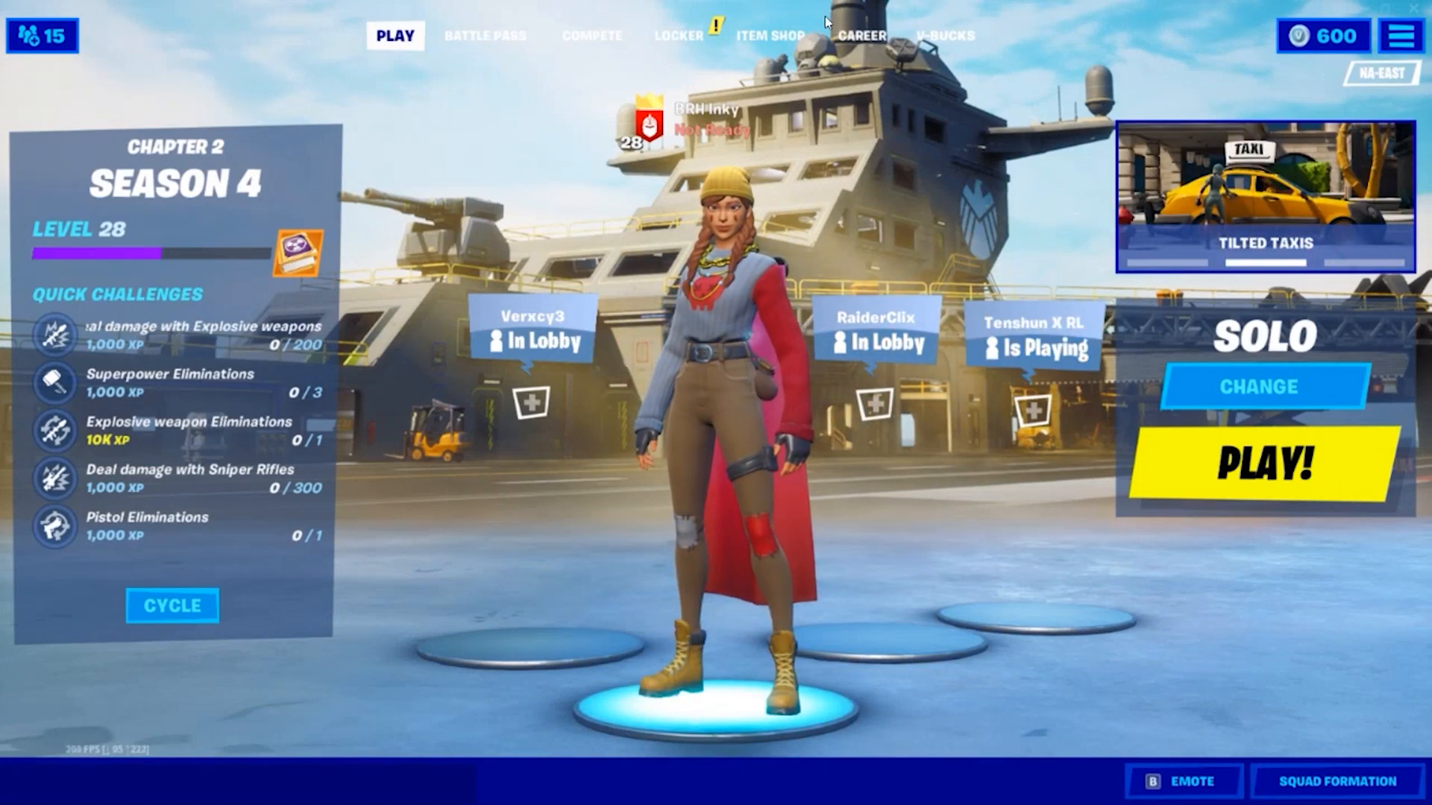
pyautogui.click(678, 36)
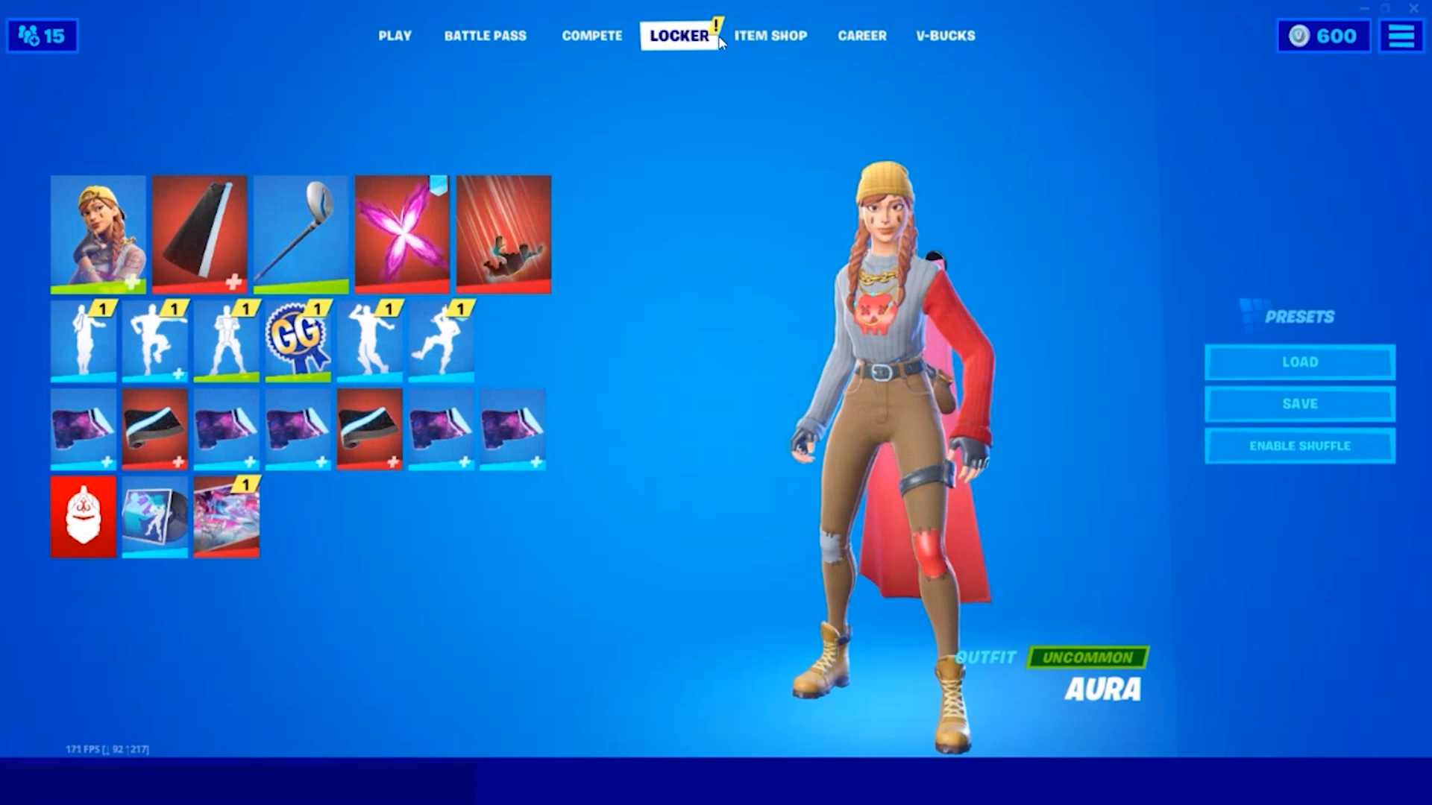
pyautogui.click(771, 36)
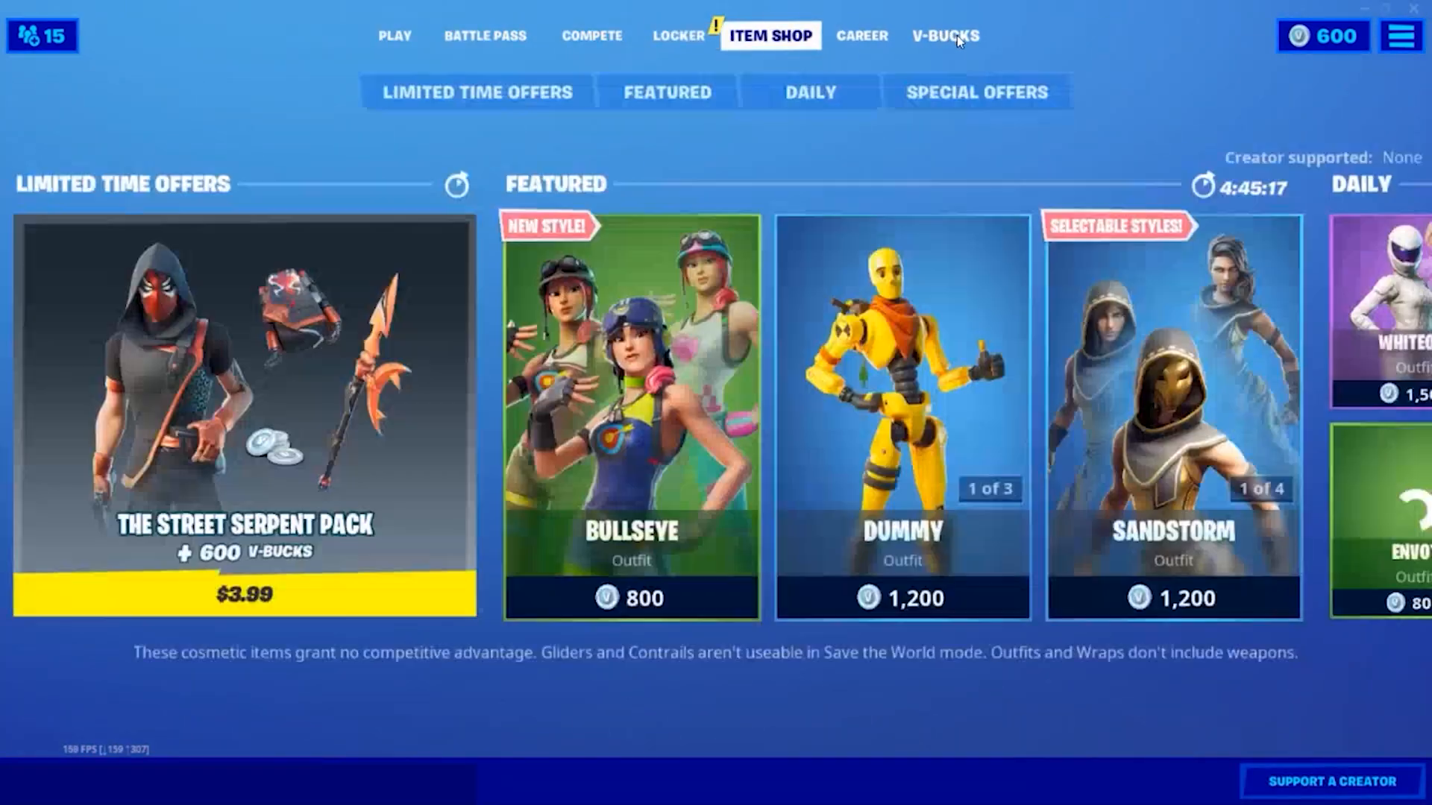